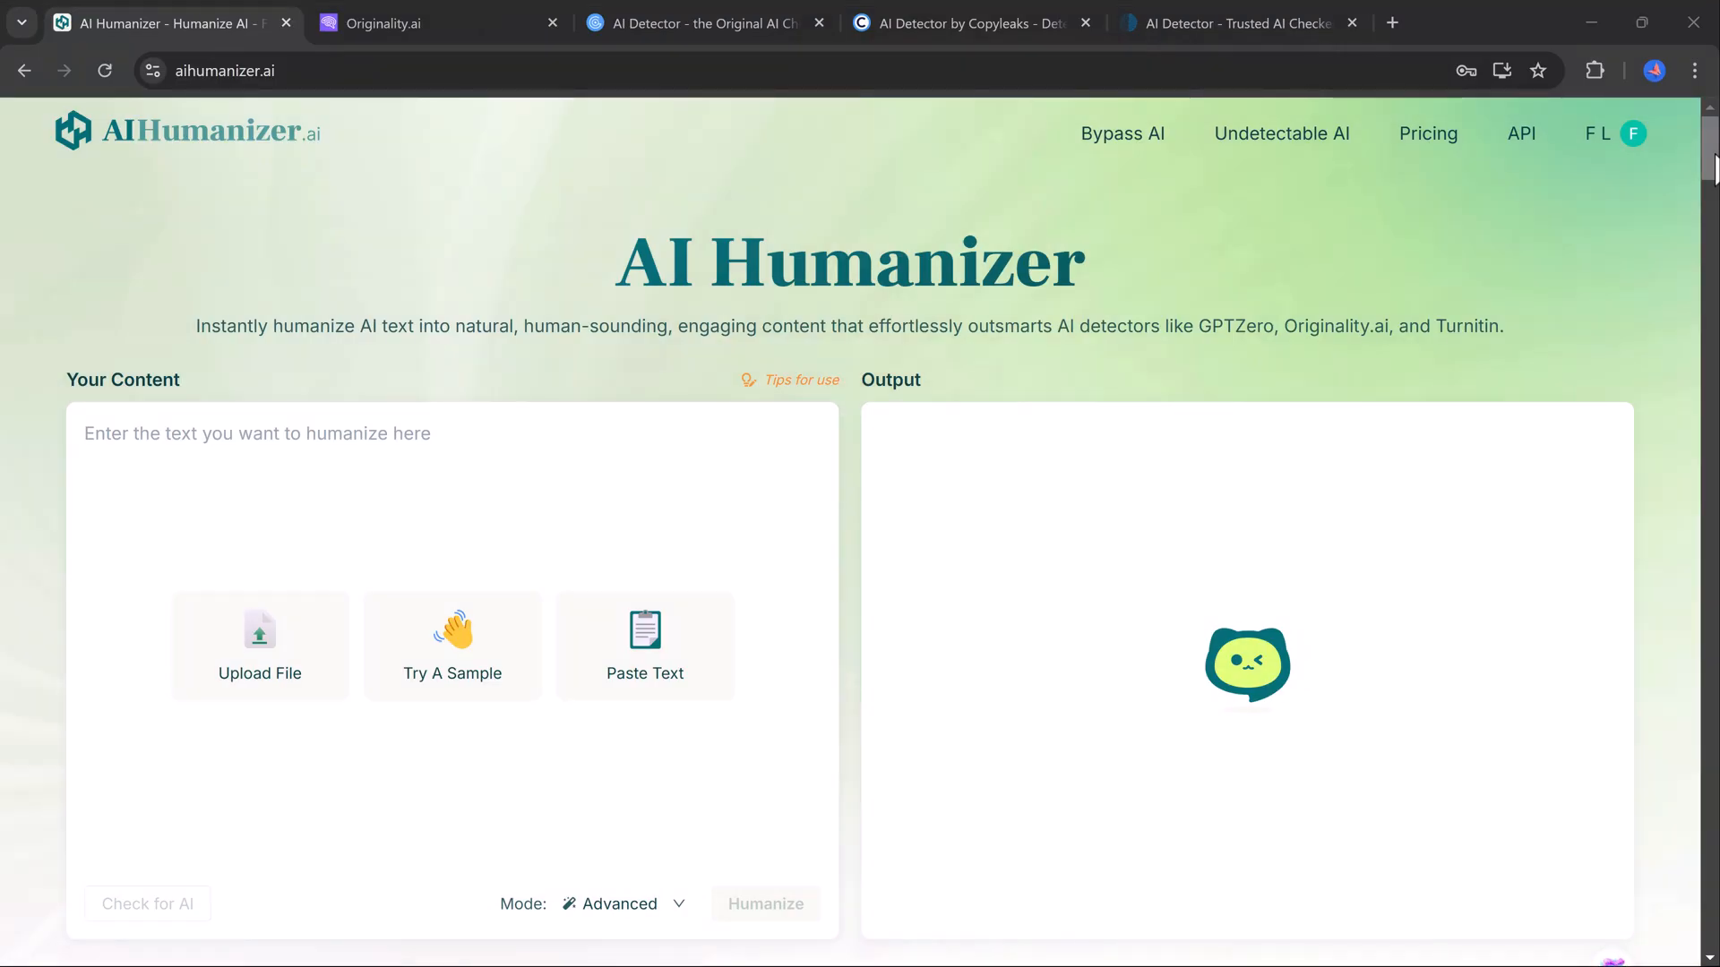
- Request a 150-word Internet script from ChatGPT and select its four response paragraphs
{"action": "scroll", "scroll_direction": "down", "scroll_amount": 3}
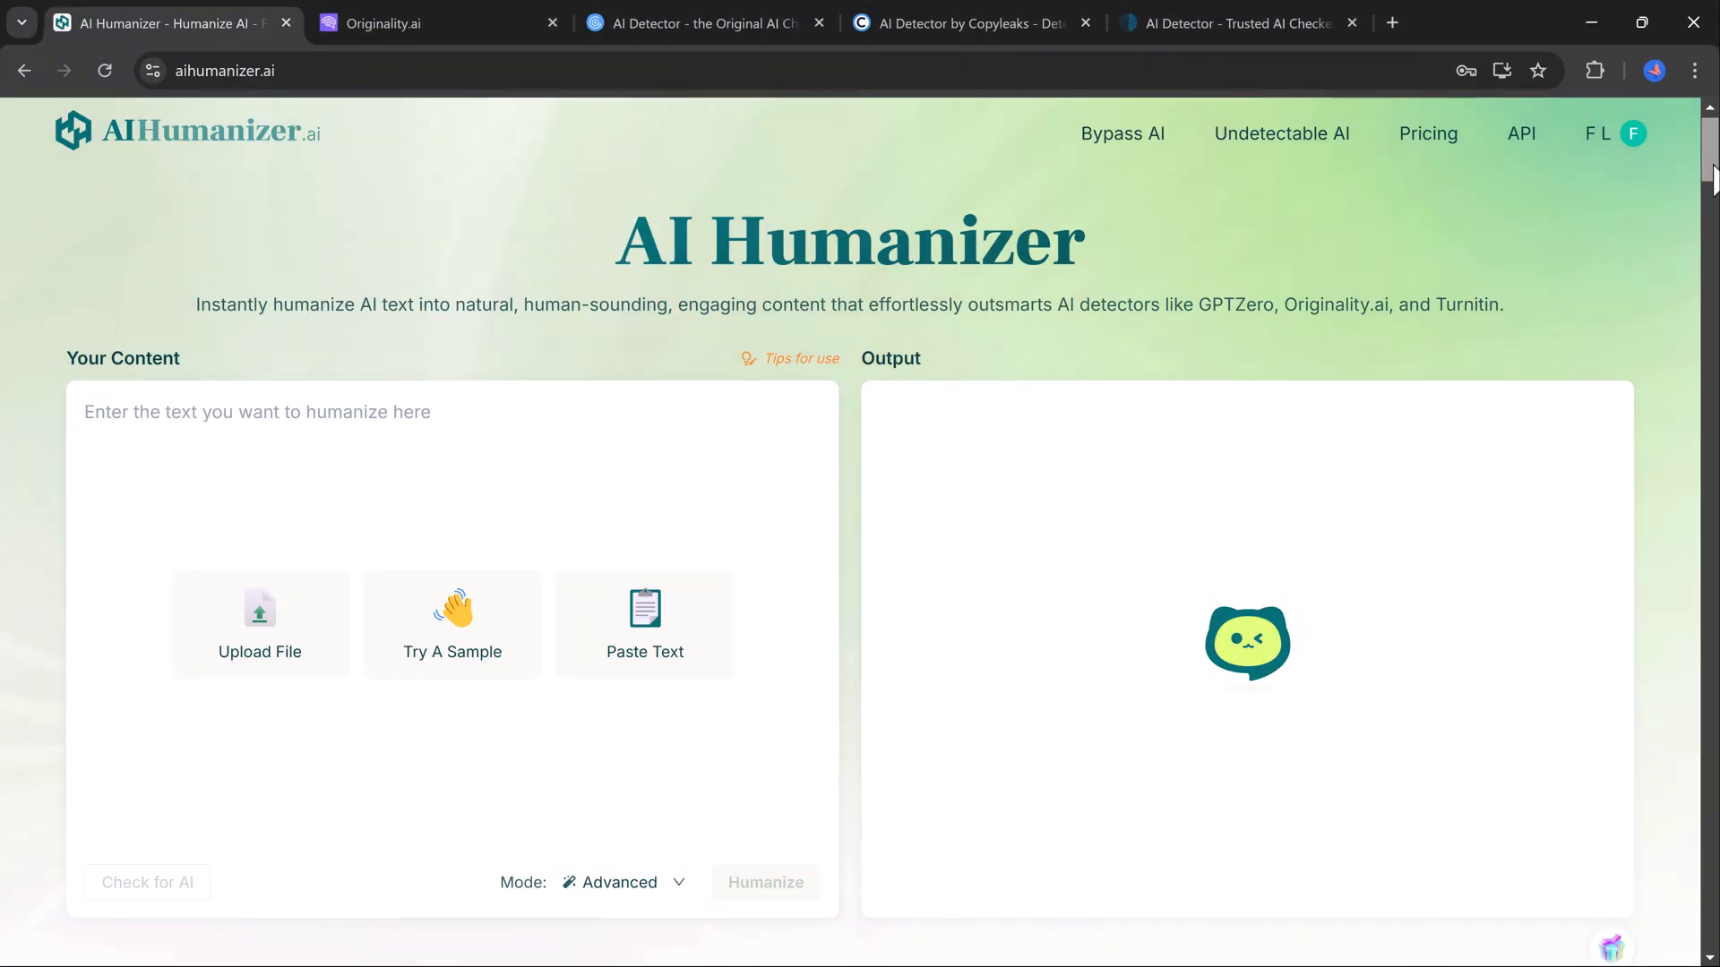
{"action": "scroll", "scroll_direction": "down", "scroll_amount": 3}
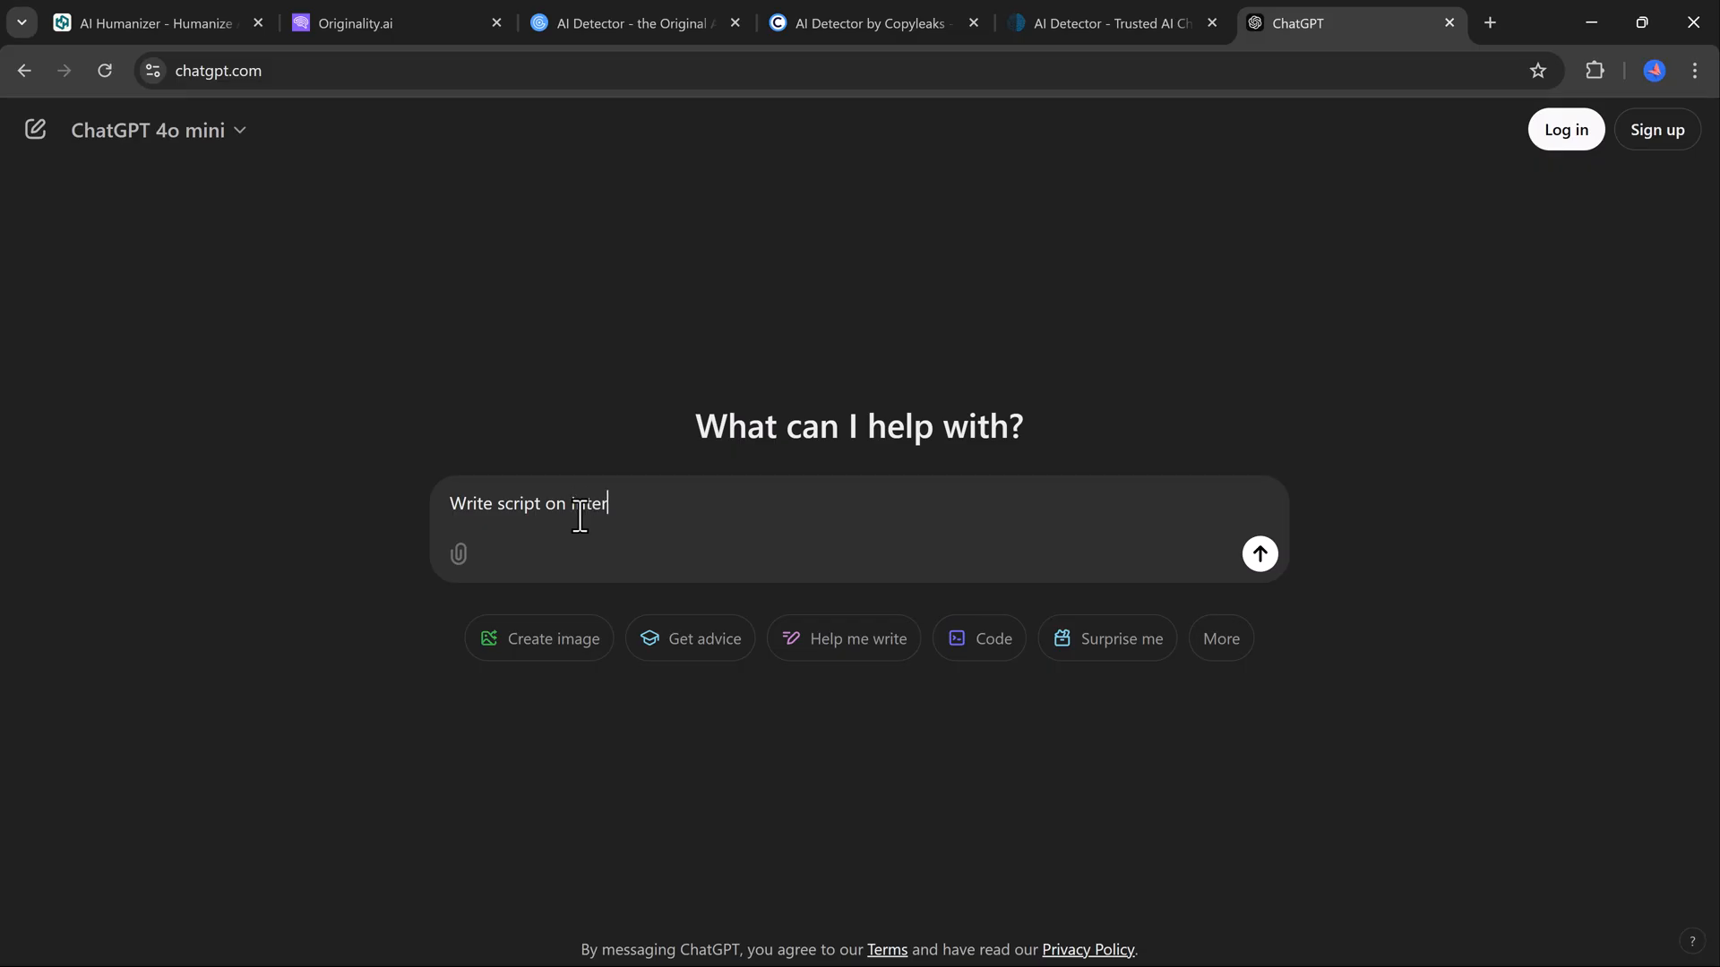
{"action": "left_click", "coordinate": [1259, 553]}
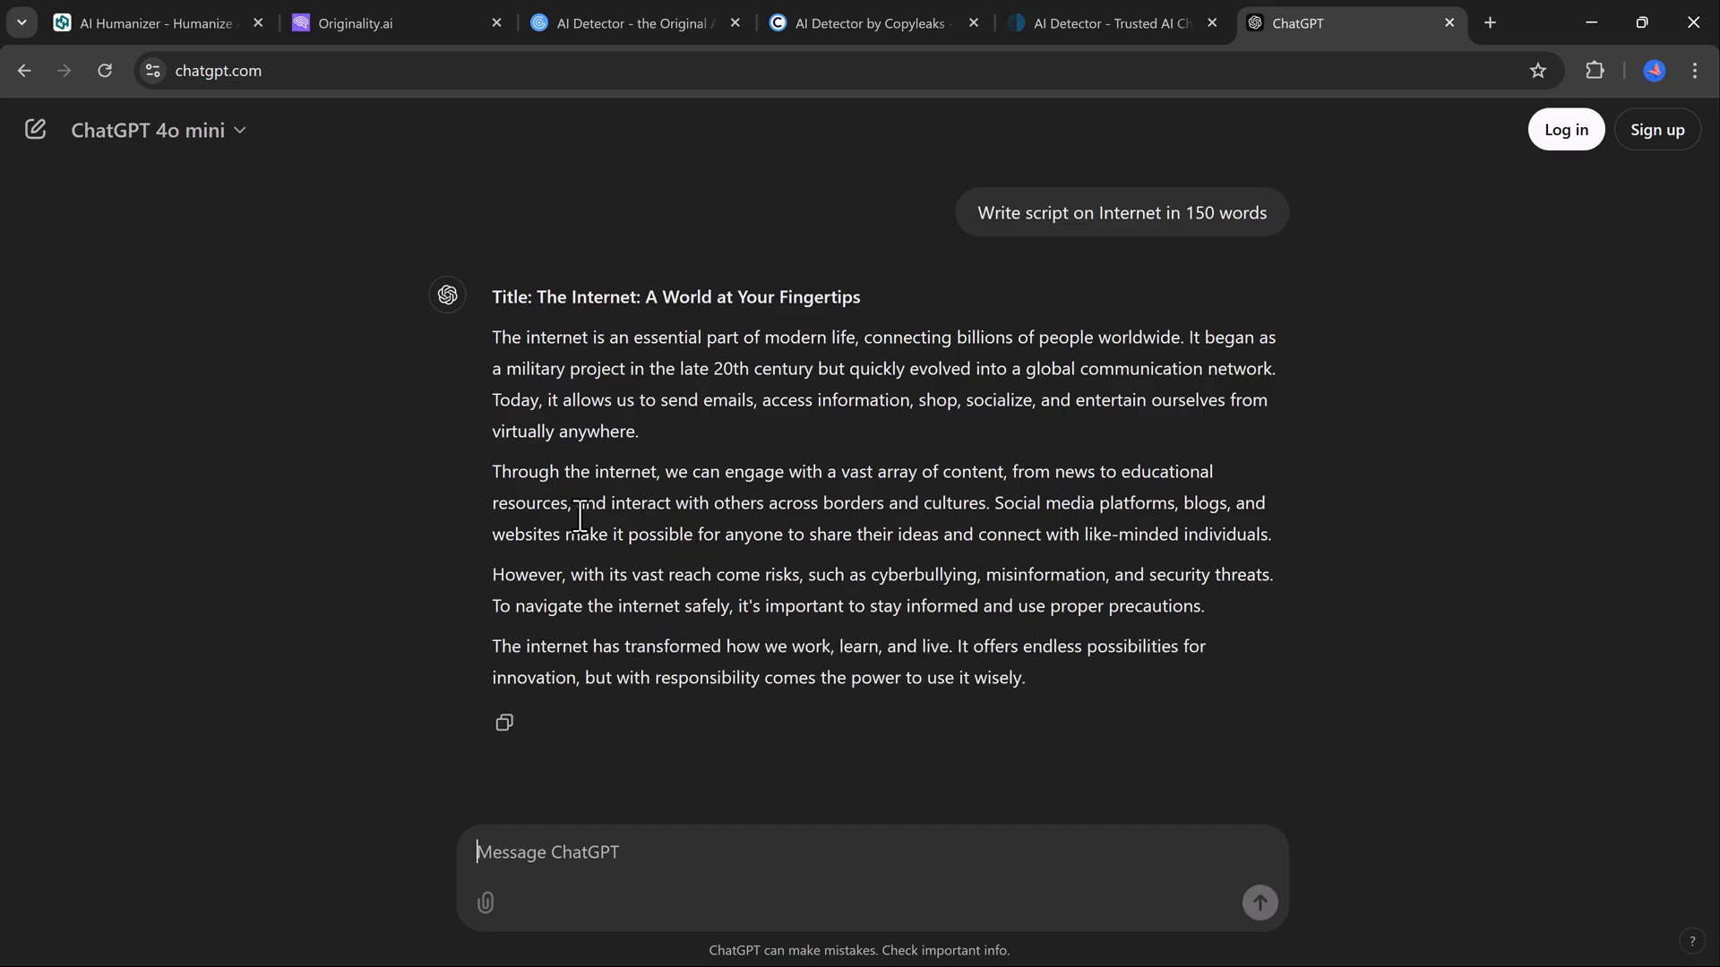
{"action": "mouse_move", "coordinate": [566, 563]}
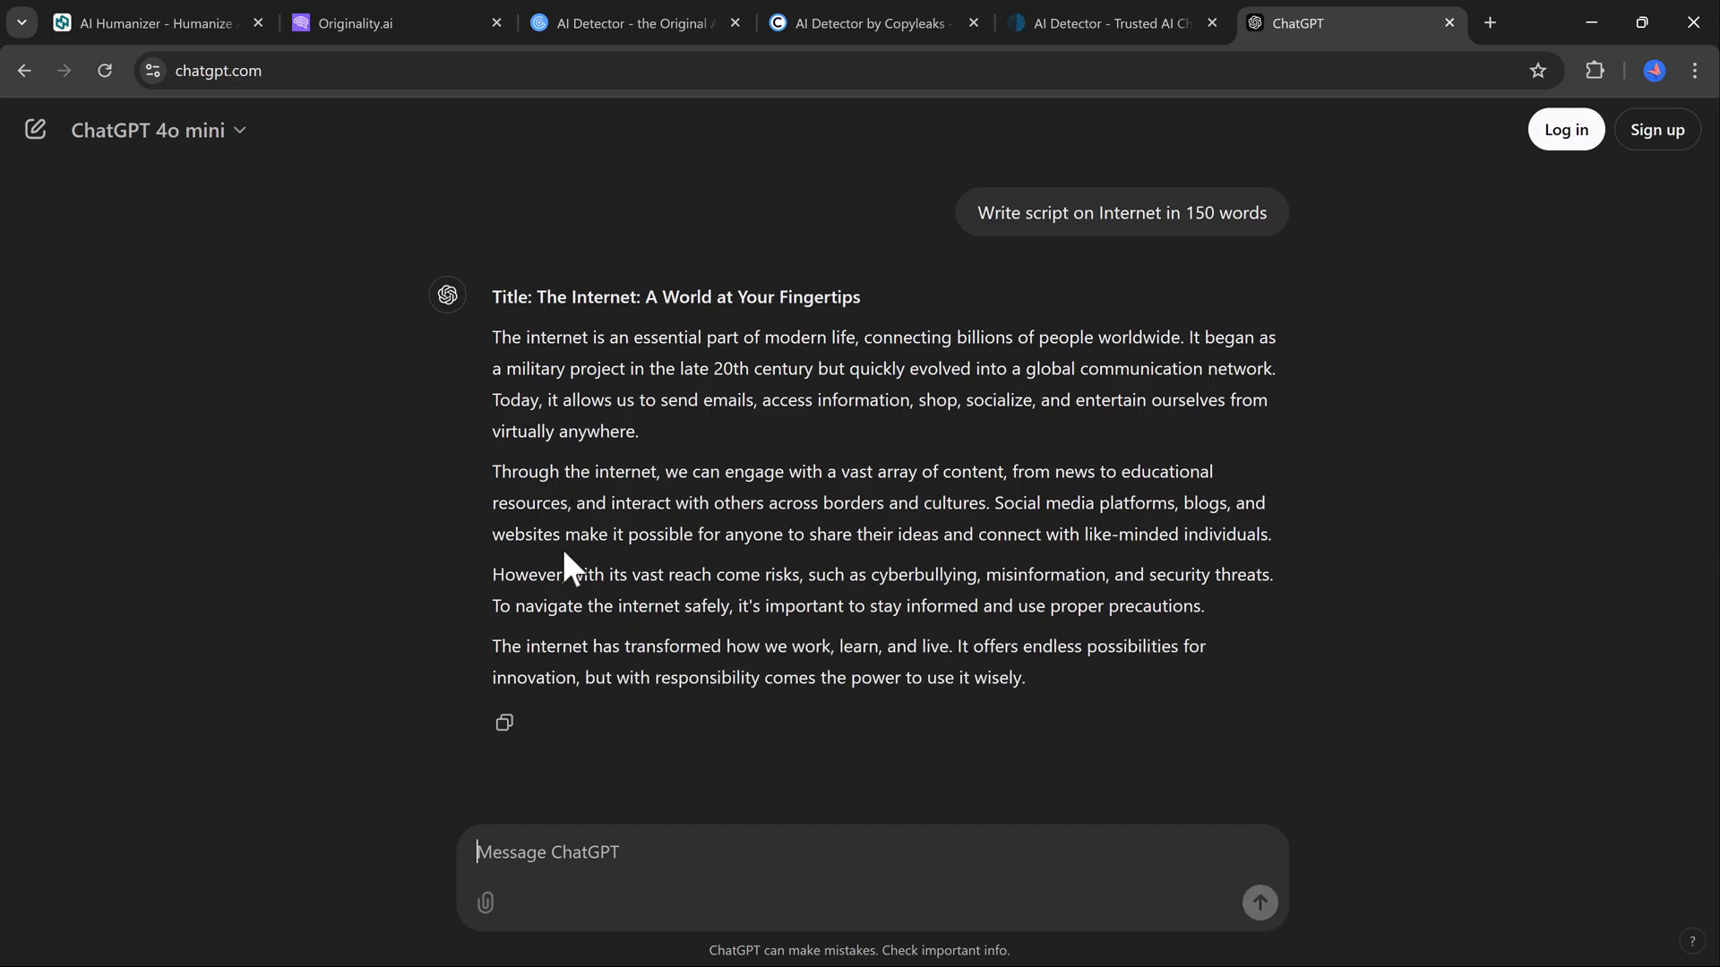
{"action": "left_click_drag", "start_coordinate": [491, 337], "coordinate": [1023, 677]}
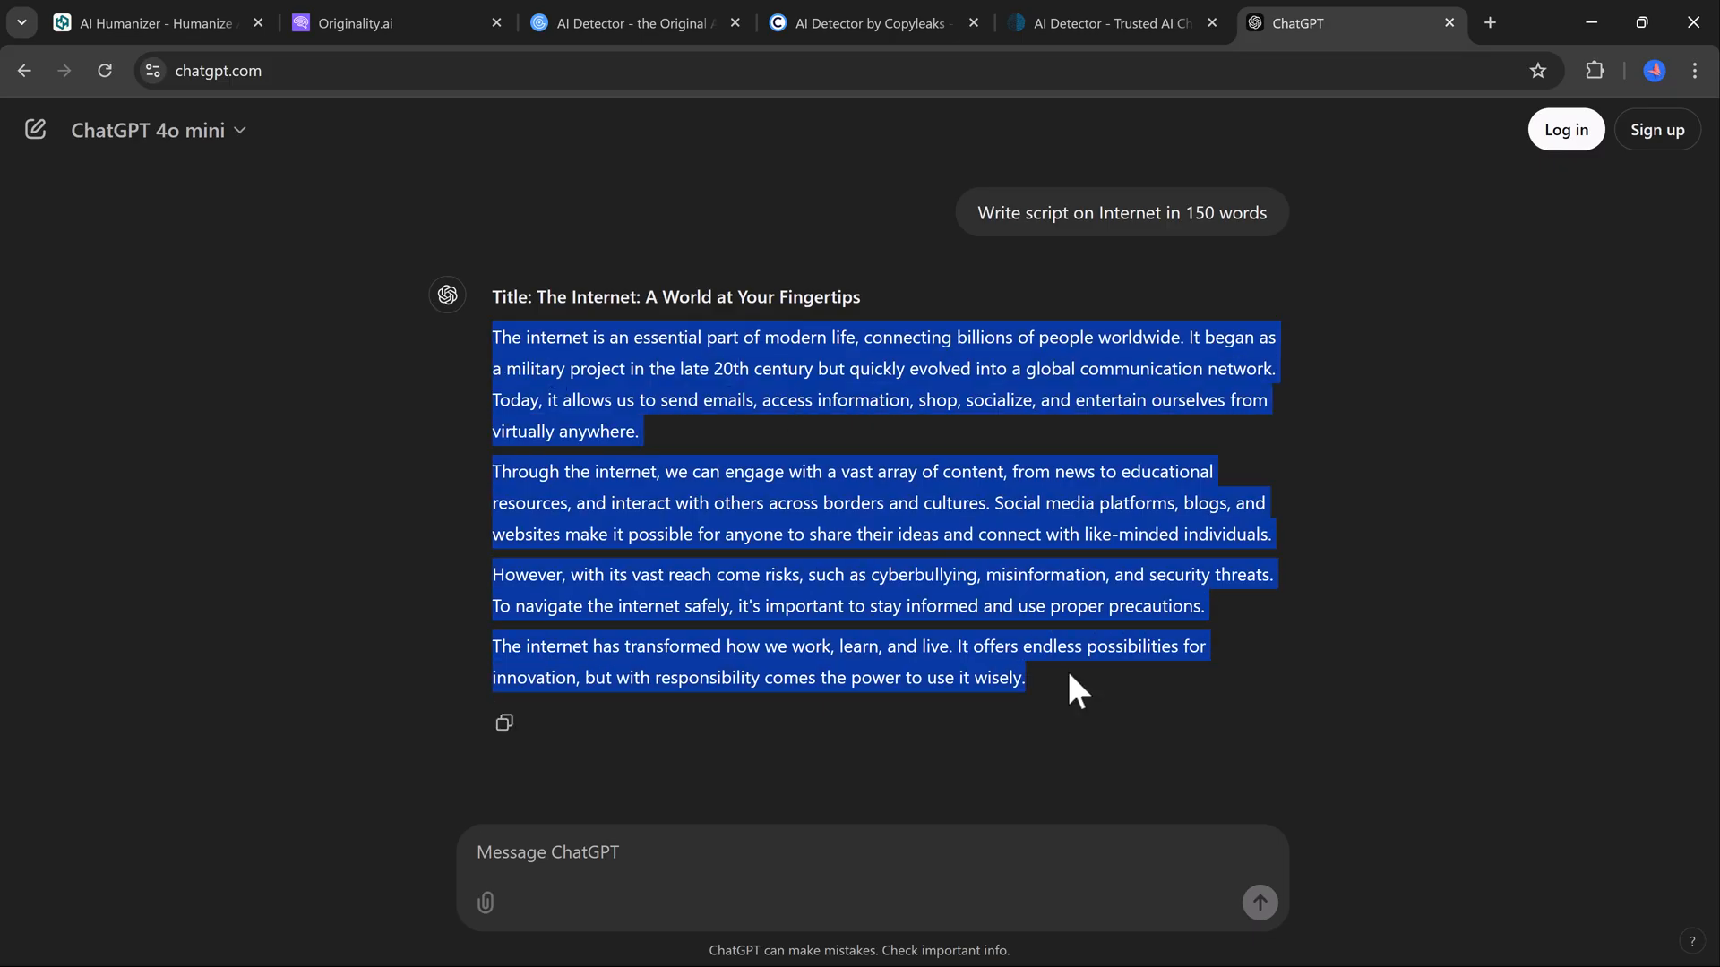
{"action": "left_click", "coordinate": [358, 23]}
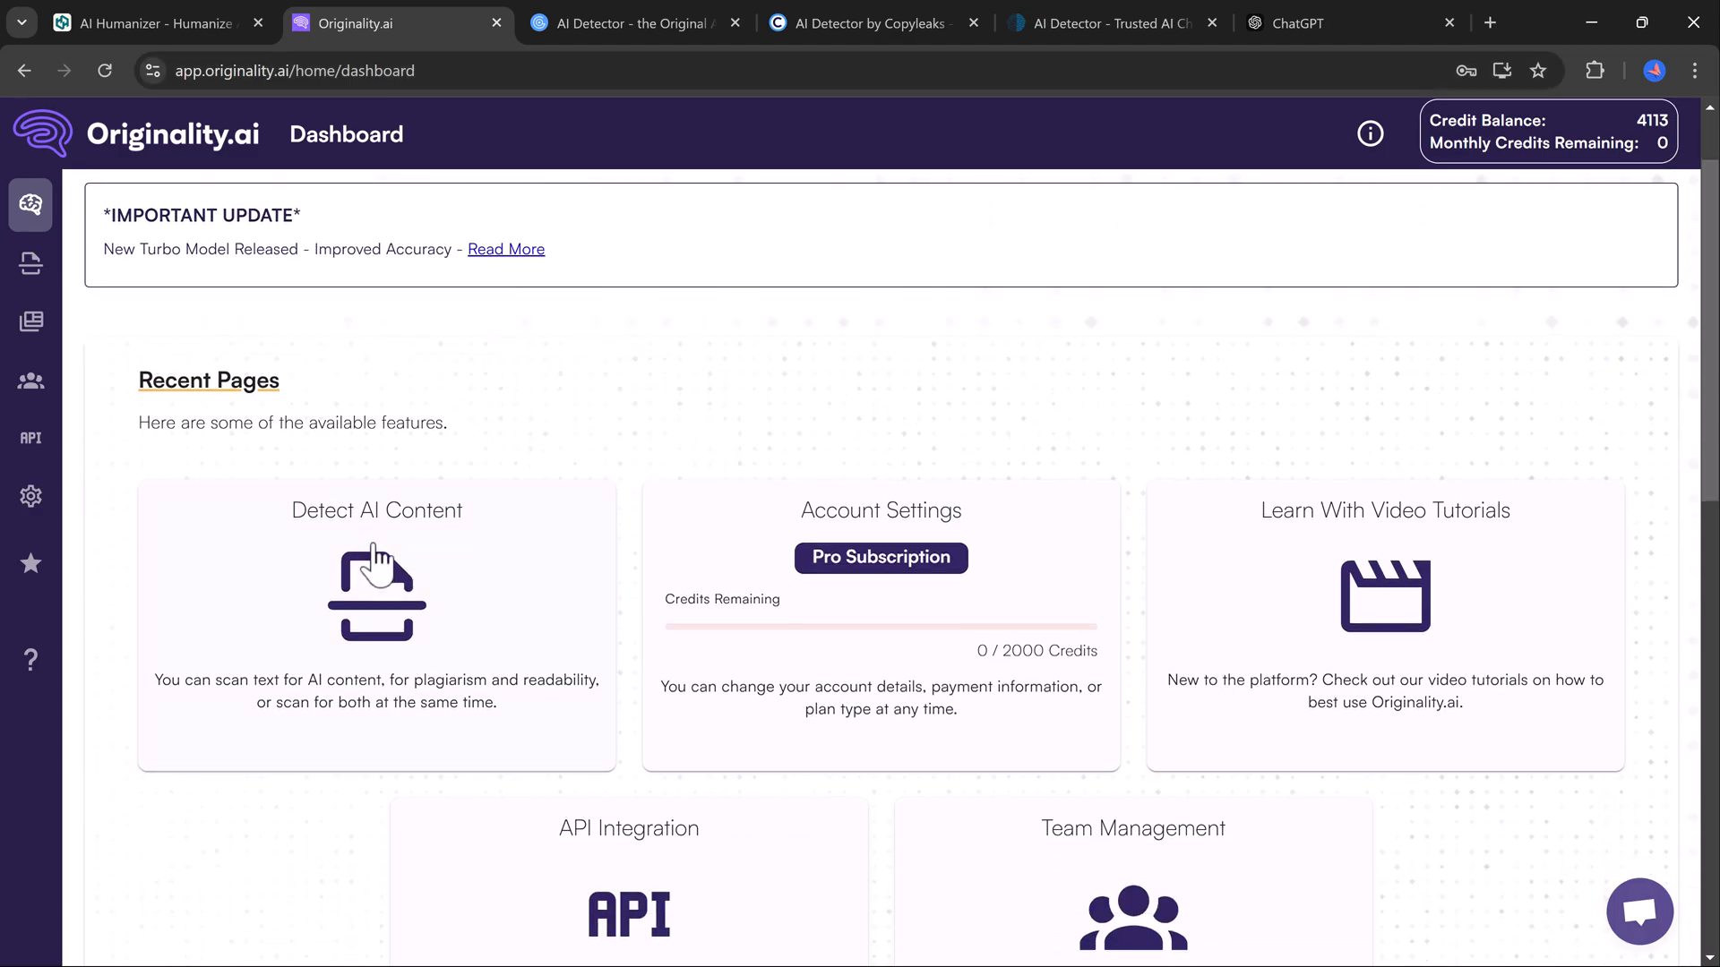
- Scan the pasted Internet essay in Originality.ai's AI content scanner, dismissing the chat popup
{"action": "left_click", "coordinate": [376, 591]}
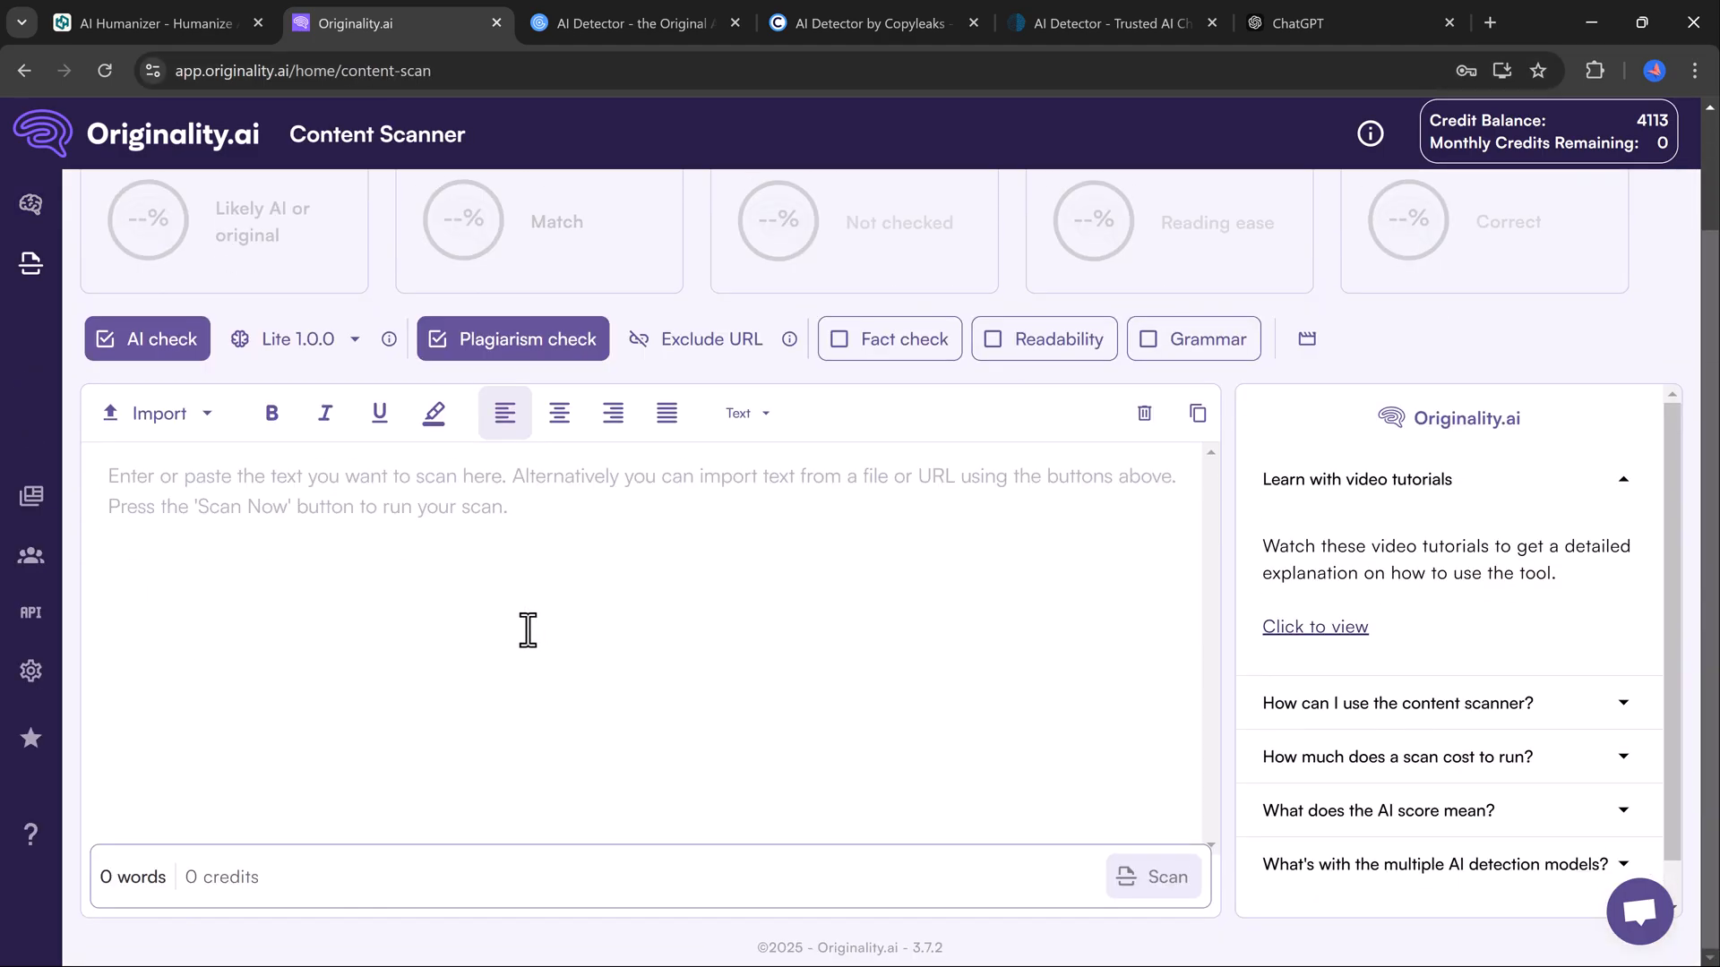
{"action": "type", "text": "The internet is an essential part of modern life, connecting billions of people worldwide..."}
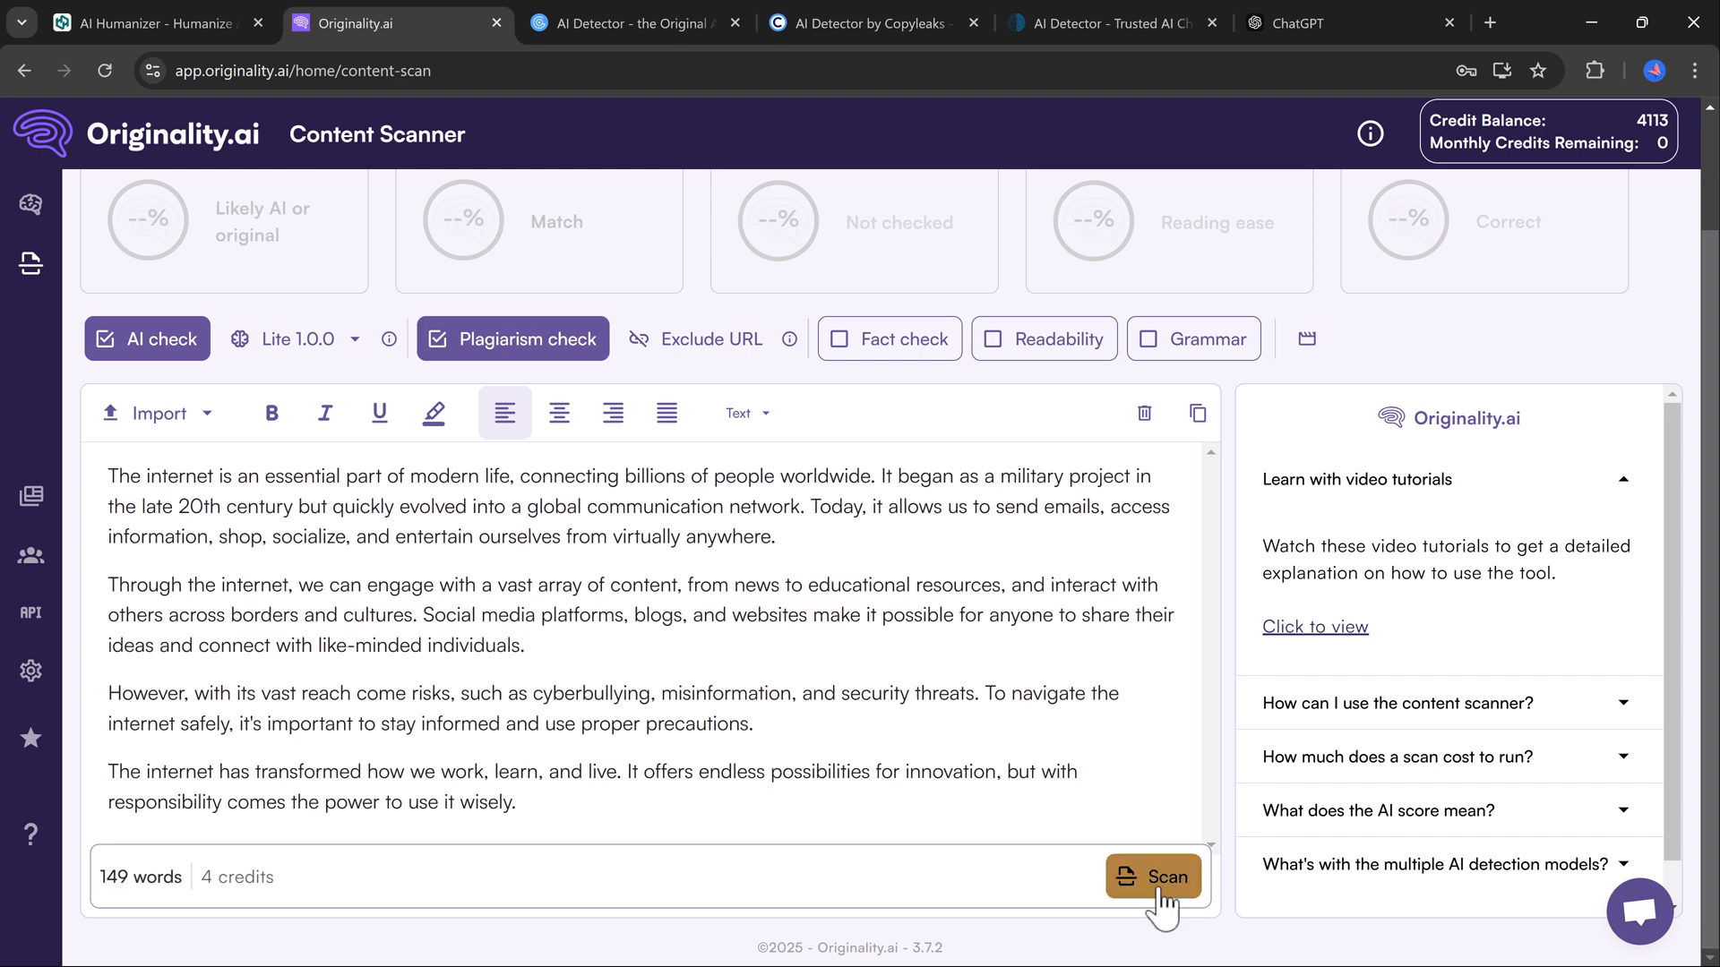
{"action": "left_click", "coordinate": [1154, 877]}
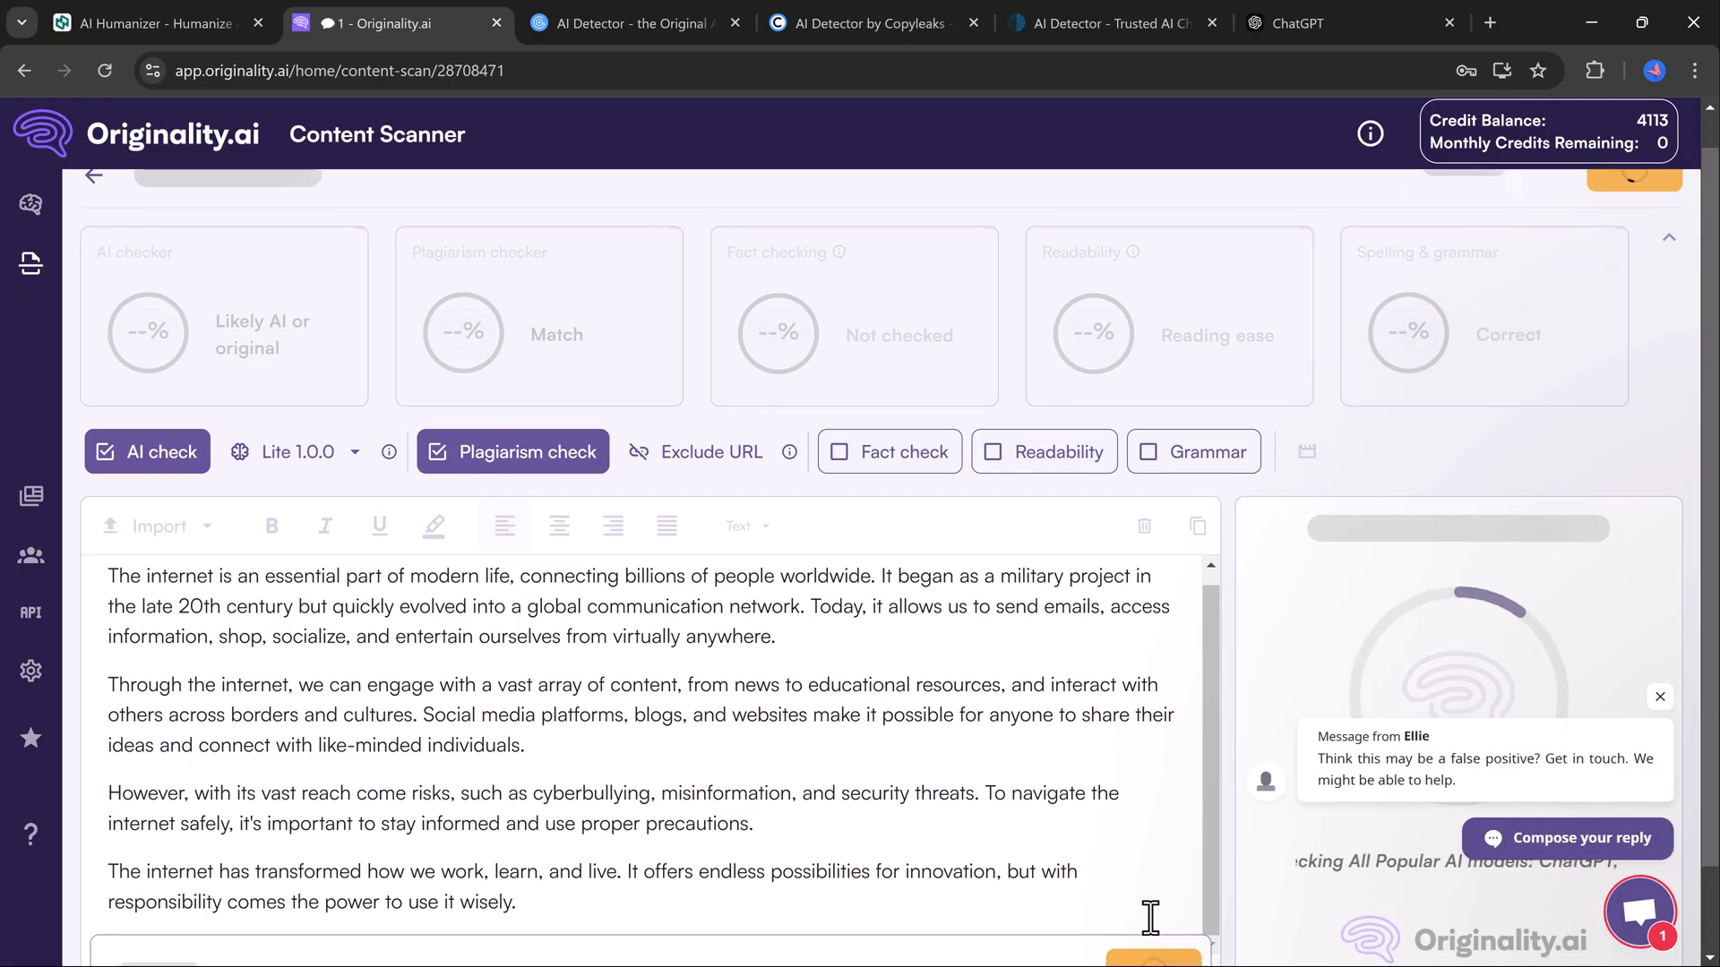
{"action": "left_click", "coordinate": [1154, 878]}
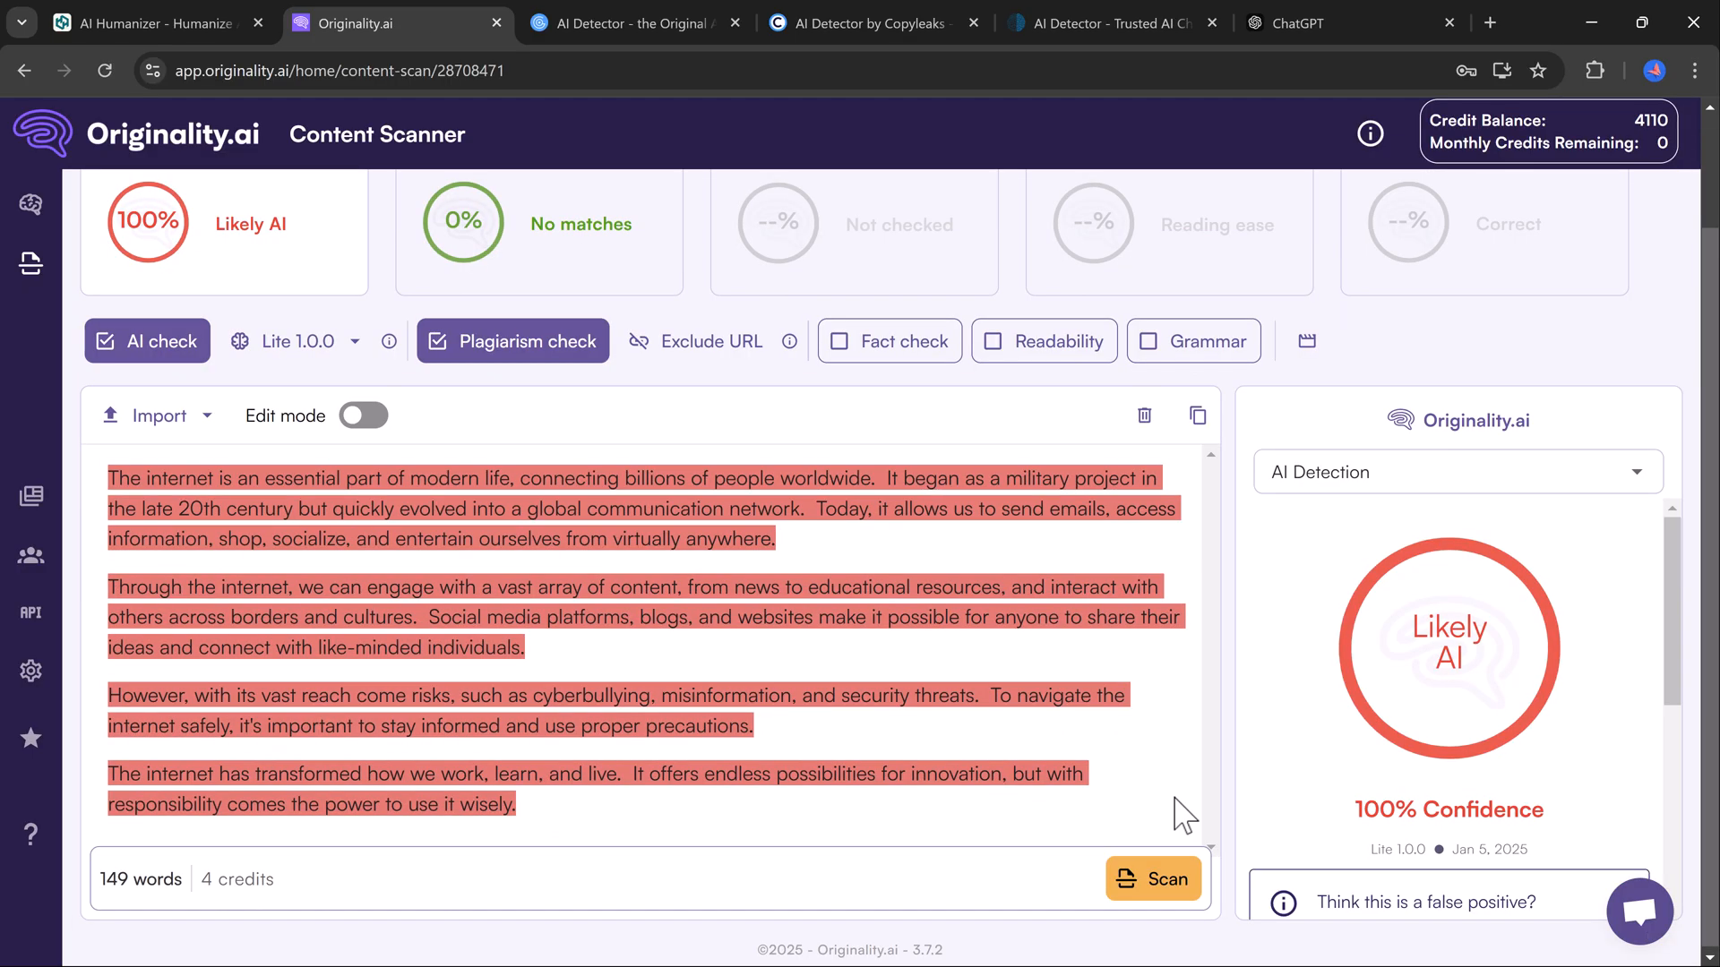
{"action": "left_click", "coordinate": [634, 23]}
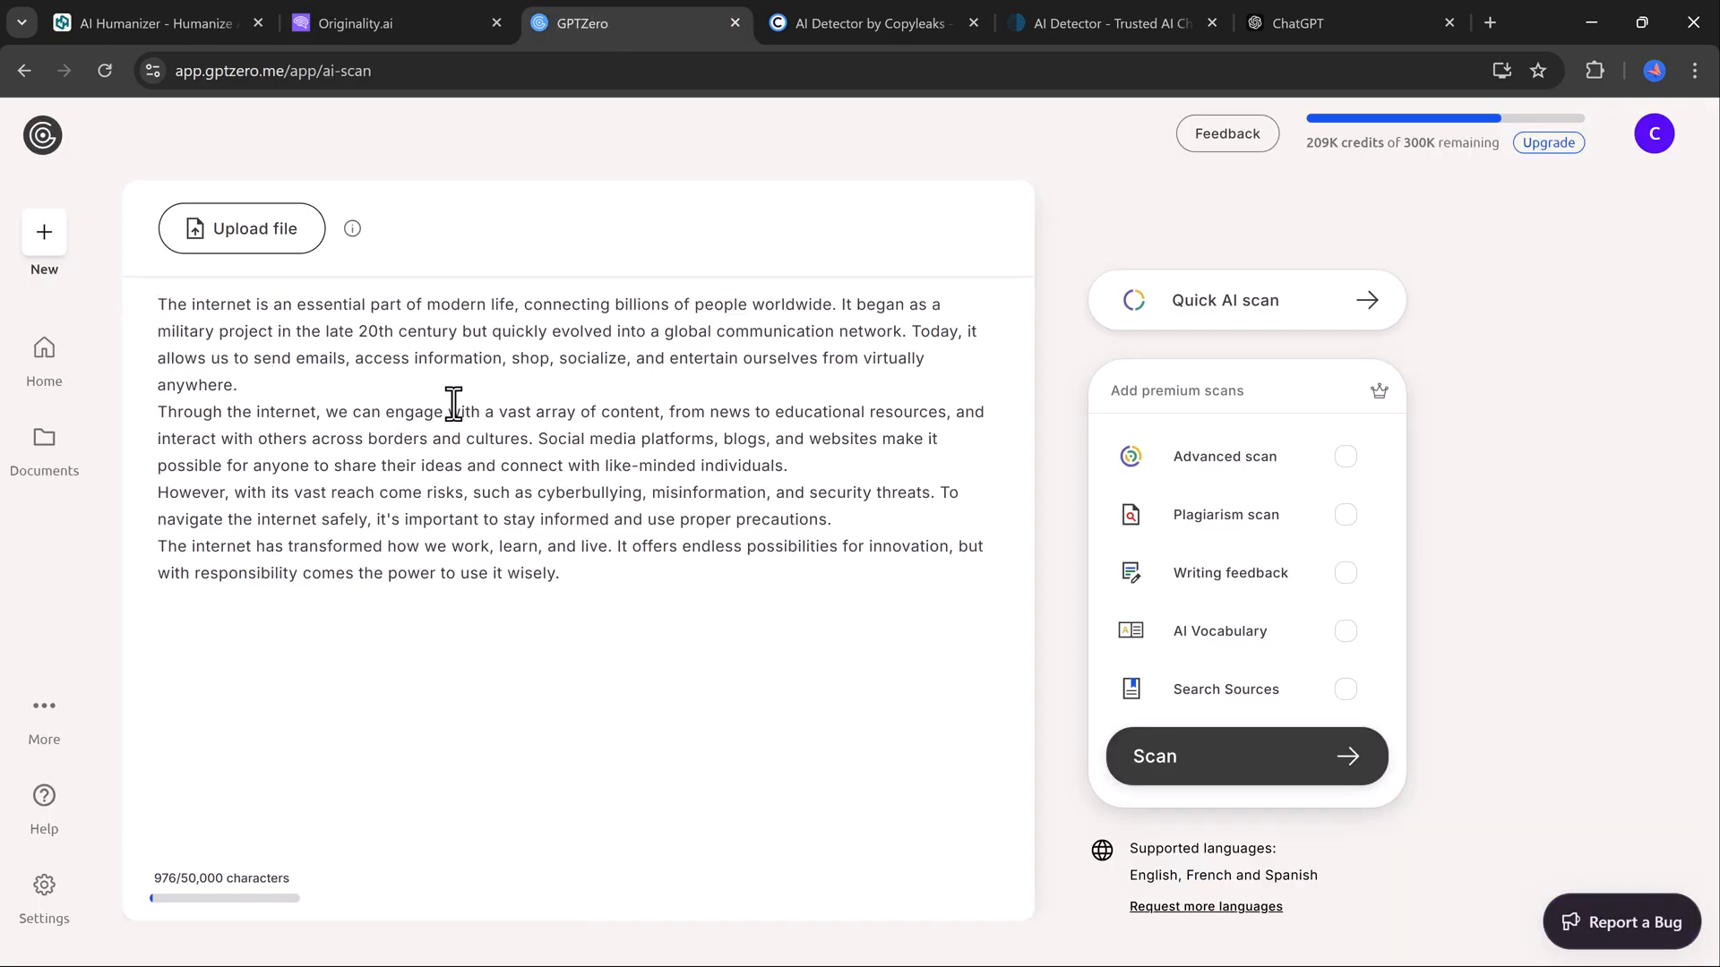
- Run GPTZero's quick scan on the essay, returning 100% probability AI generated
{"action": "left_click", "coordinate": [1246, 756]}
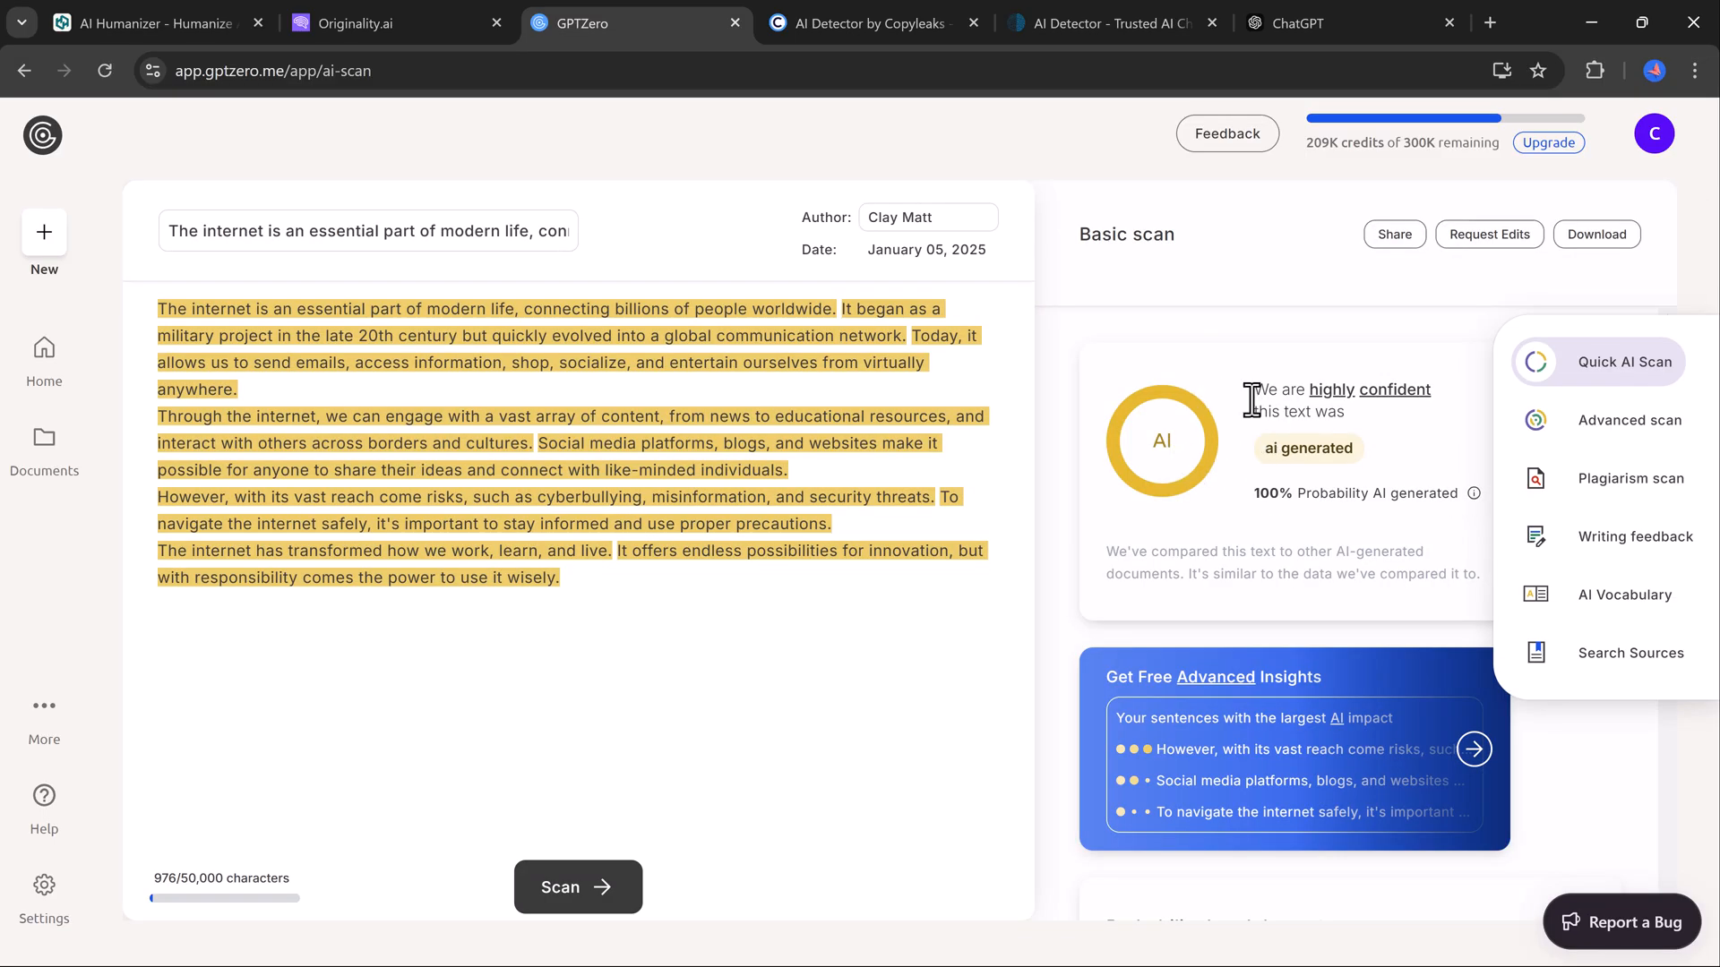
{"action": "left_click", "coordinate": [143, 24]}
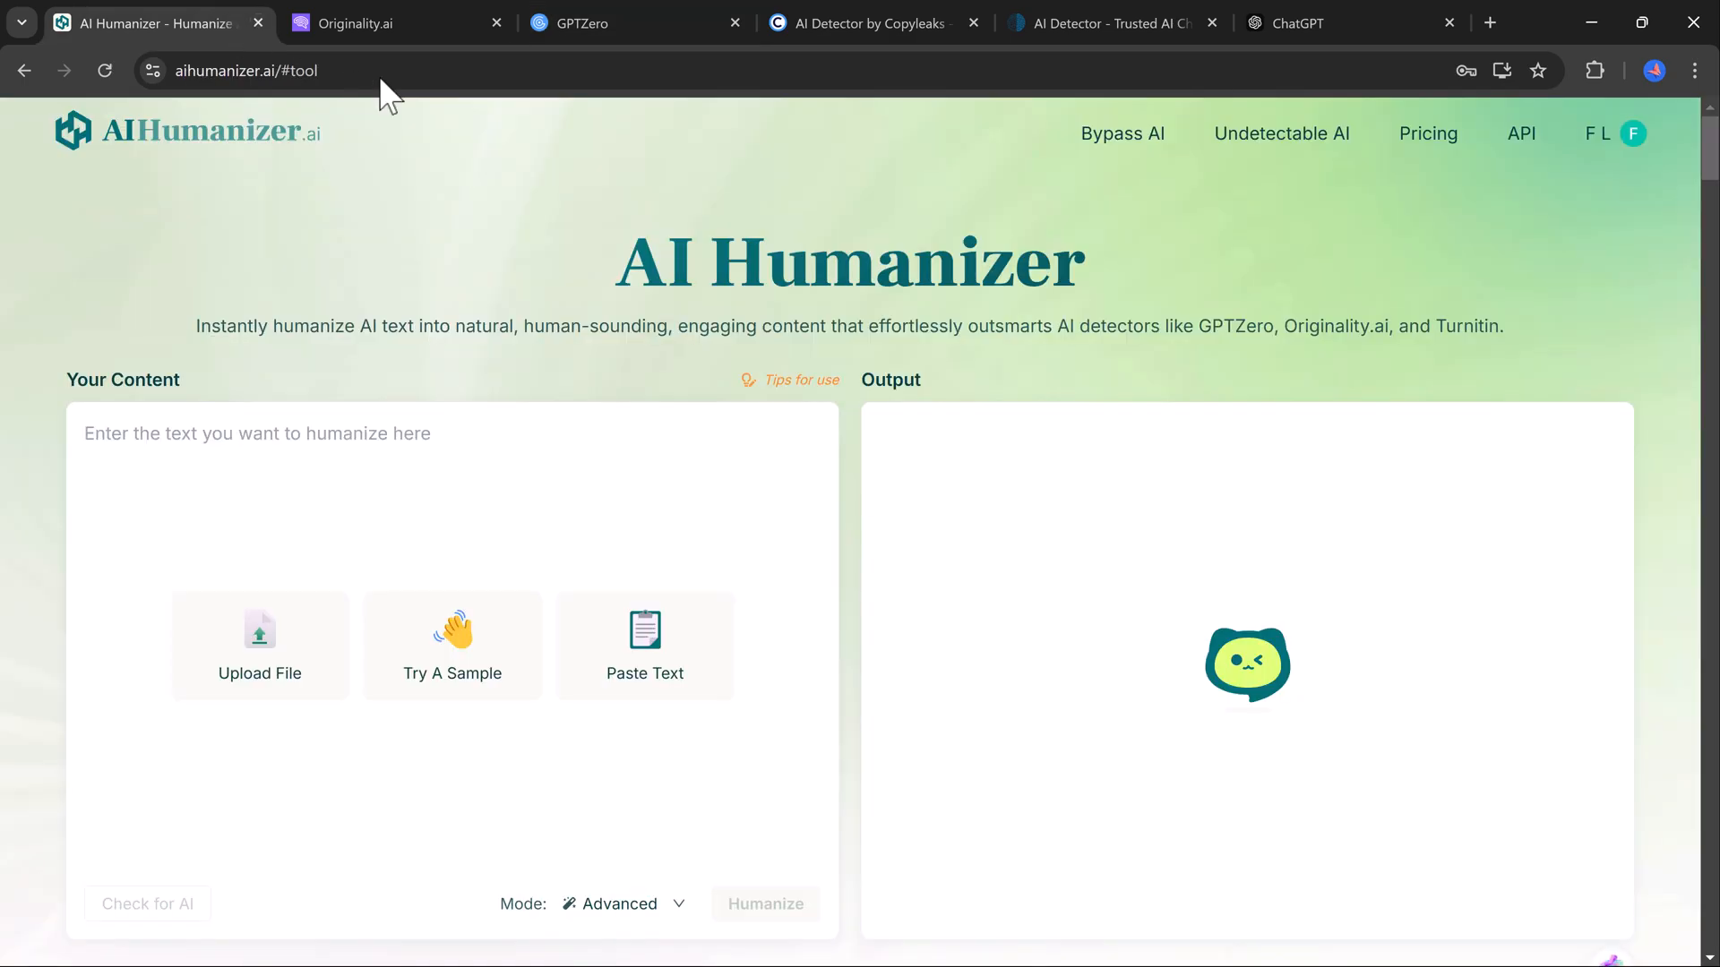
{"action": "mouse_move", "coordinate": [267, 442]}
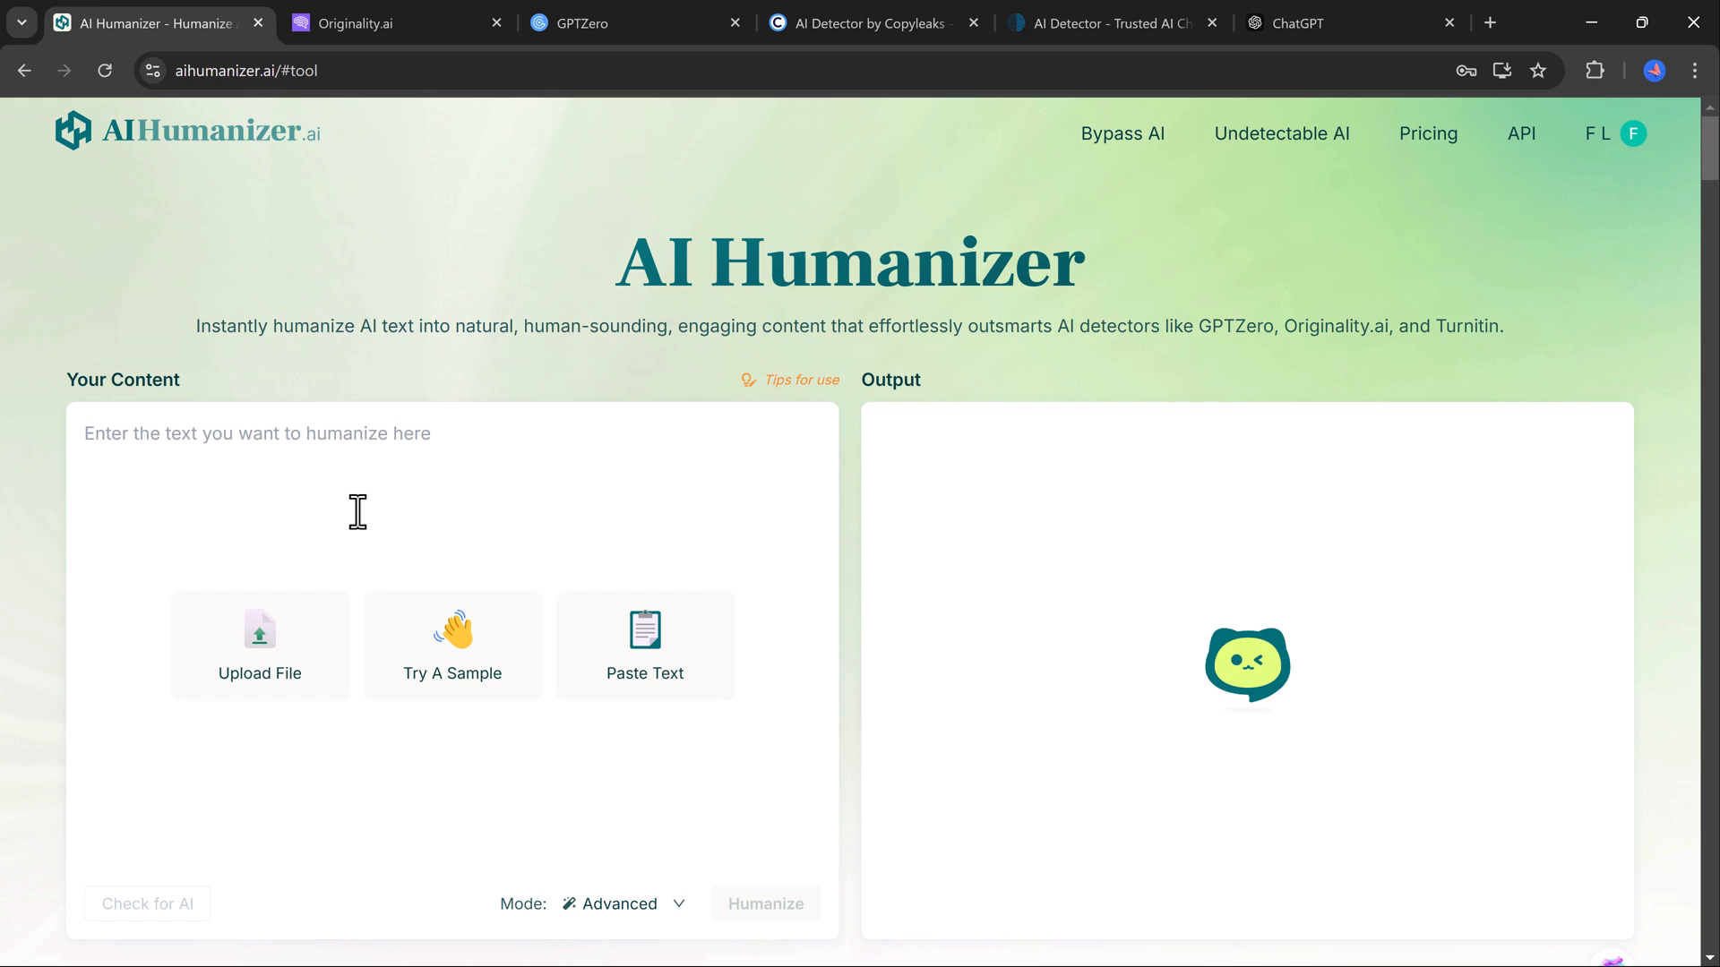
- Paste the ChatGPT essay into AI Humanizer's content box and run Check for AI
{"action": "scroll", "scroll_direction": "down", "scroll_amount": 3}
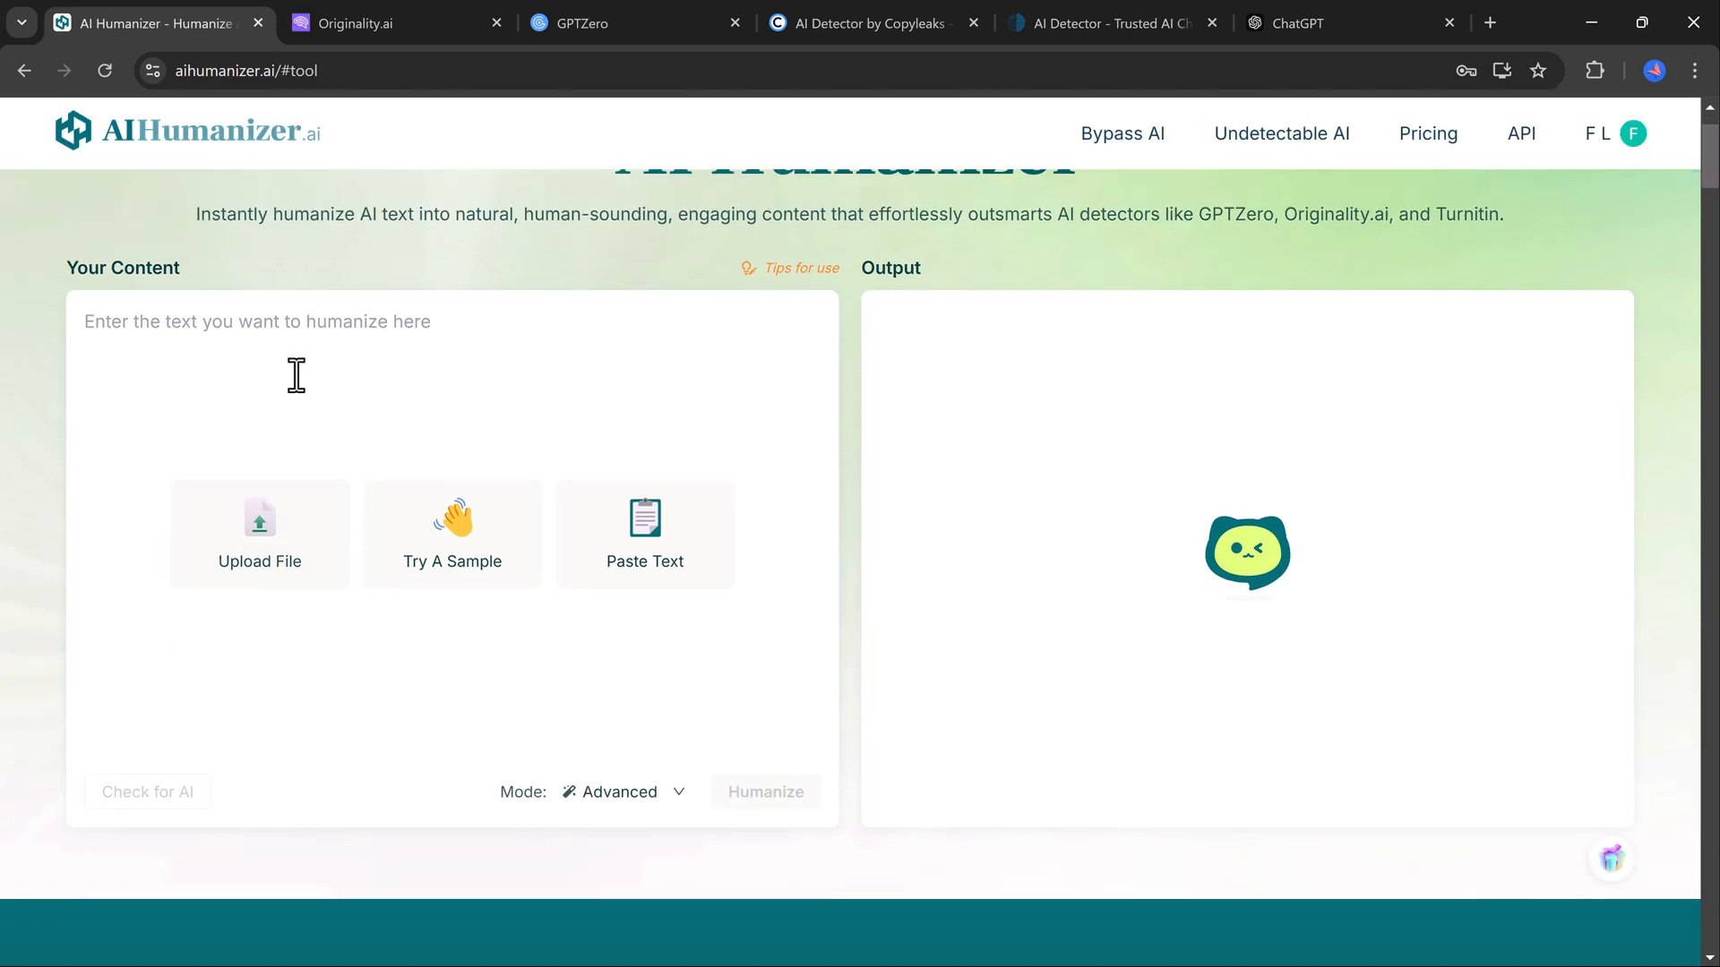
{"action": "right_click", "coordinate": [298, 376]}
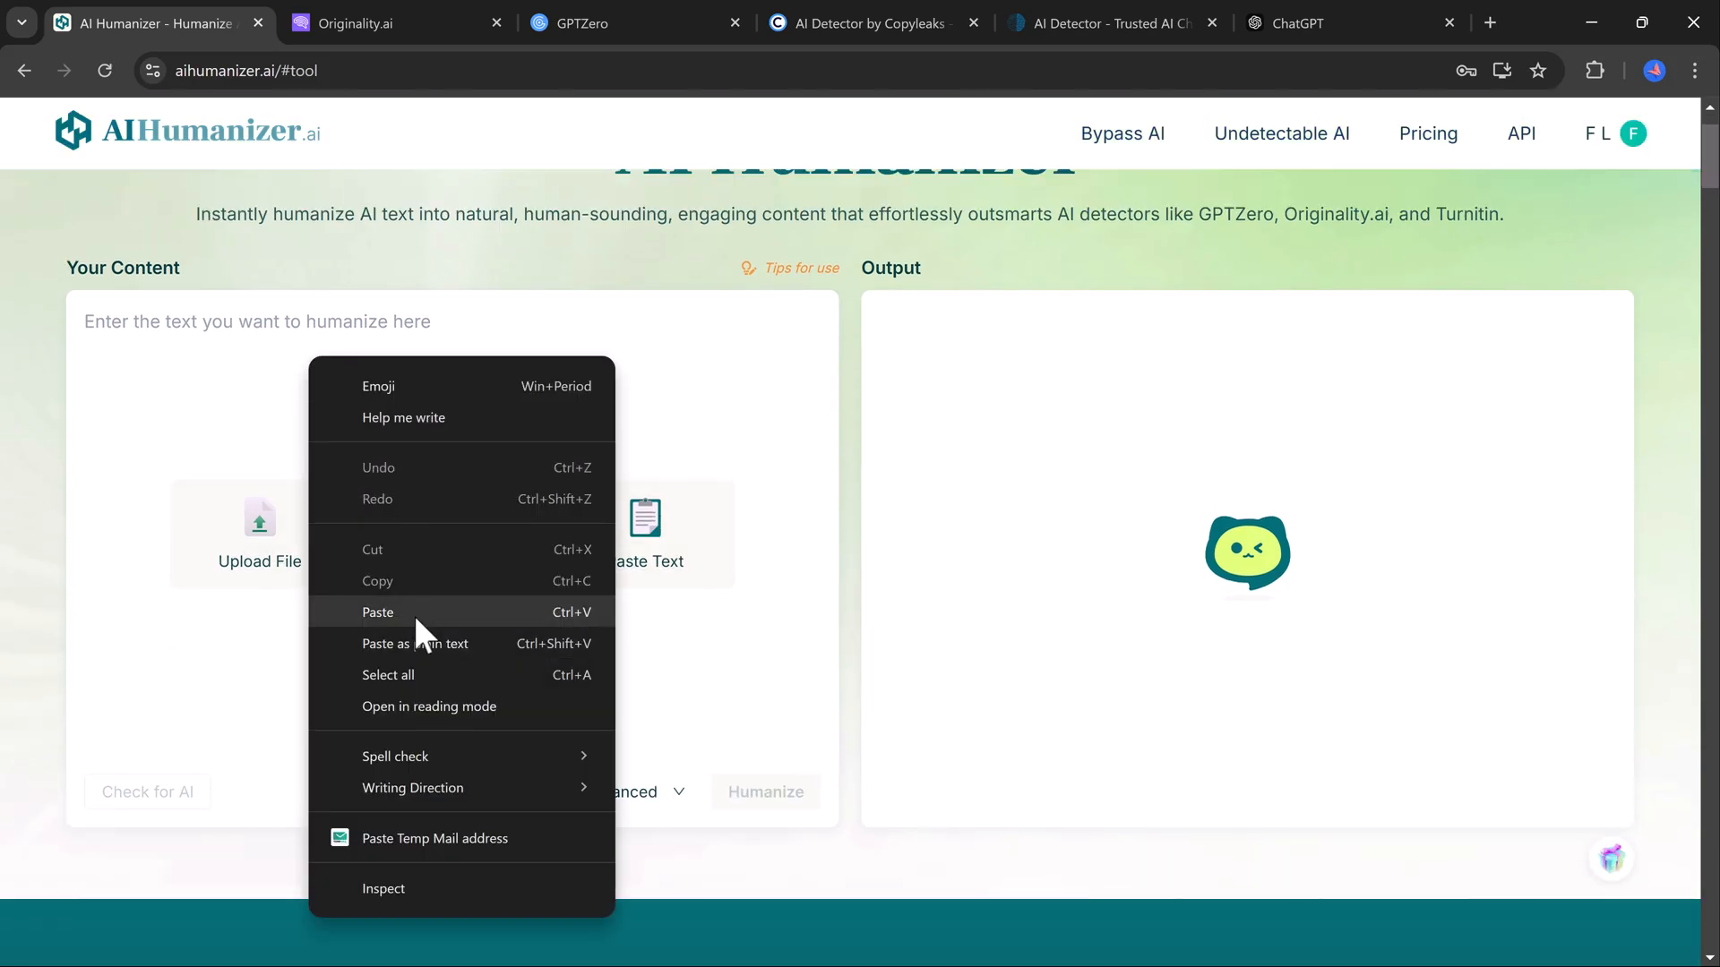
{"action": "left_click", "coordinate": [378, 613]}
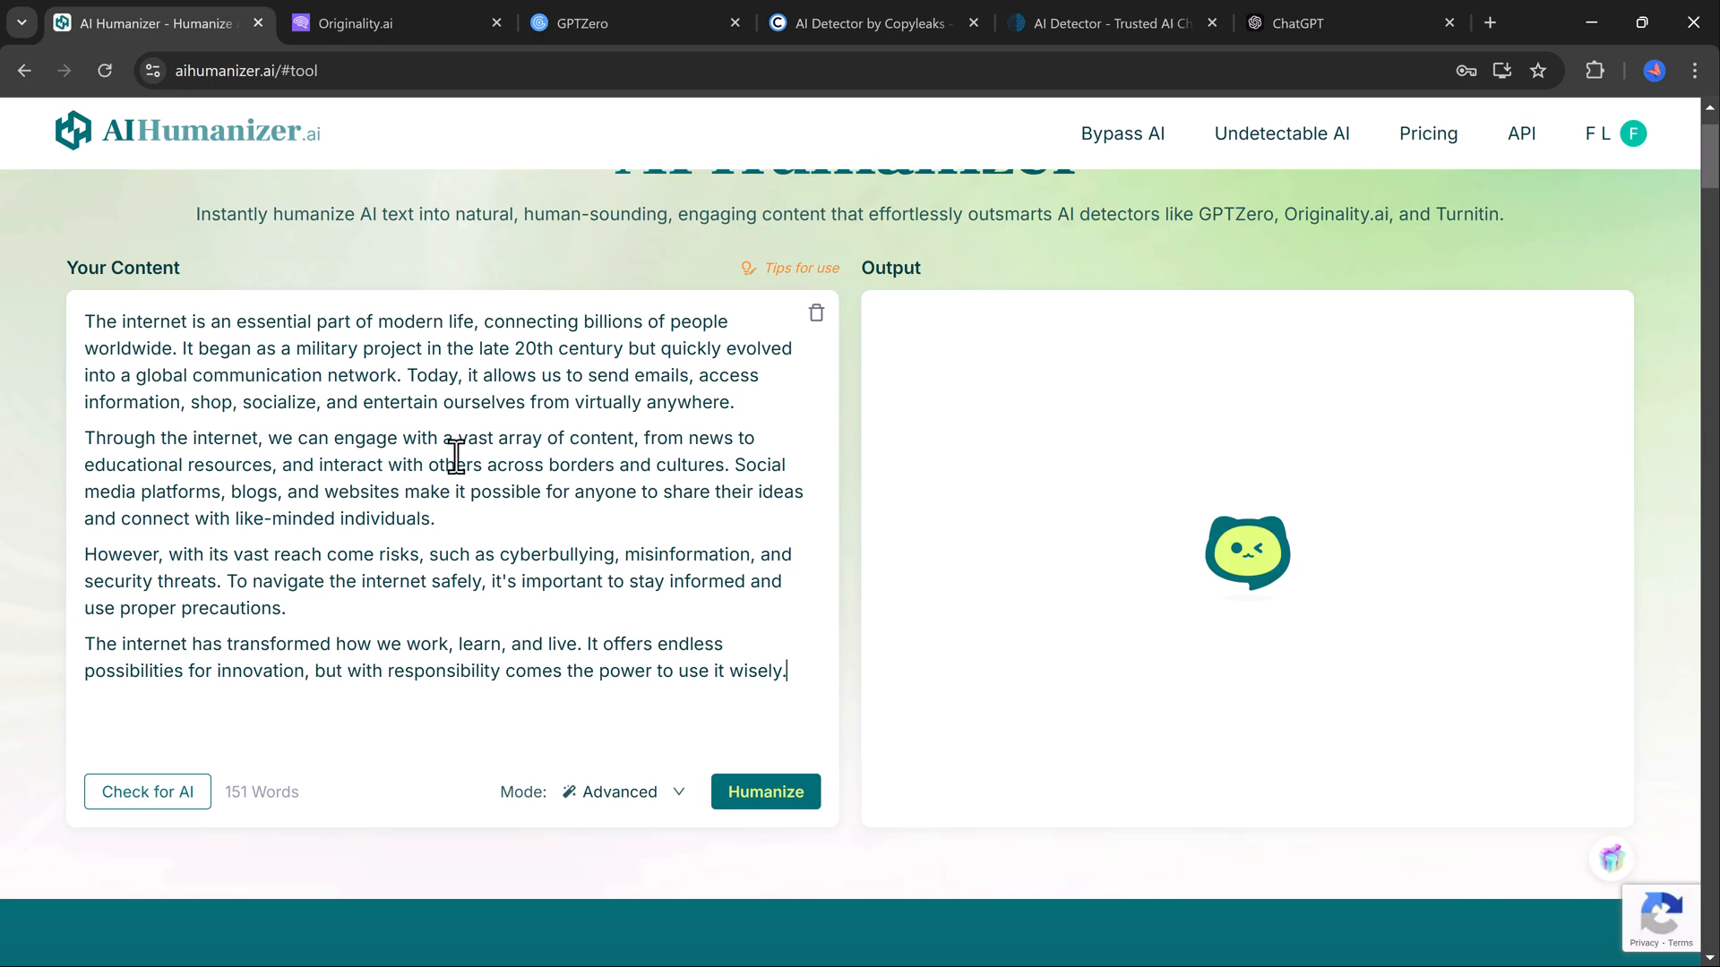
{"action": "mouse_move", "coordinate": [265, 804]}
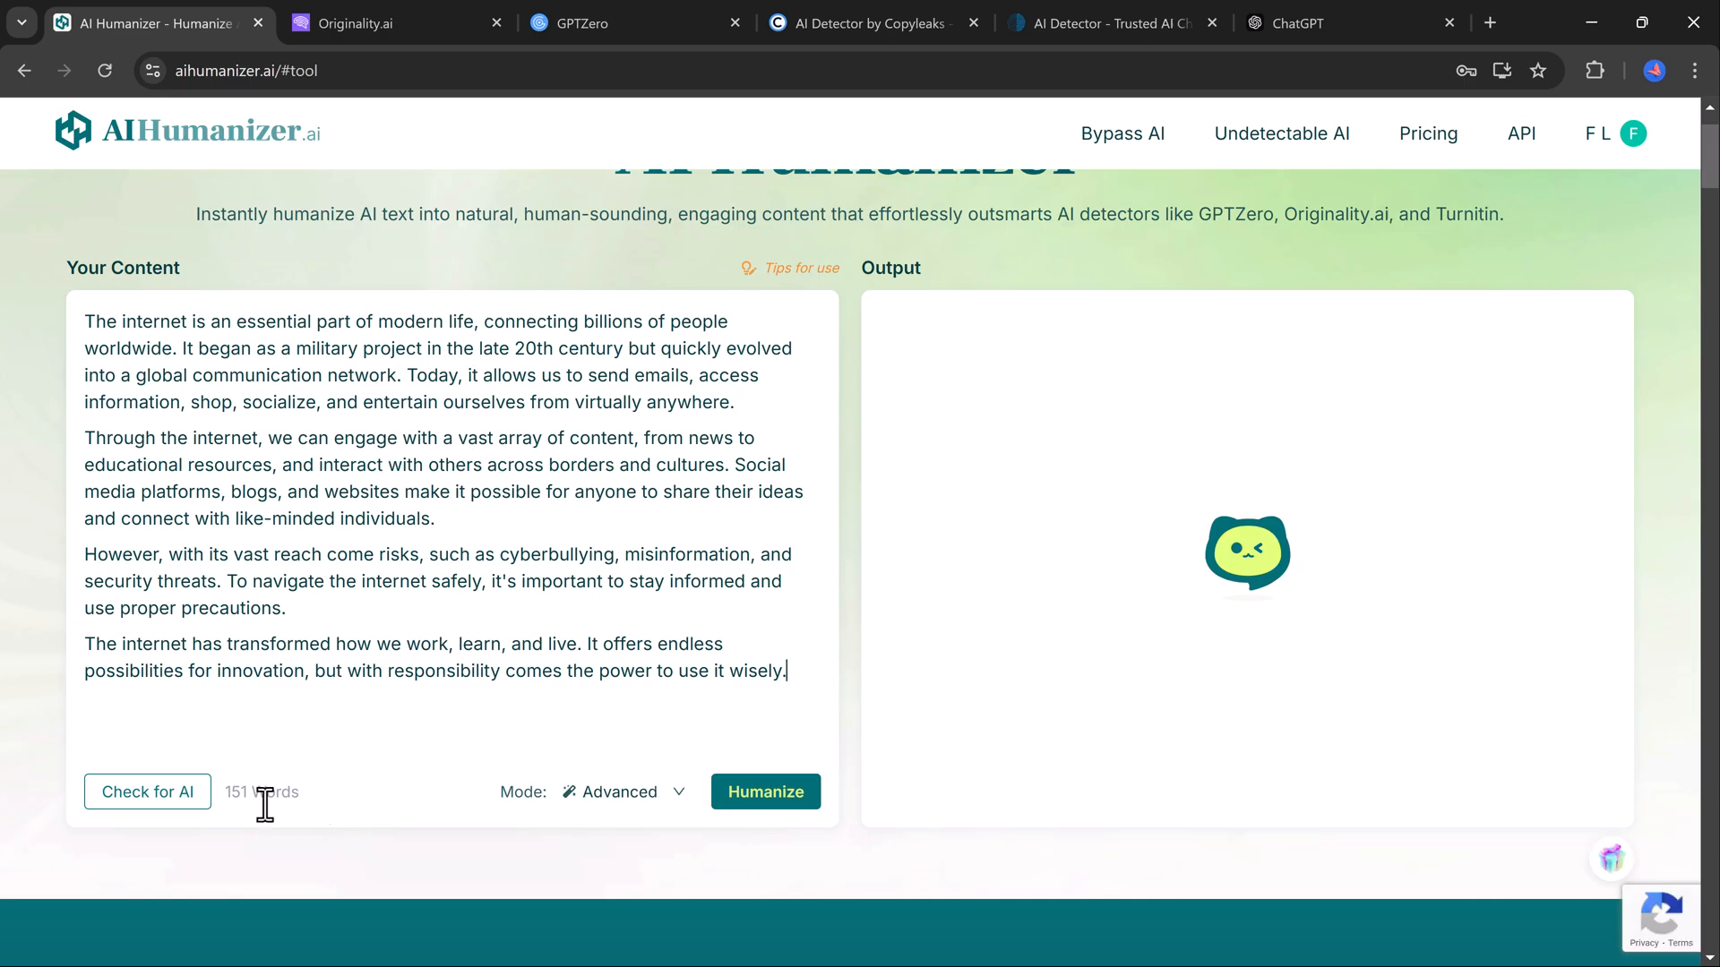
{"action": "scroll", "scroll_direction": "down", "scroll_amount": 3}
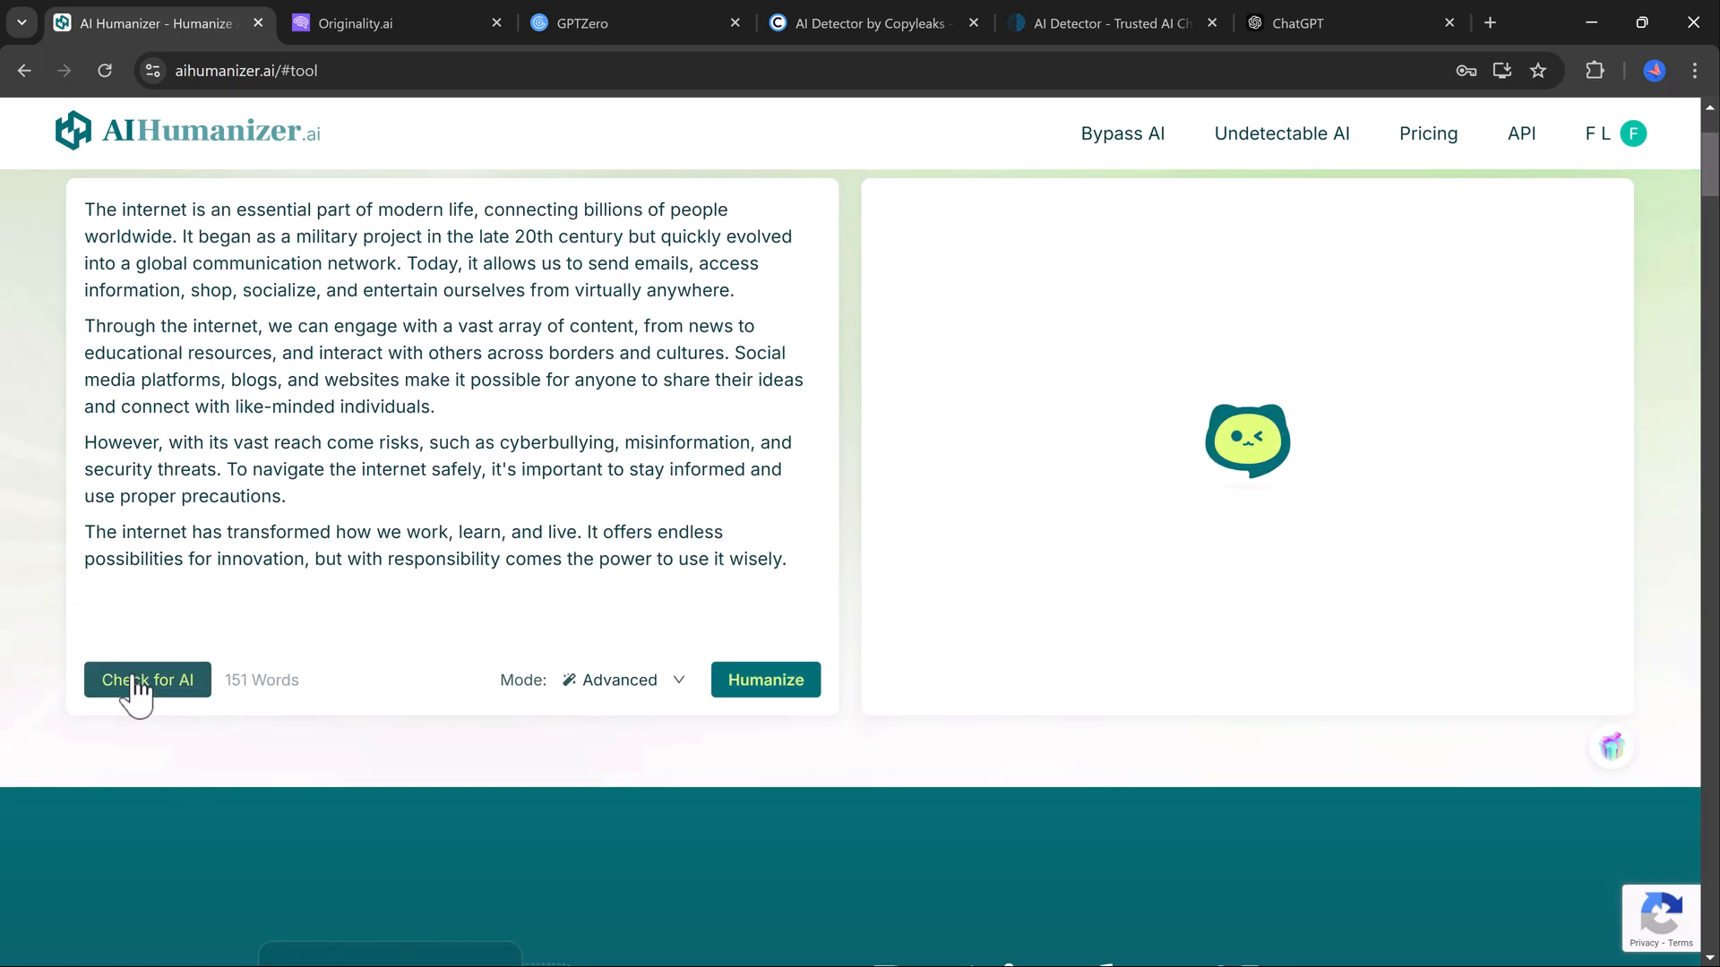
{"action": "left_click", "coordinate": [147, 681]}
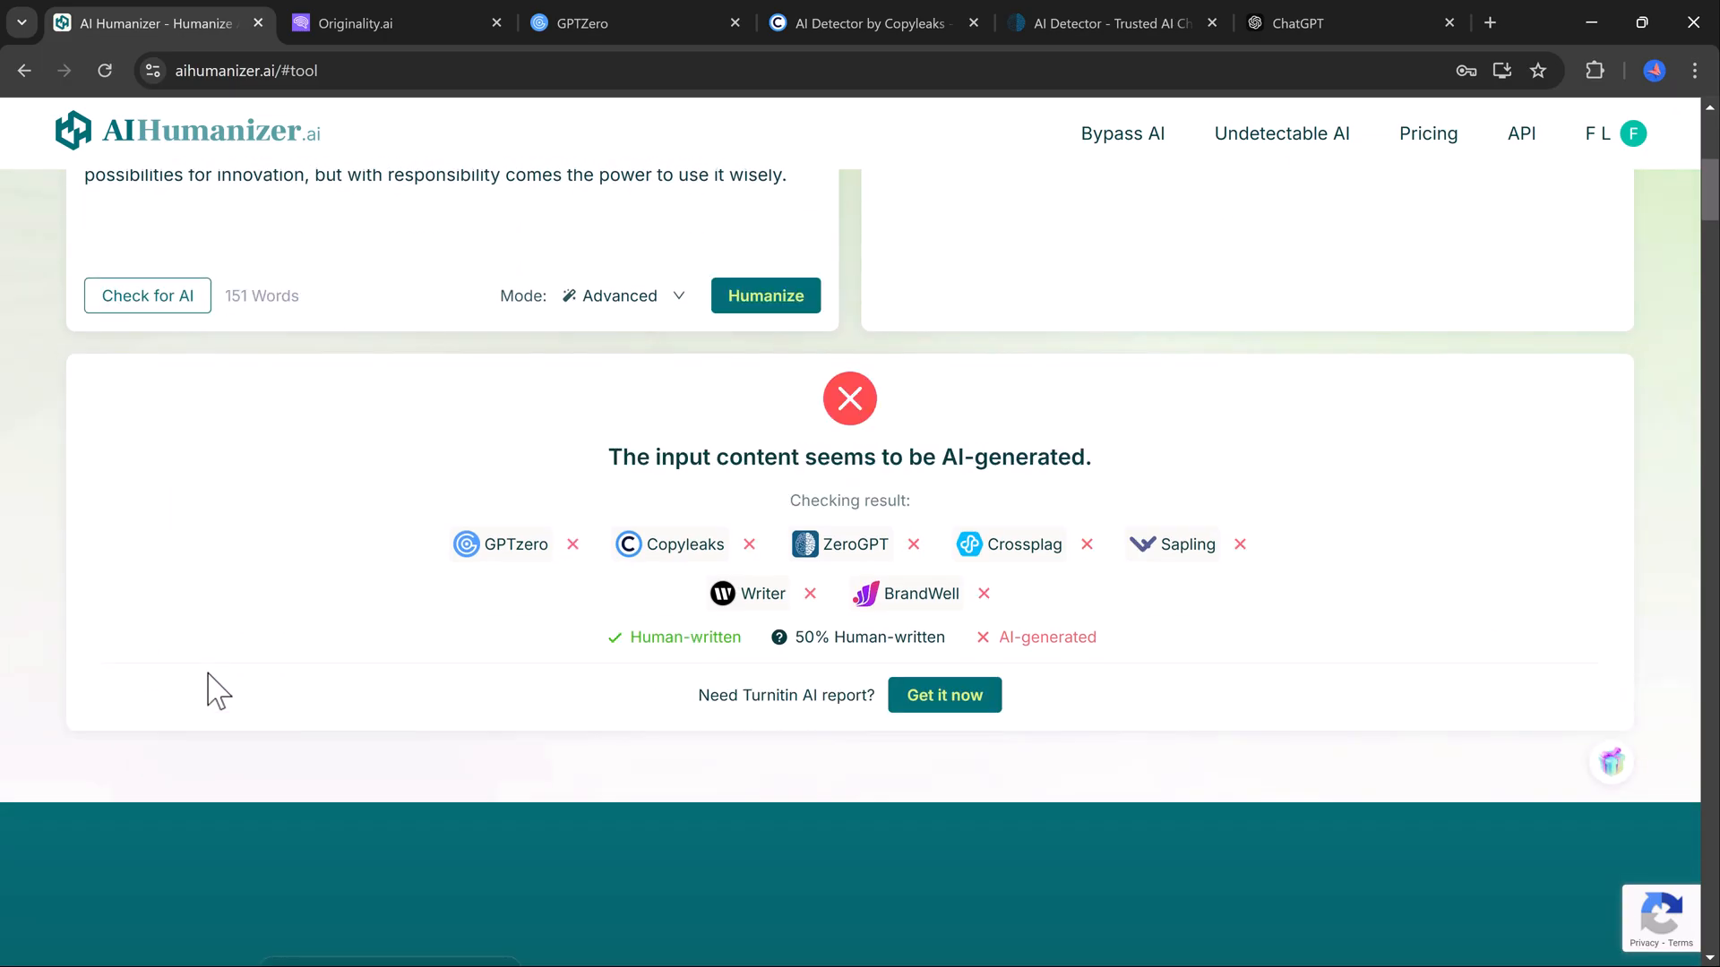
{"action": "mouse_move", "coordinate": [328, 500]}
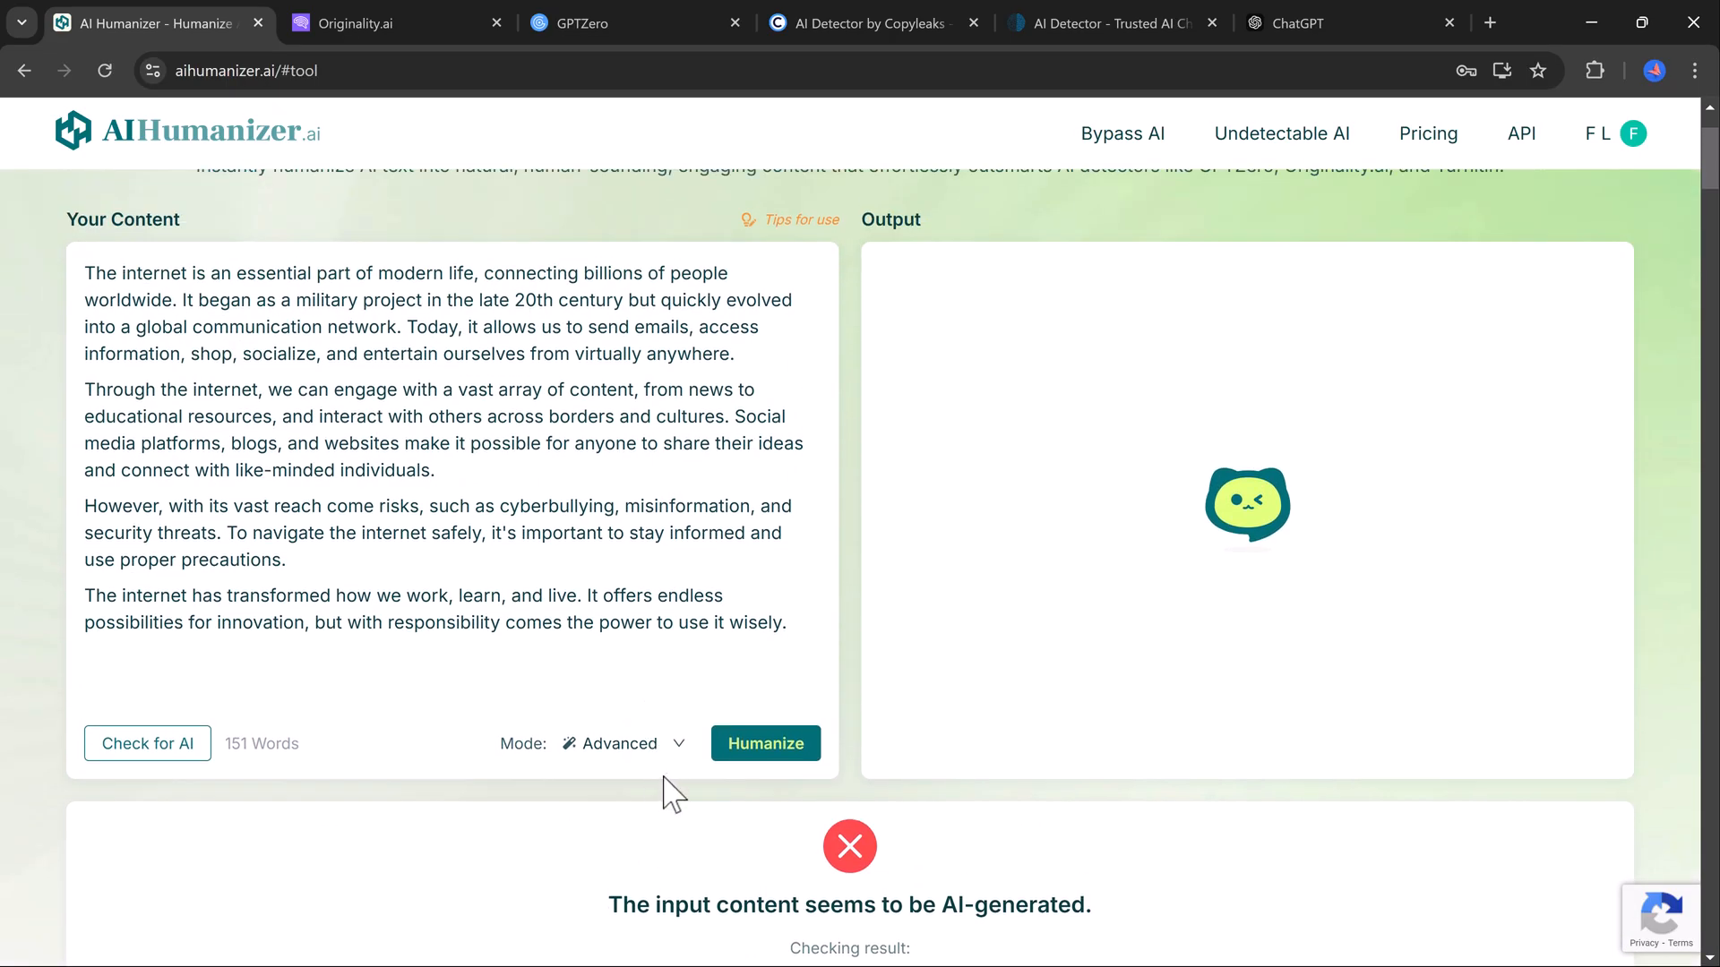
- Humanize the essay into a 153-word version and copy the output text
{"action": "left_click", "coordinate": [767, 743]}
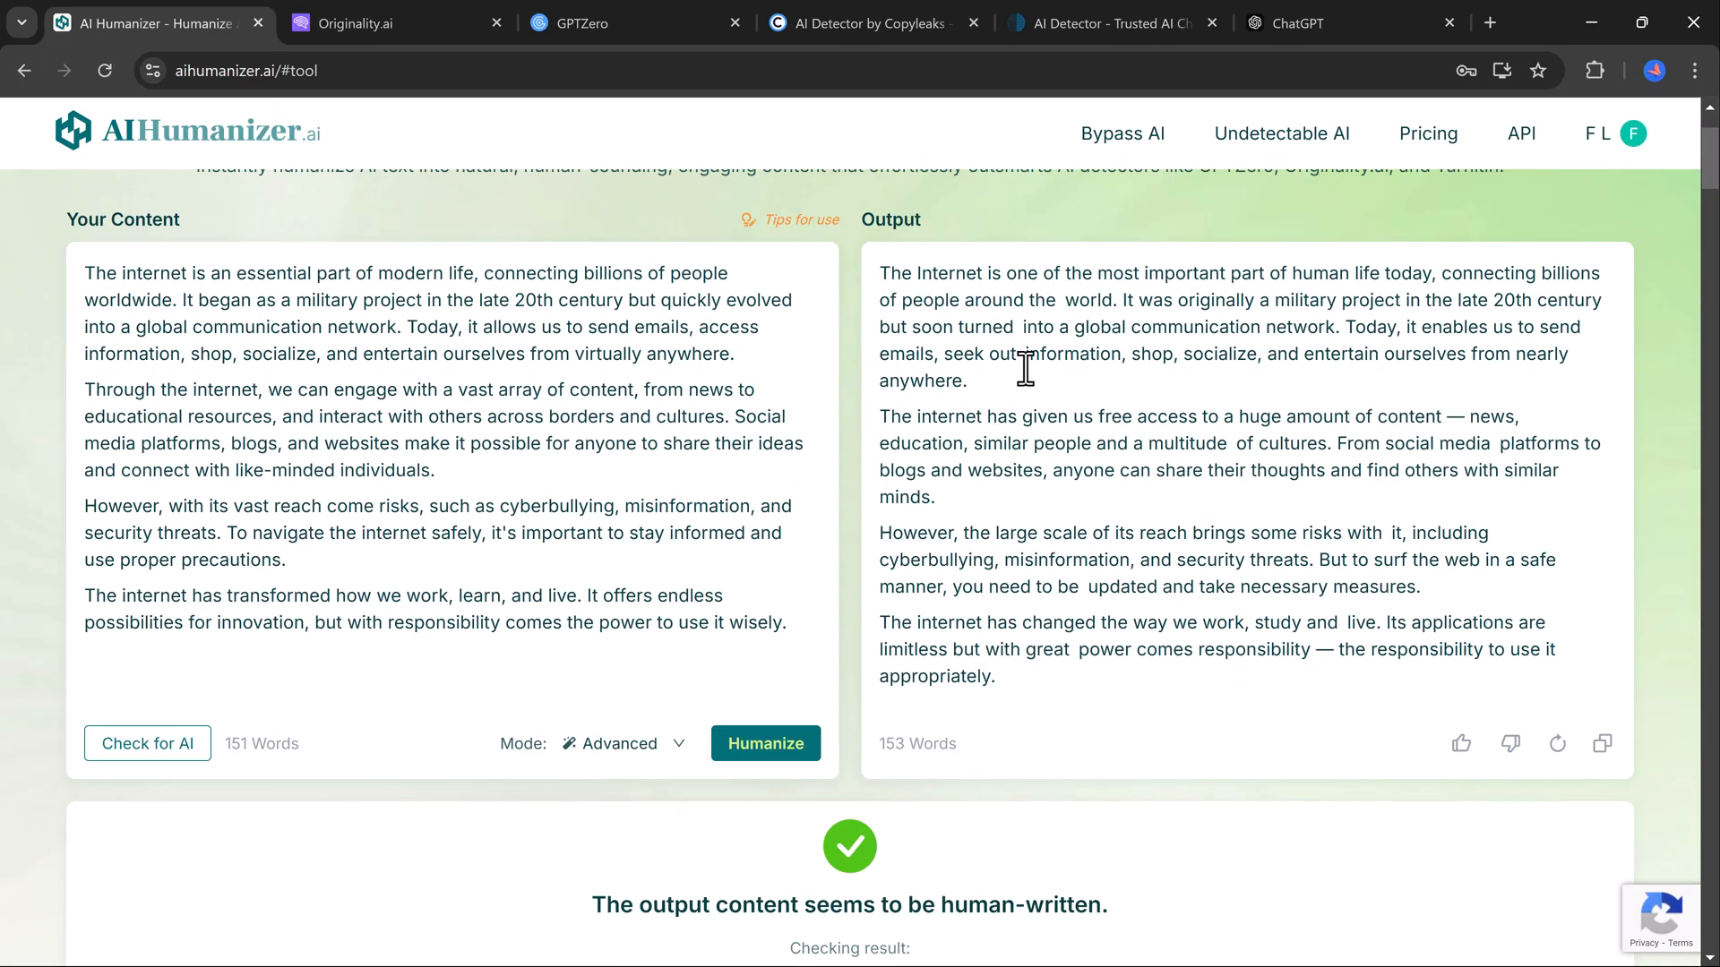
{"action": "left_click", "coordinate": [1601, 743]}
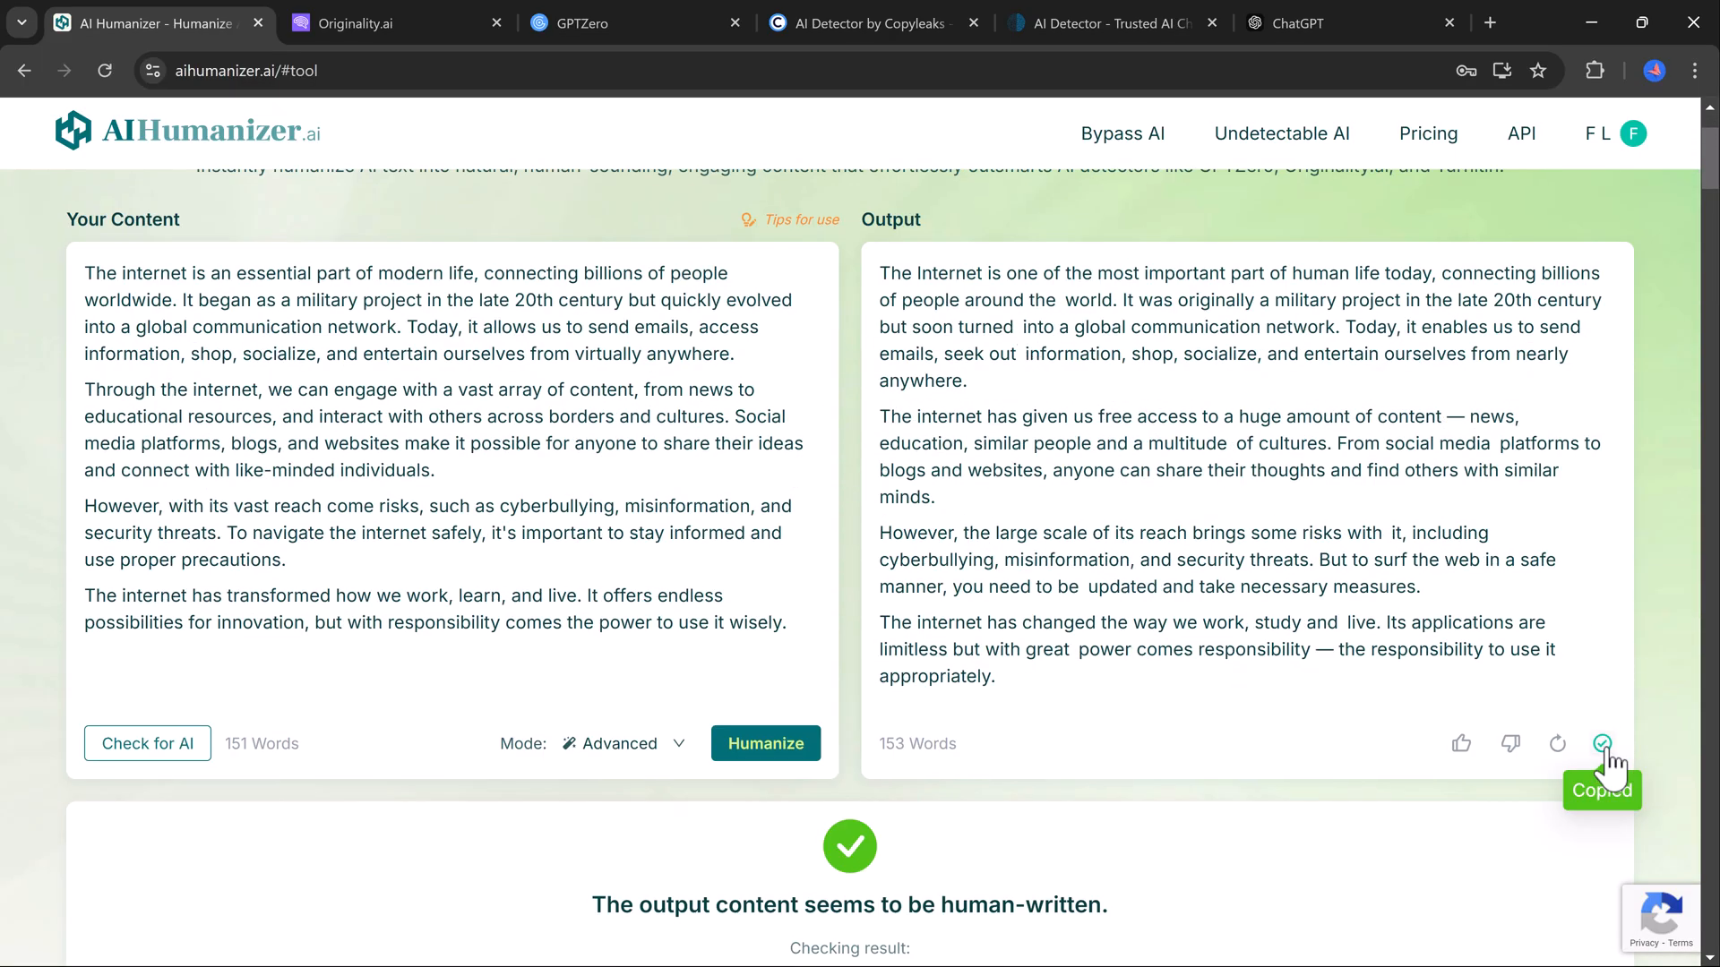
{"action": "scroll", "scroll_direction": "up", "scroll_amount": 3}
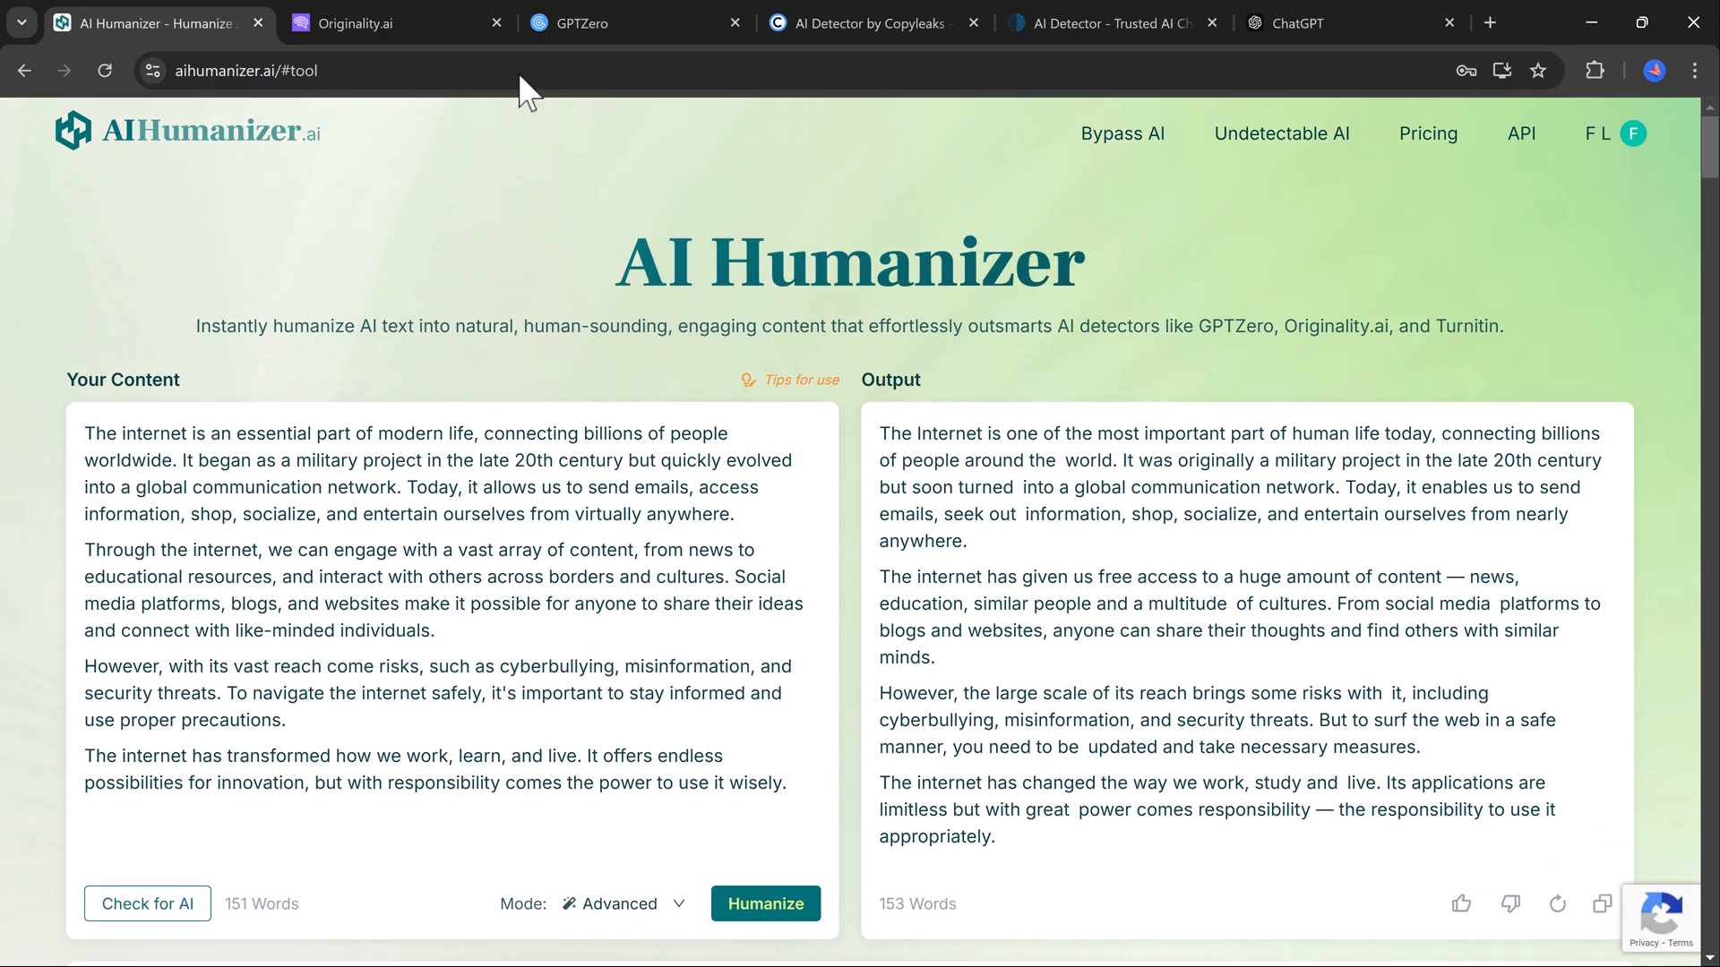
{"action": "left_click", "coordinate": [367, 24]}
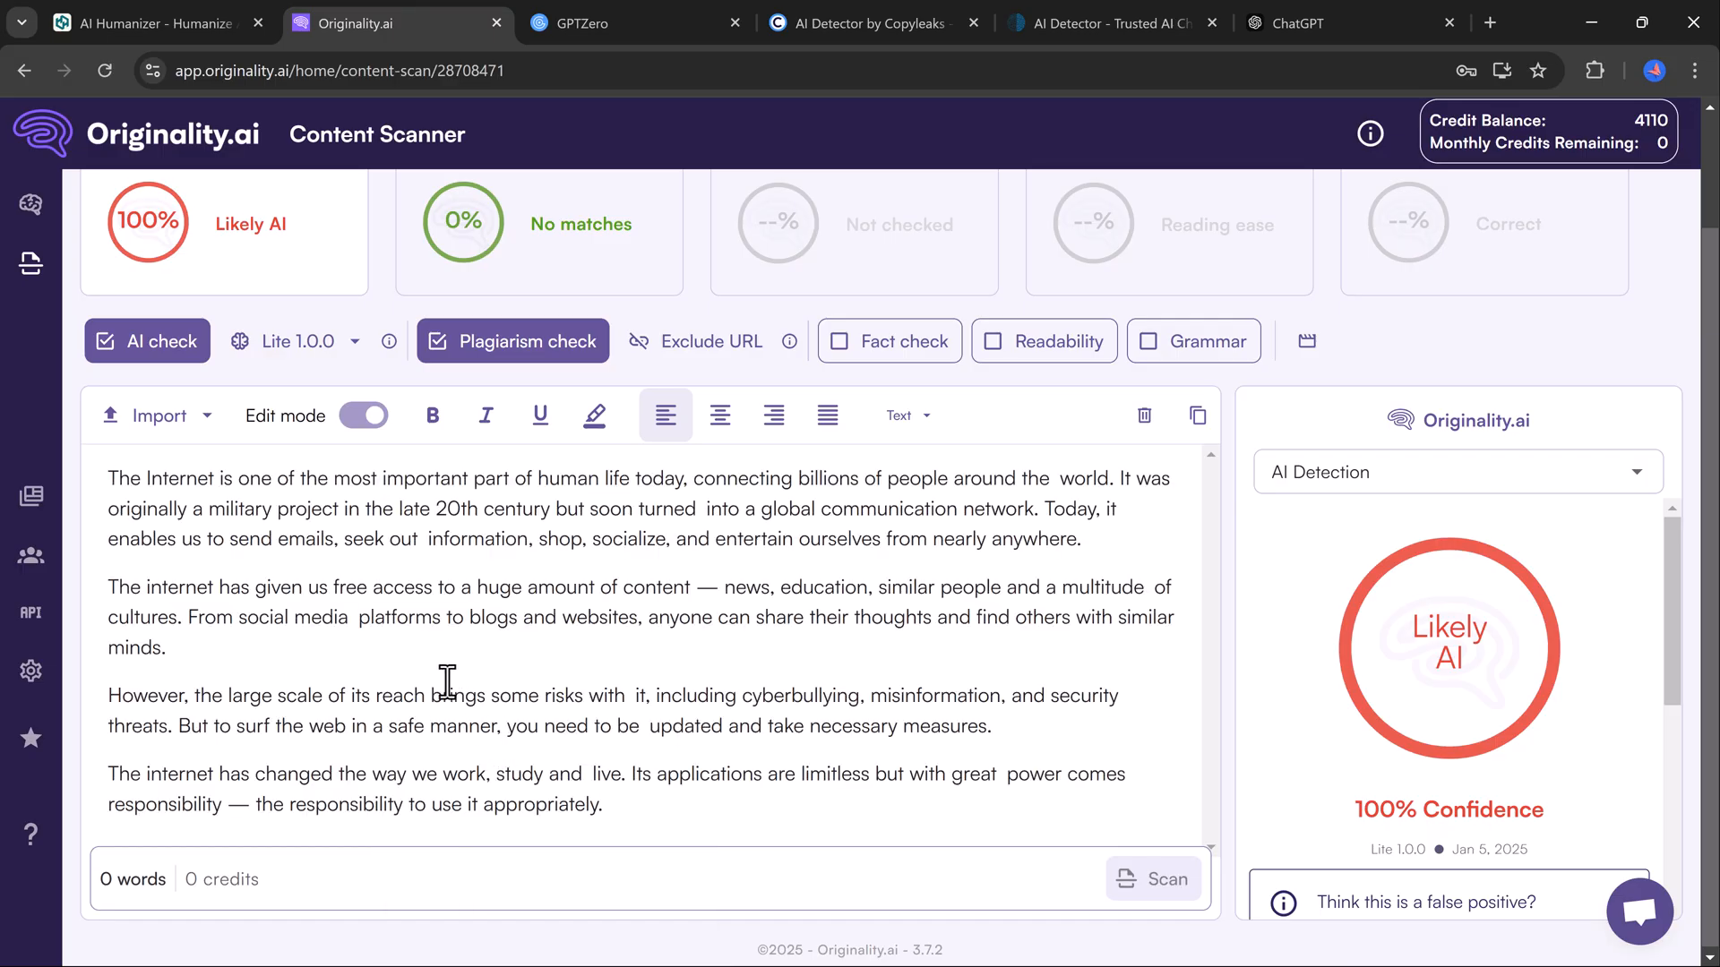
- Scan the humanized essay in Originality.ai, rated 97% Likely Original
{"action": "left_click", "coordinate": [1154, 878]}
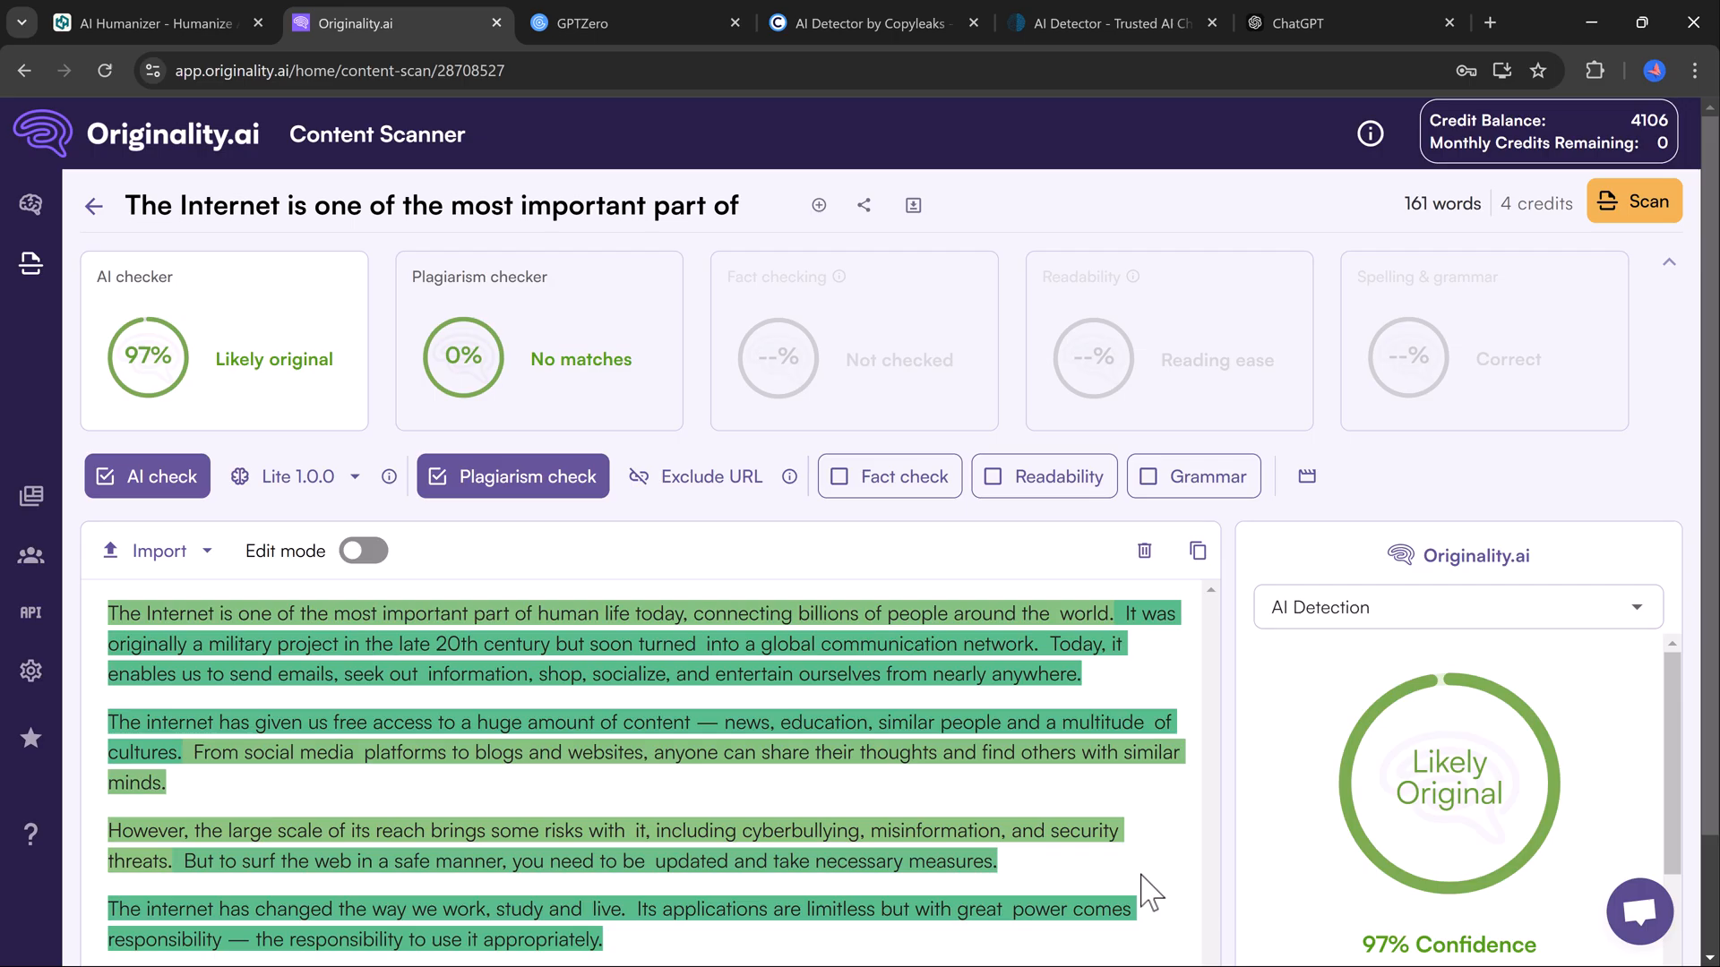
{"action": "mouse_move", "coordinate": [1109, 720]}
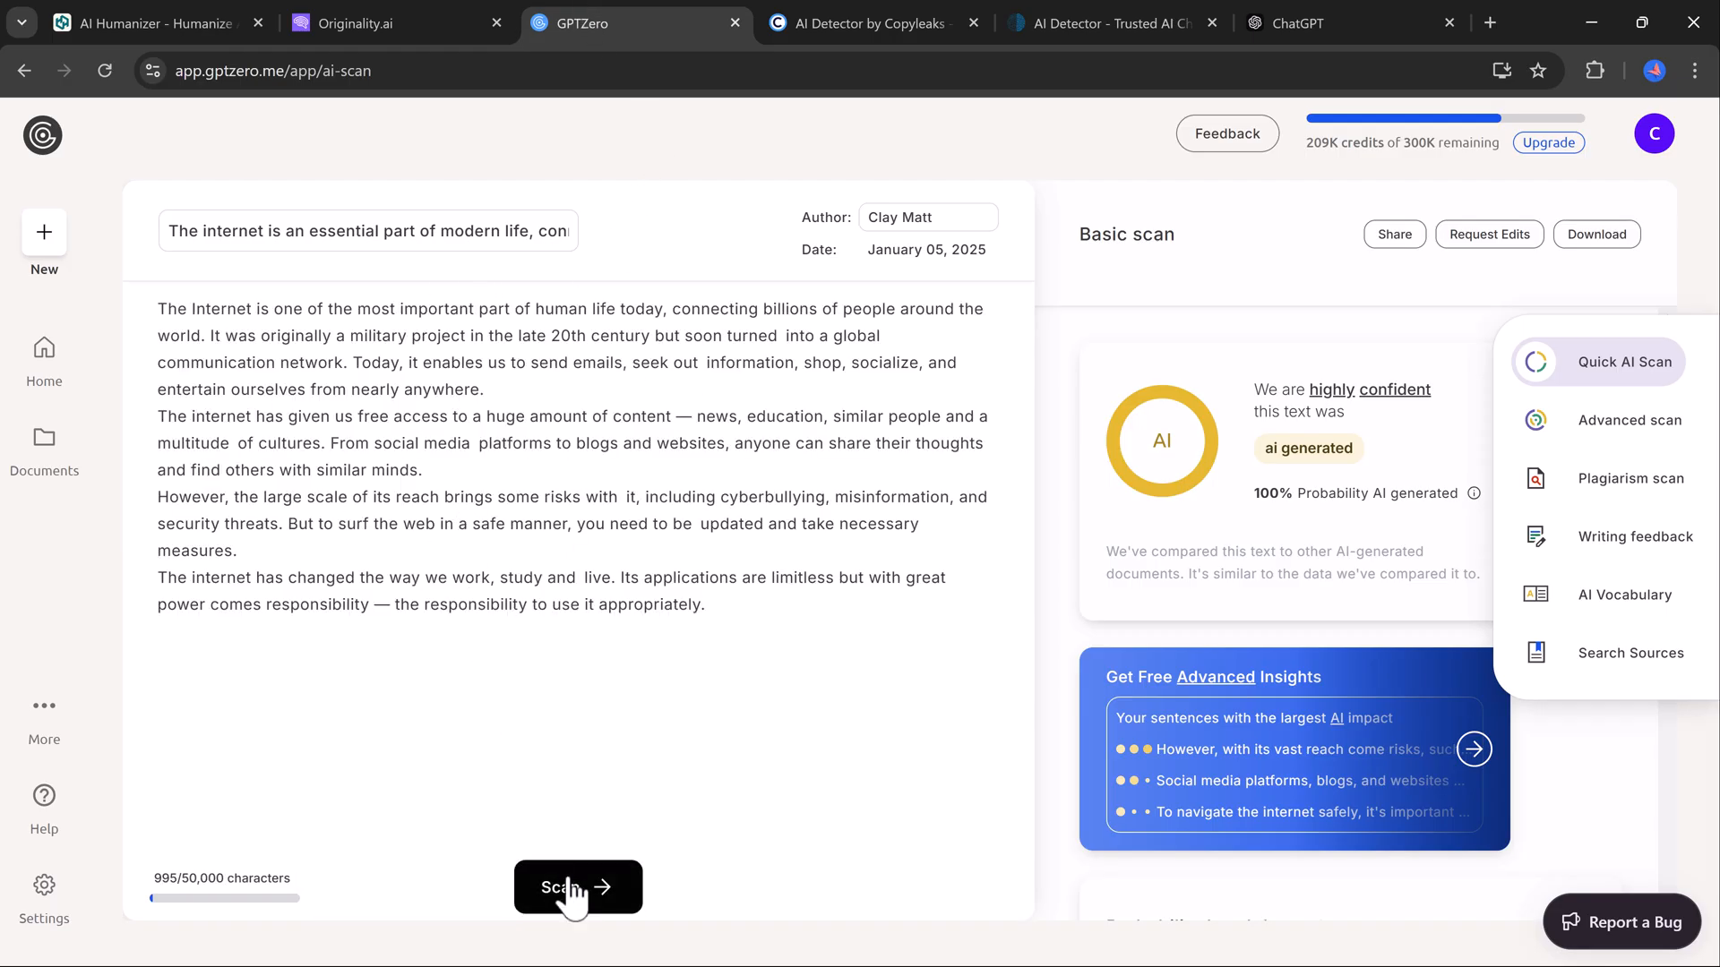
- Scan the humanized essay in GPTZero, judged entirely human at 3% AI
{"action": "left_click", "coordinate": [577, 887]}
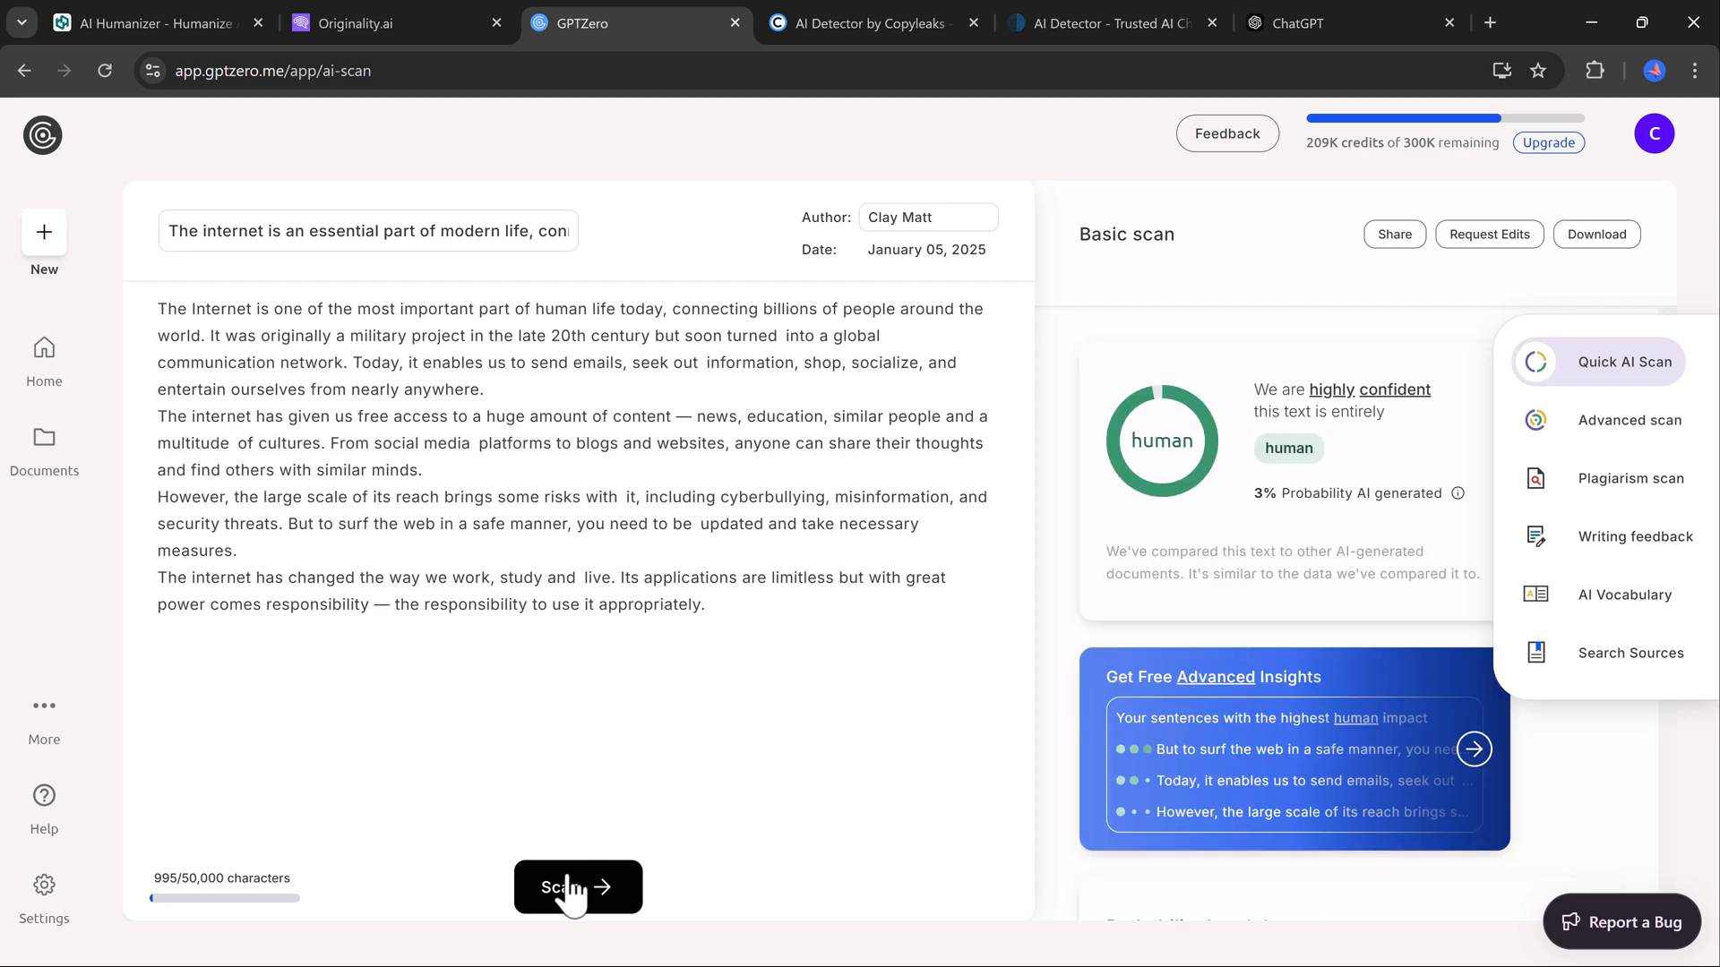
{"action": "mouse_move", "coordinate": [1074, 167]}
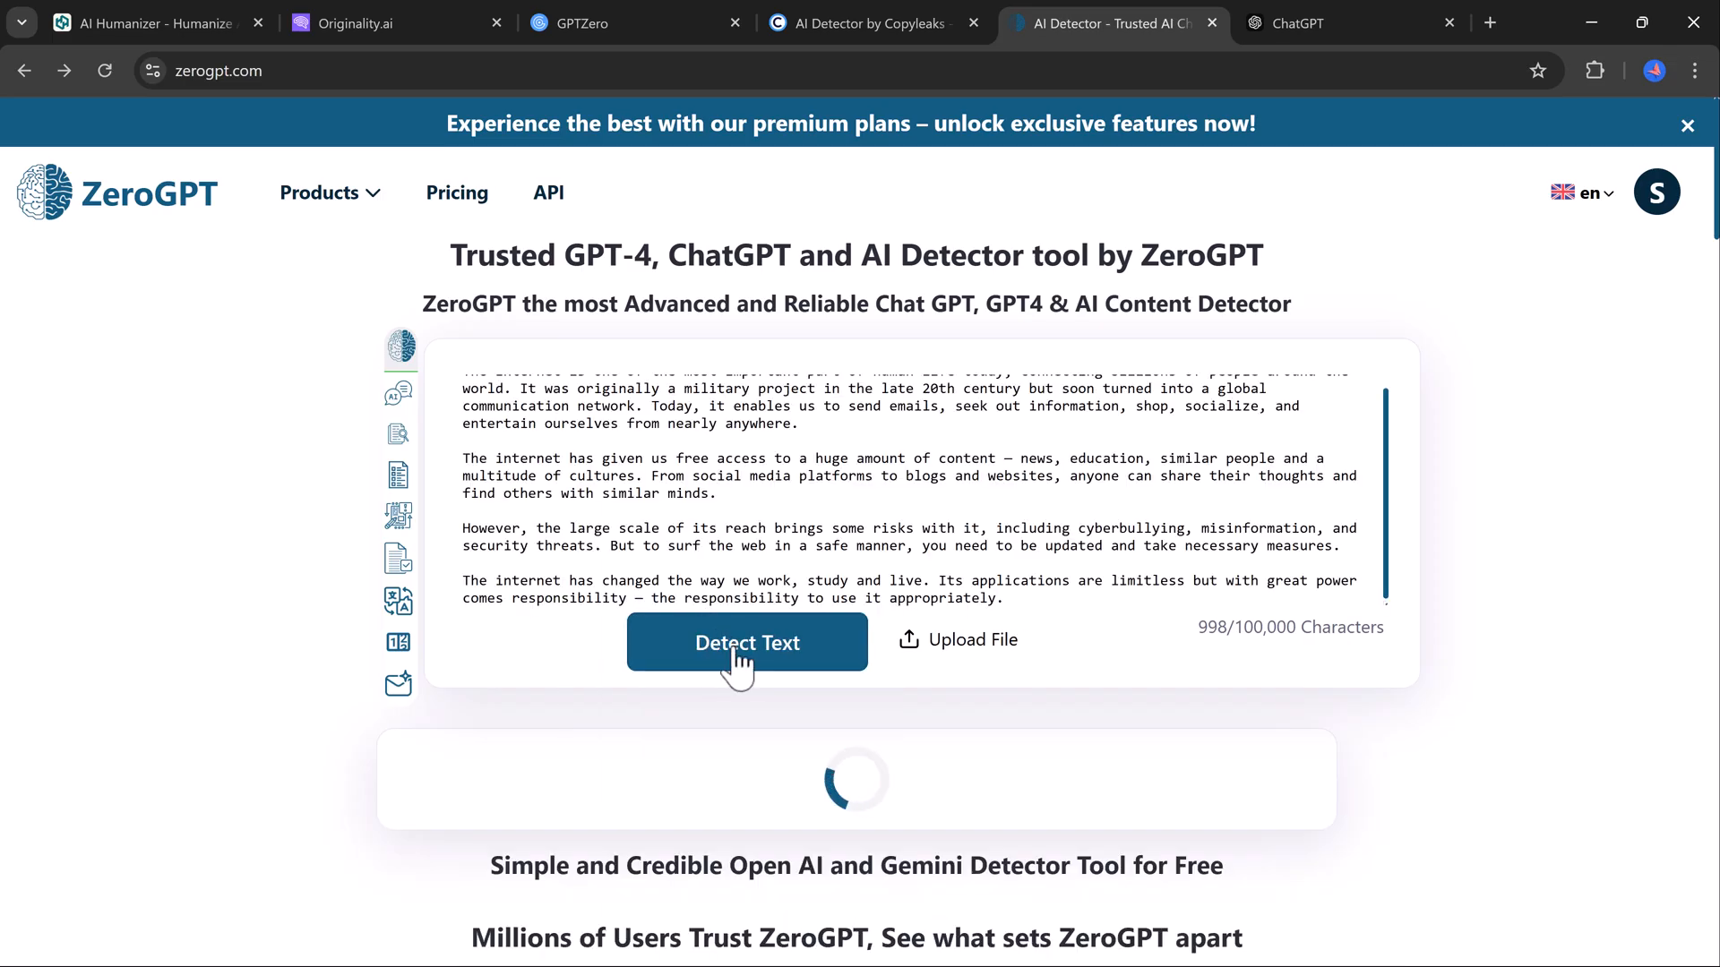
- Detect the humanized essay in ZeroGPT, reported human written at 0% AI GPT
{"action": "left_click", "coordinate": [747, 642]}
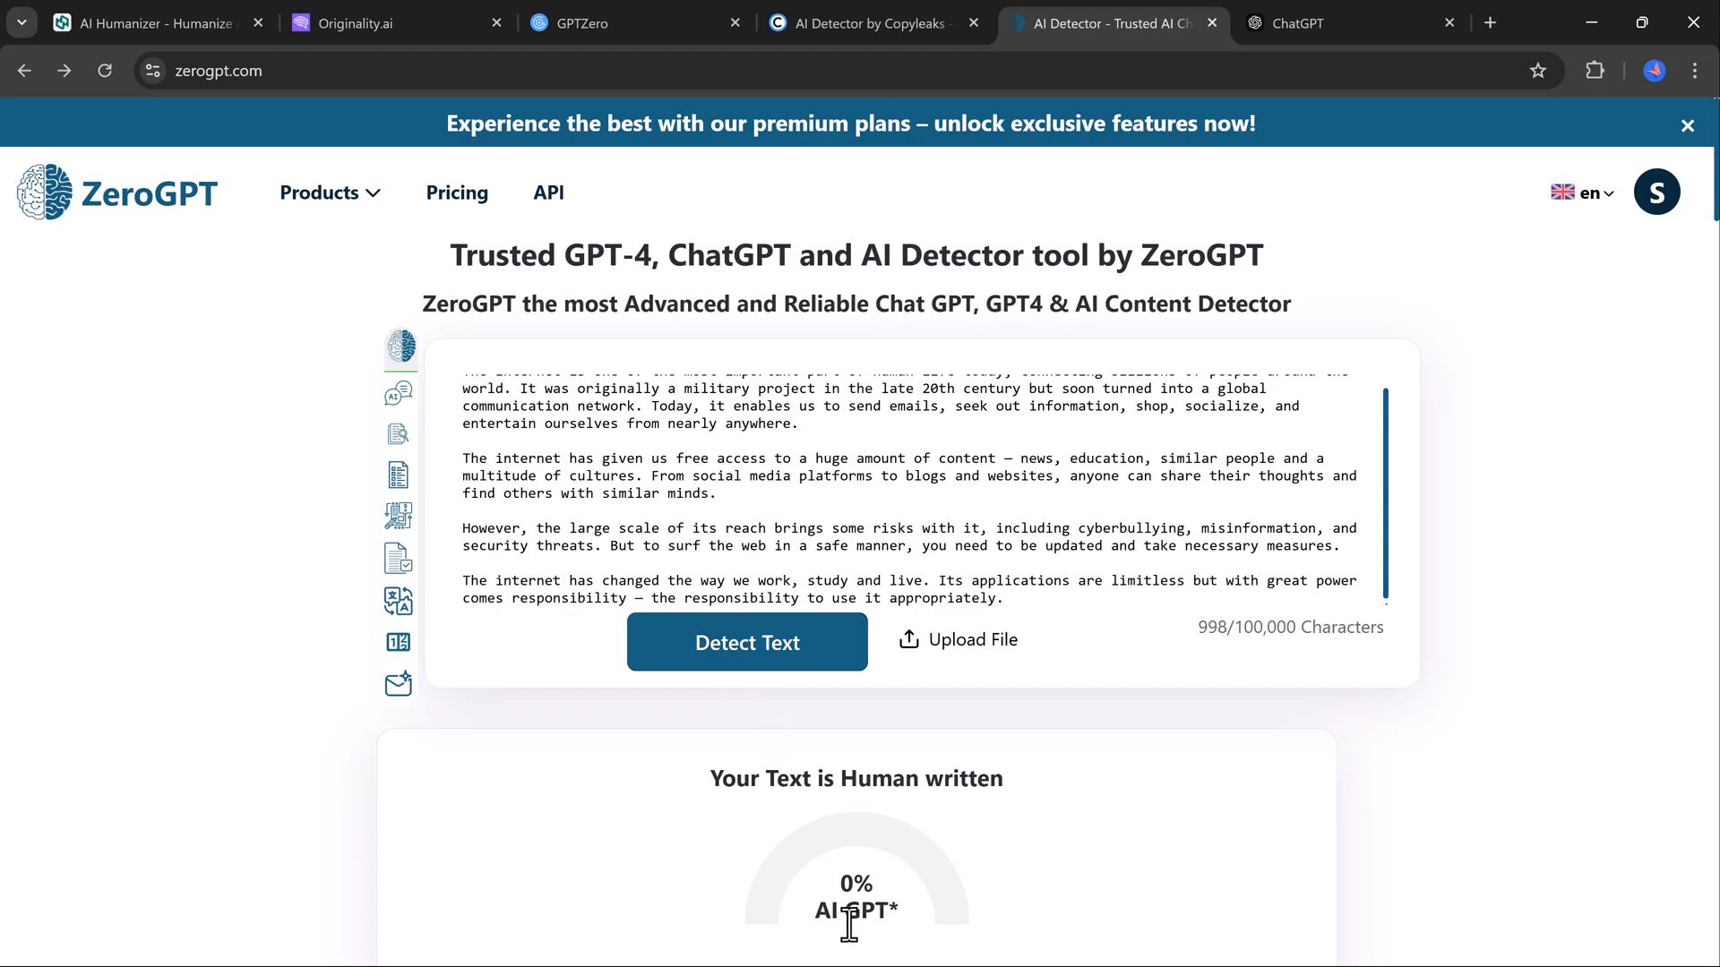
{"action": "left_click", "coordinate": [158, 24]}
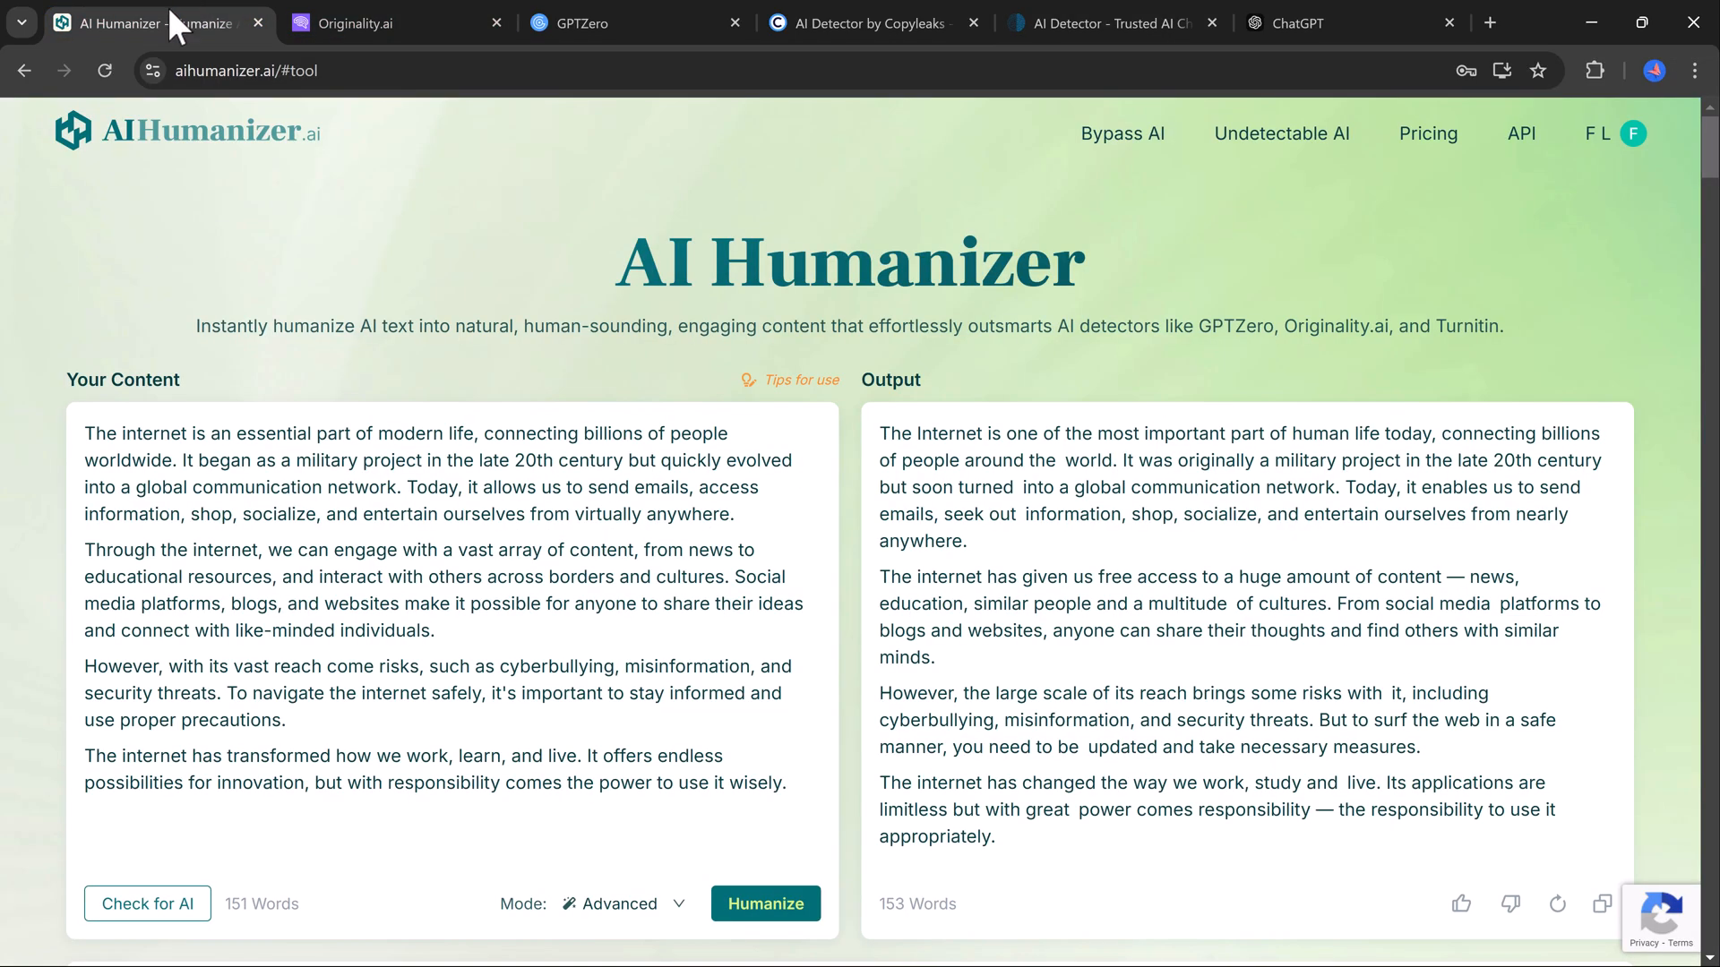
{"action": "mouse_move", "coordinate": [919, 635]}
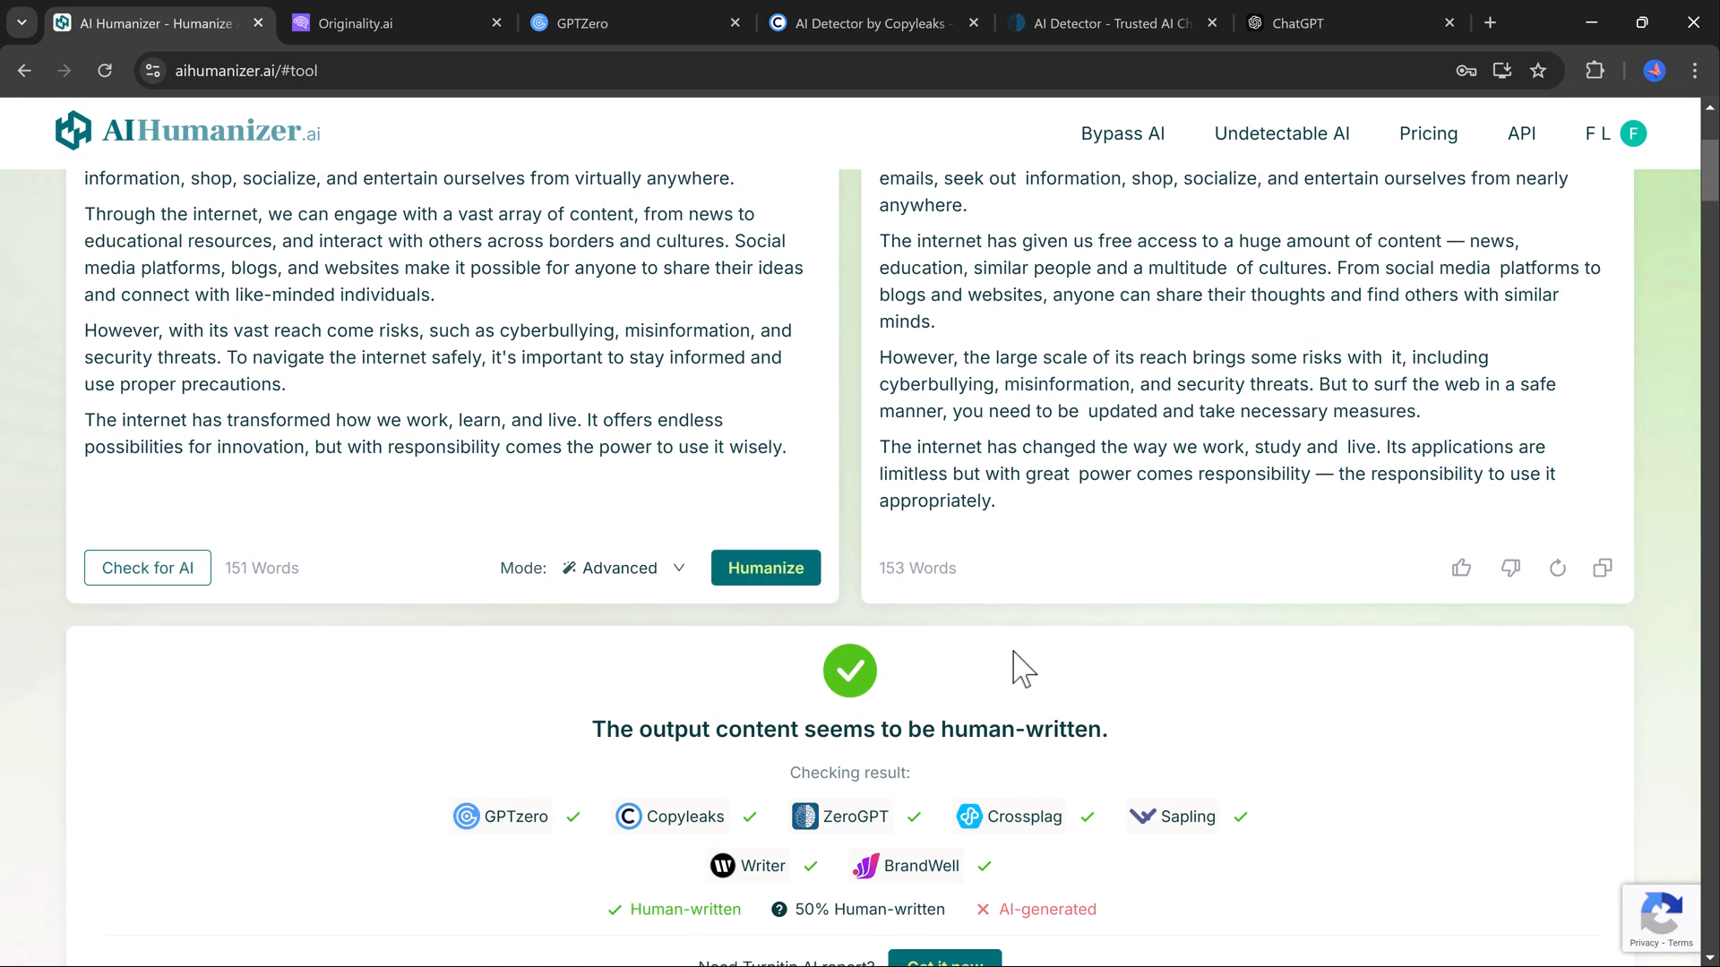
- Review AI Humanizer's results showing the output passes every listed detector
{"action": "scroll", "scroll_direction": "down", "scroll_amount": 3}
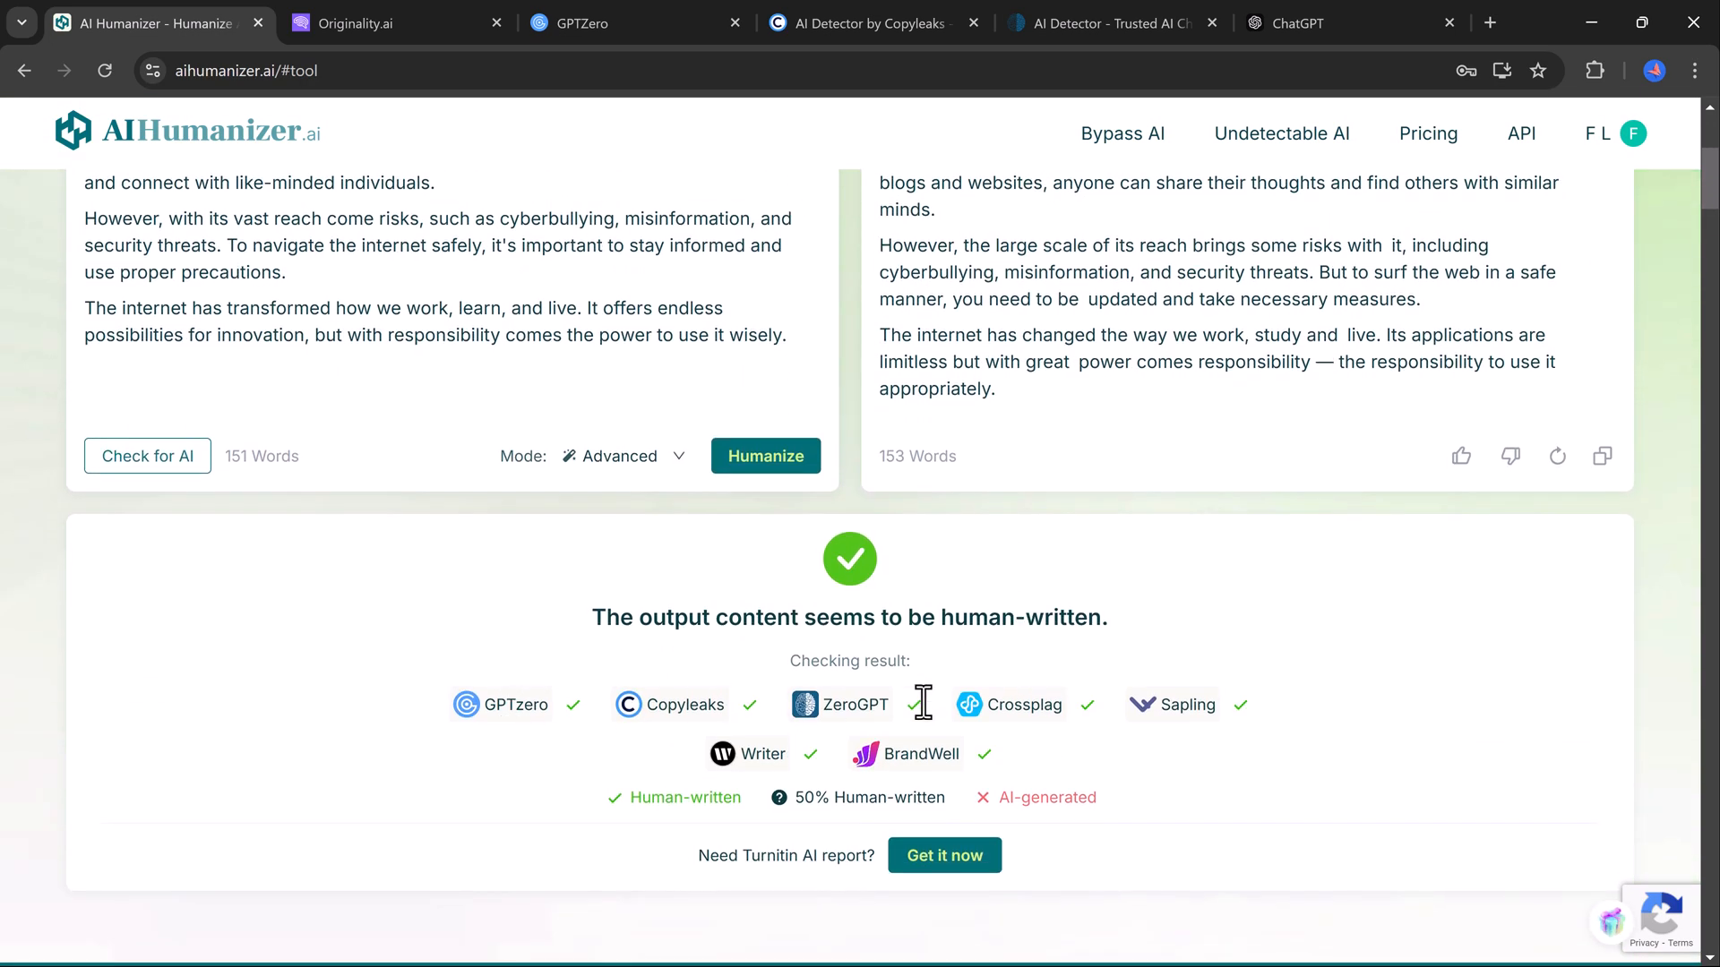
{"action": "mouse_move", "coordinate": [1304, 749]}
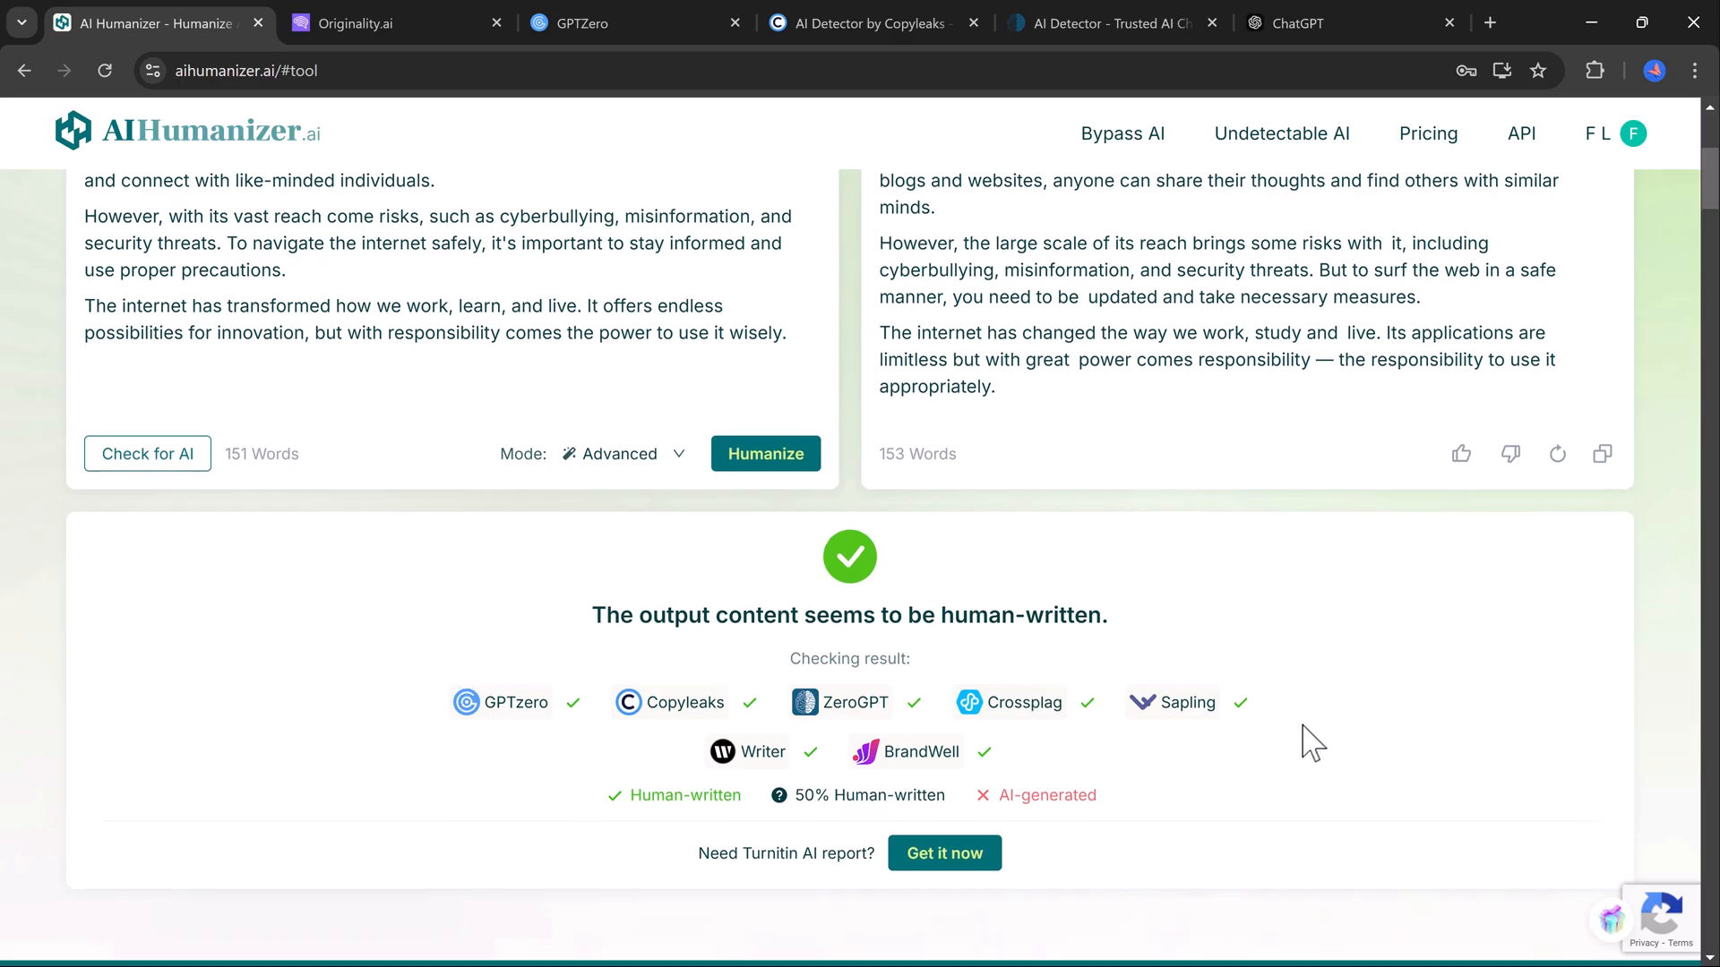
{"action": "scroll", "scroll_direction": "down", "scroll_amount": 3}
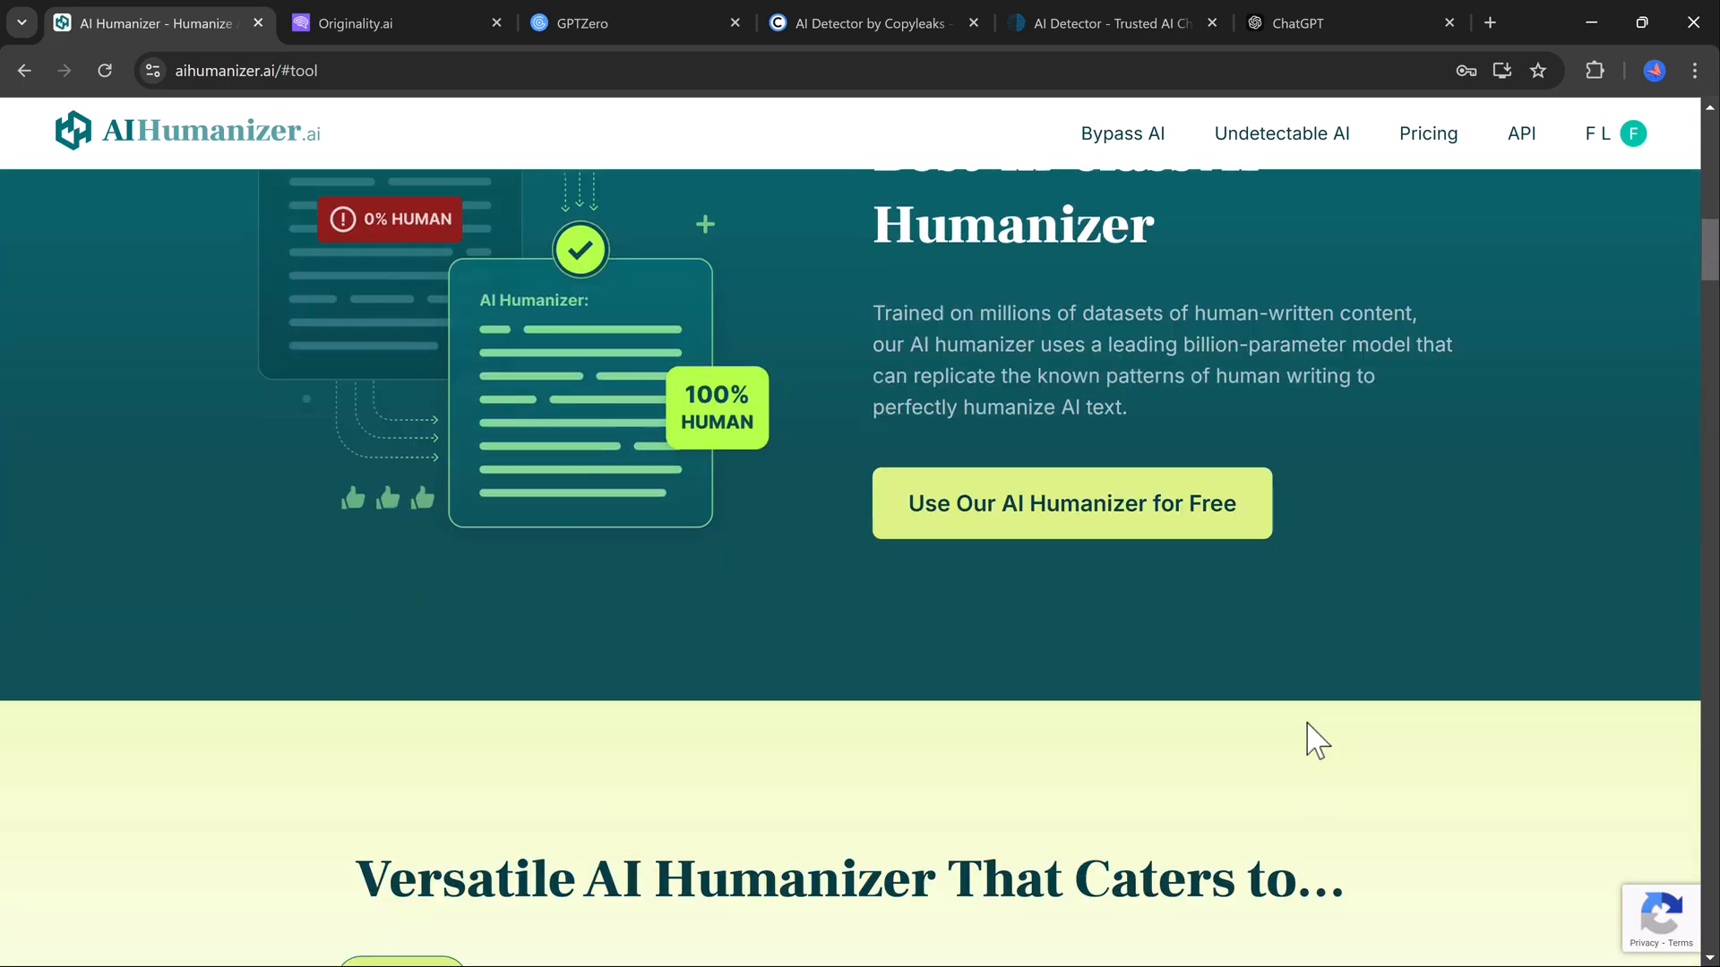
{"action": "scroll", "scroll_direction": "down", "scroll_amount": 3}
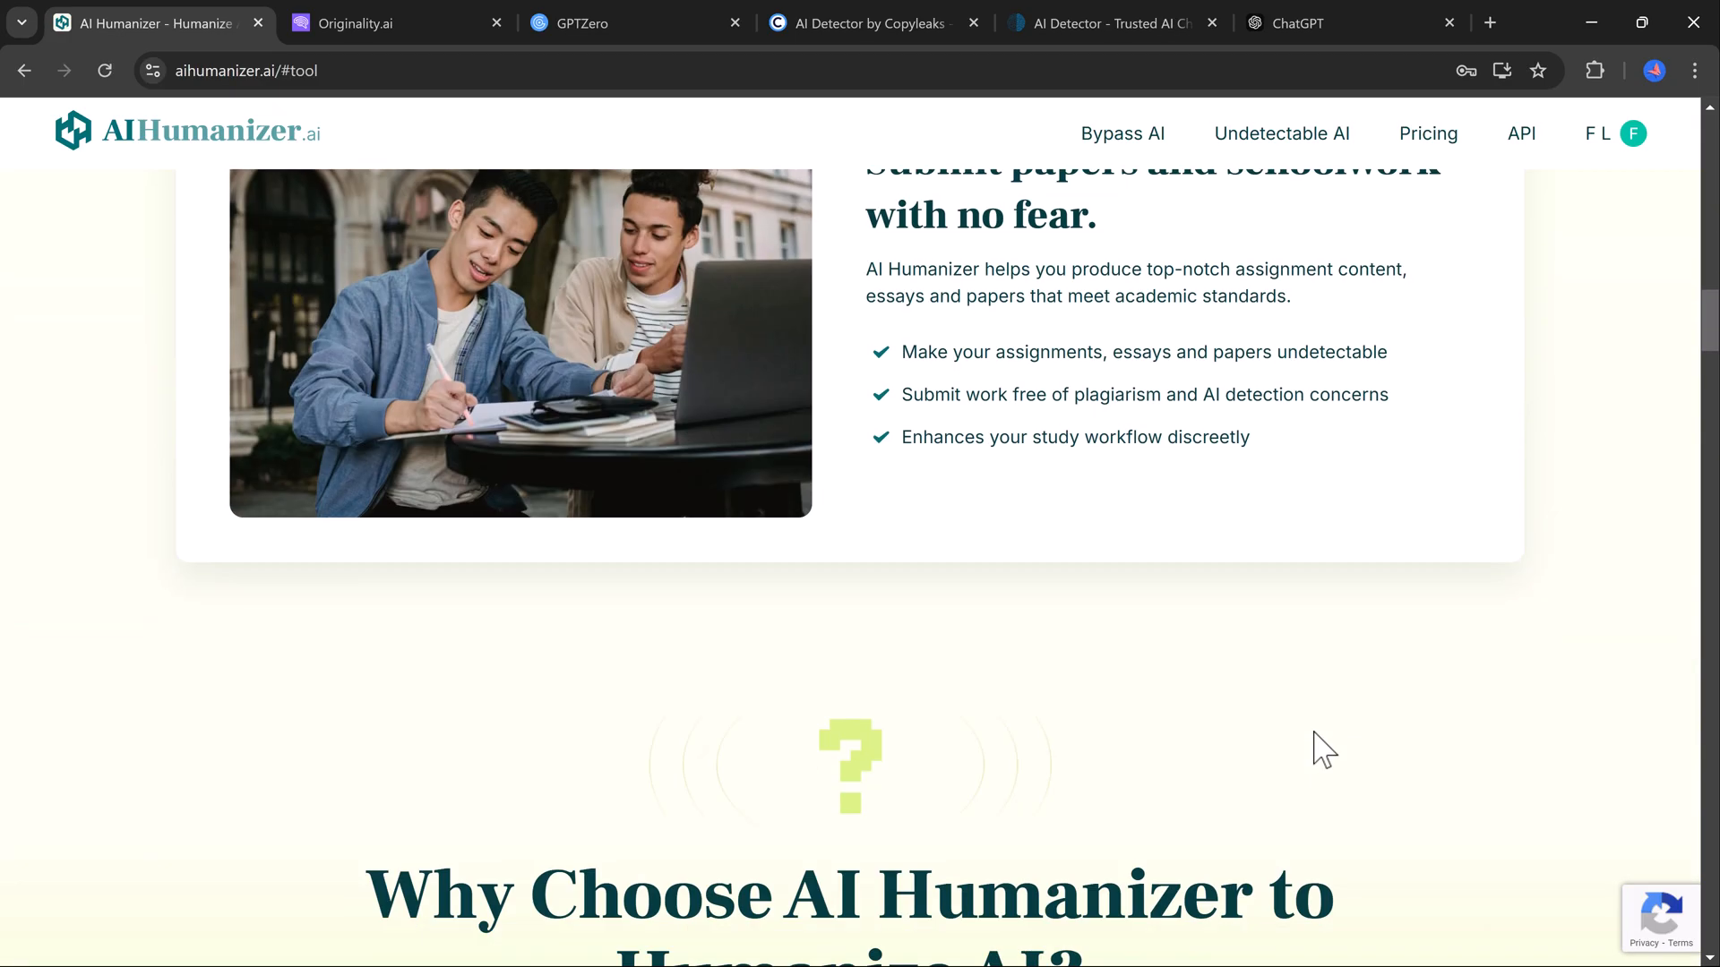
{"action": "scroll", "scroll_direction": "down", "scroll_amount": 3}
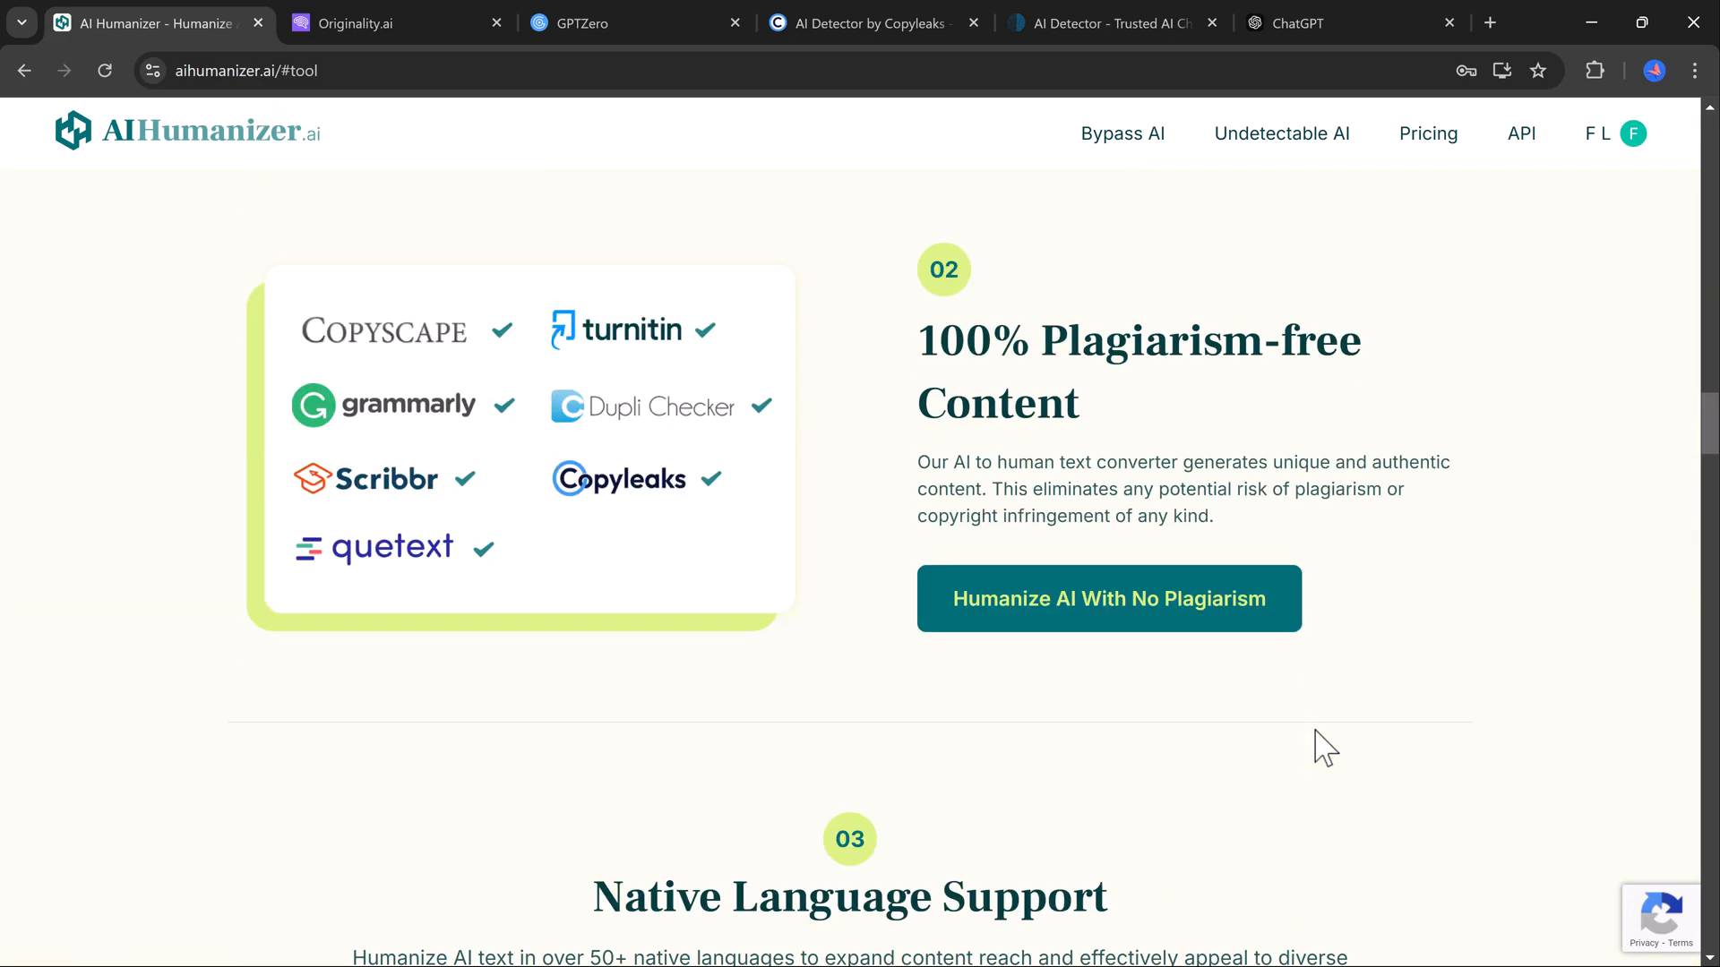
{"action": "scroll", "scroll_direction": "down", "scroll_amount": 3}
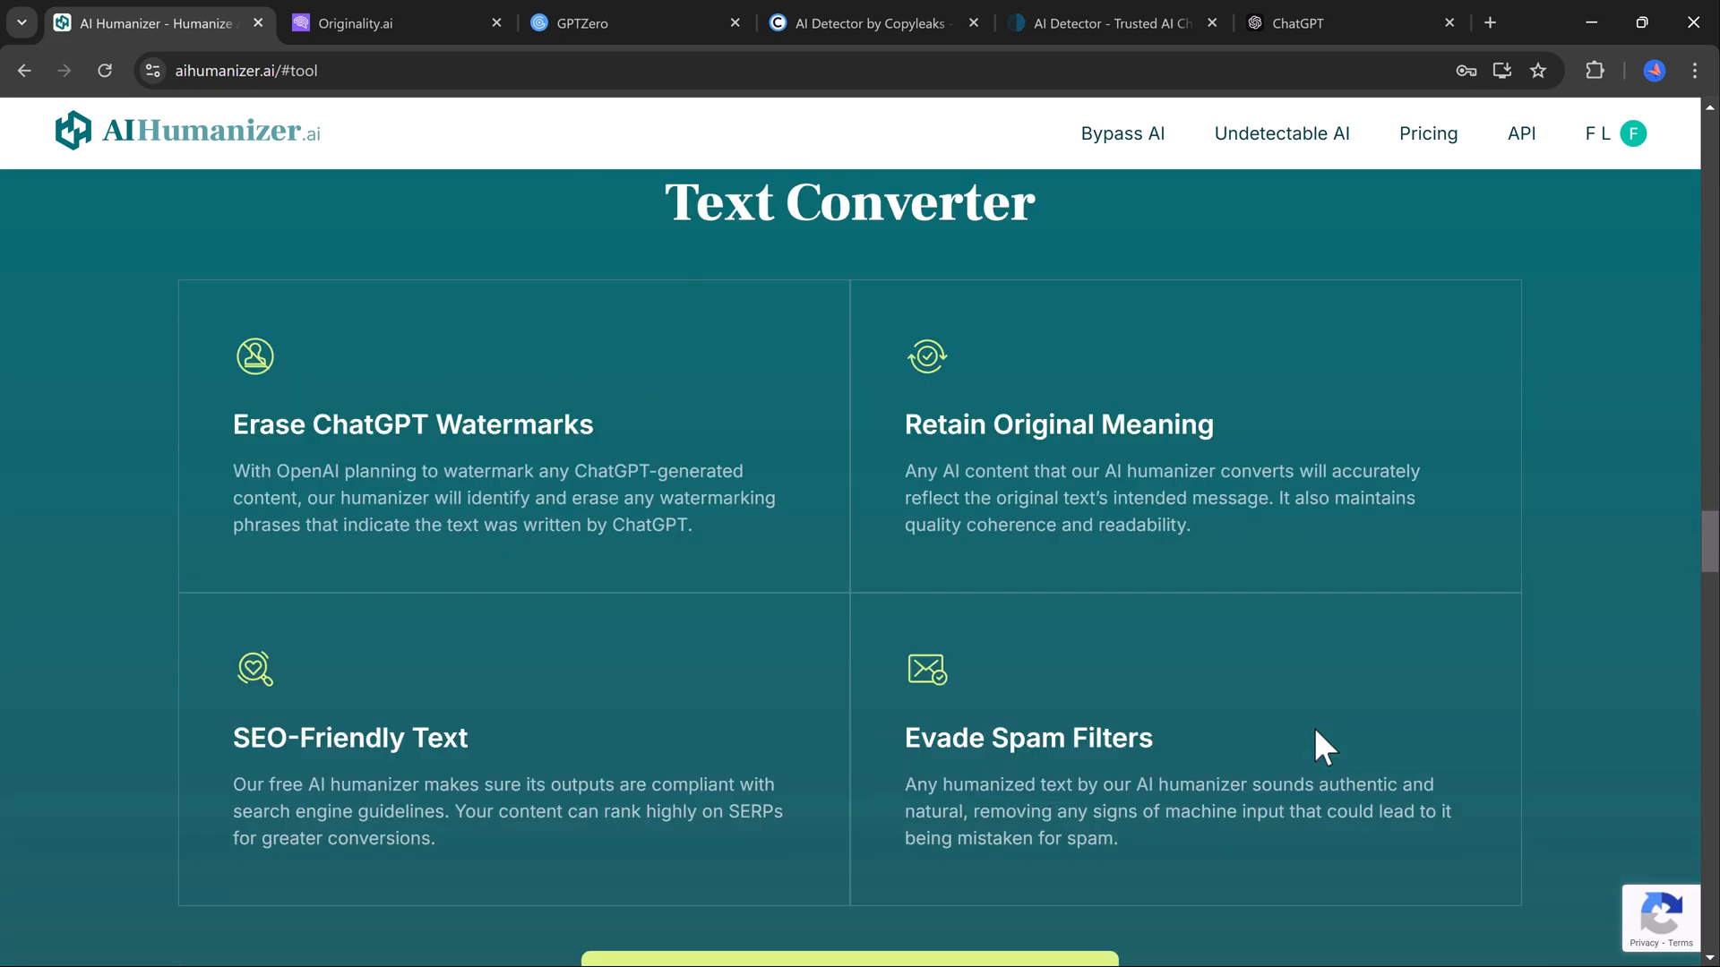
{"action": "scroll", "scroll_direction": "down", "scroll_amount": 3}
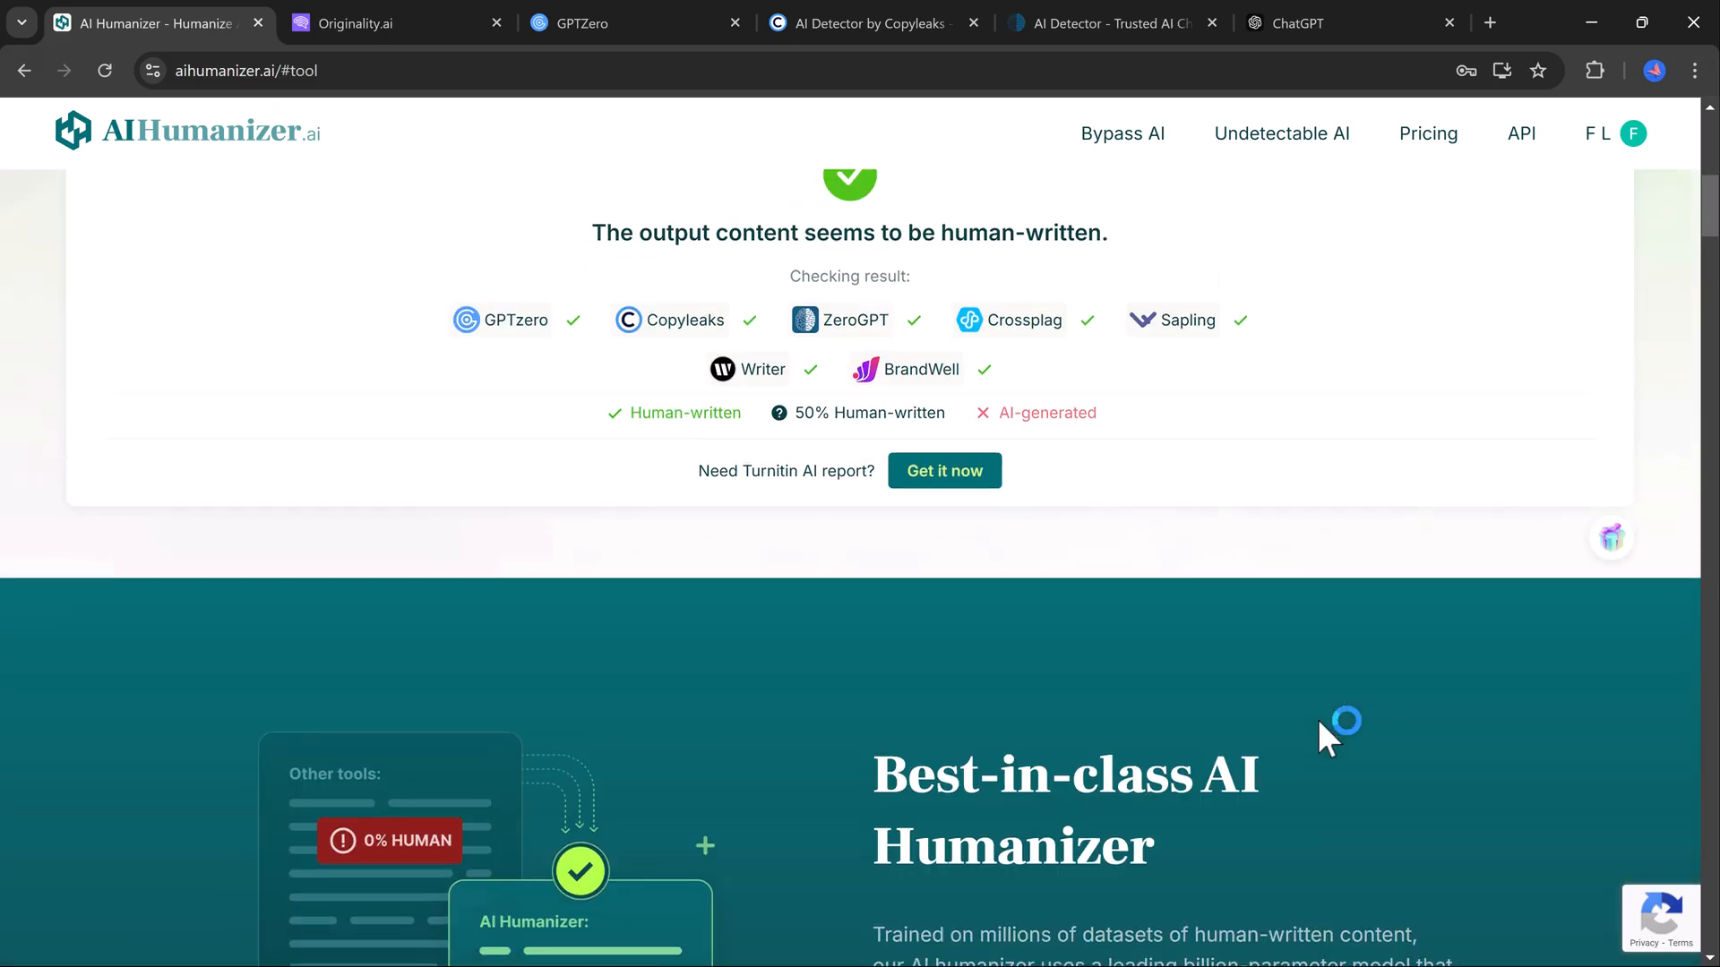
- Scan the humanized essay in Copyleaks, which rates it as human text
{"action": "left_click", "coordinate": [867, 23]}
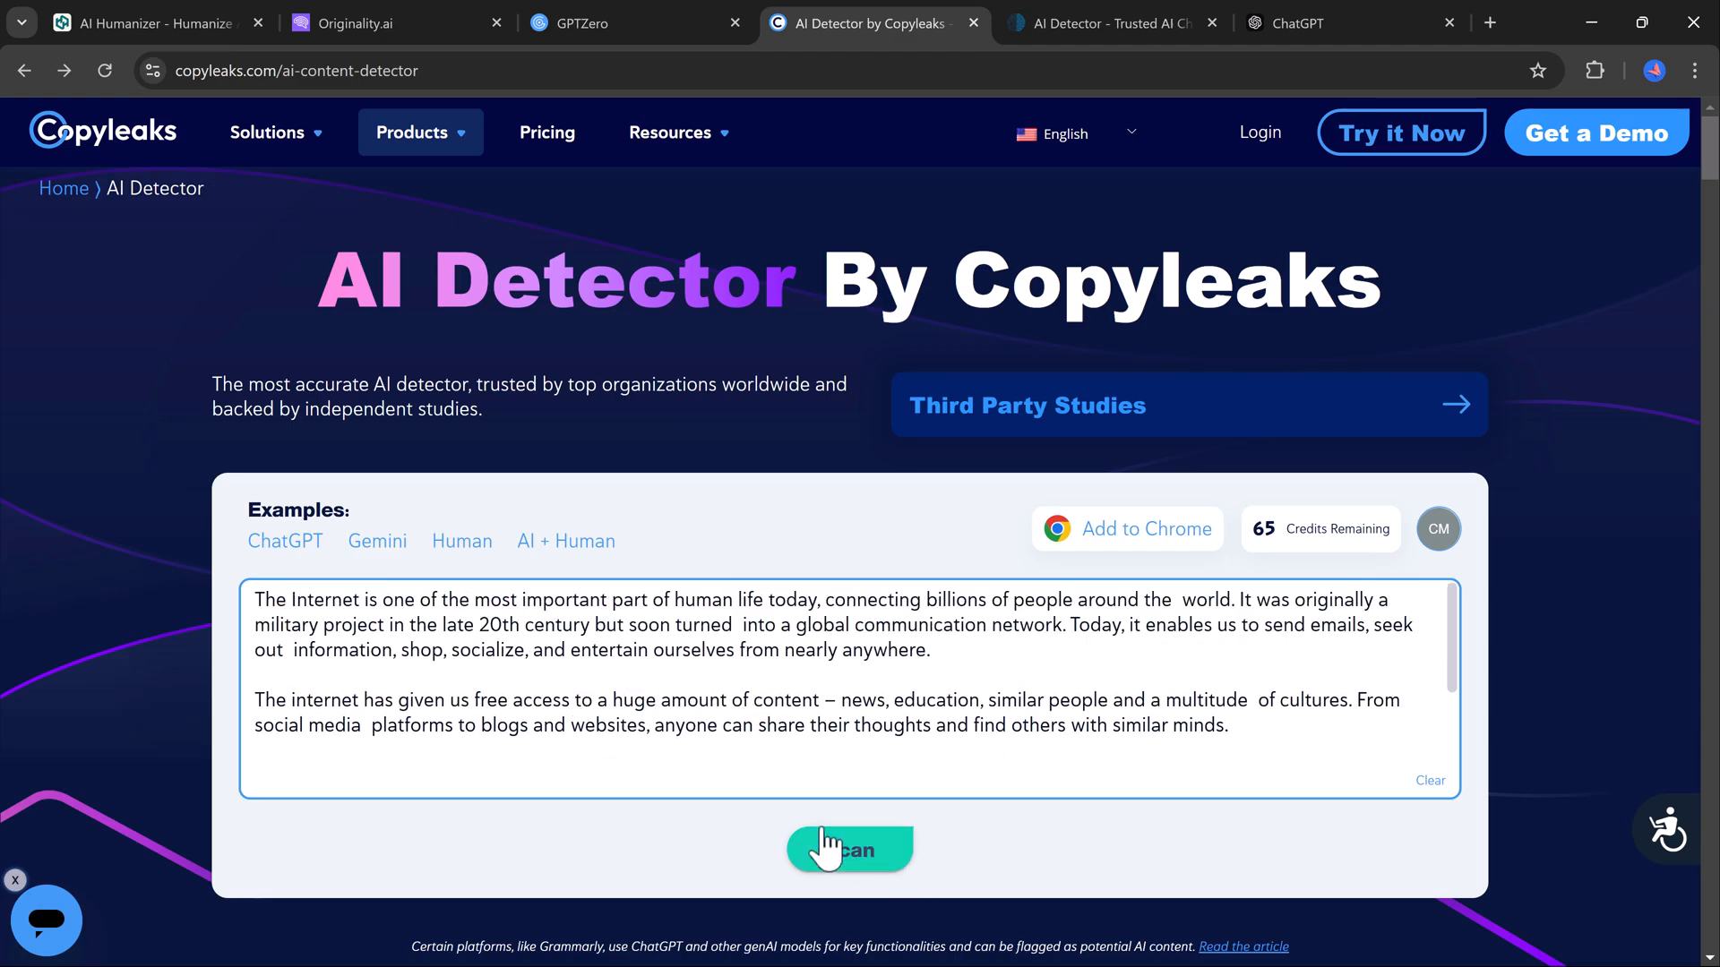
{"action": "left_click", "coordinate": [849, 849]}
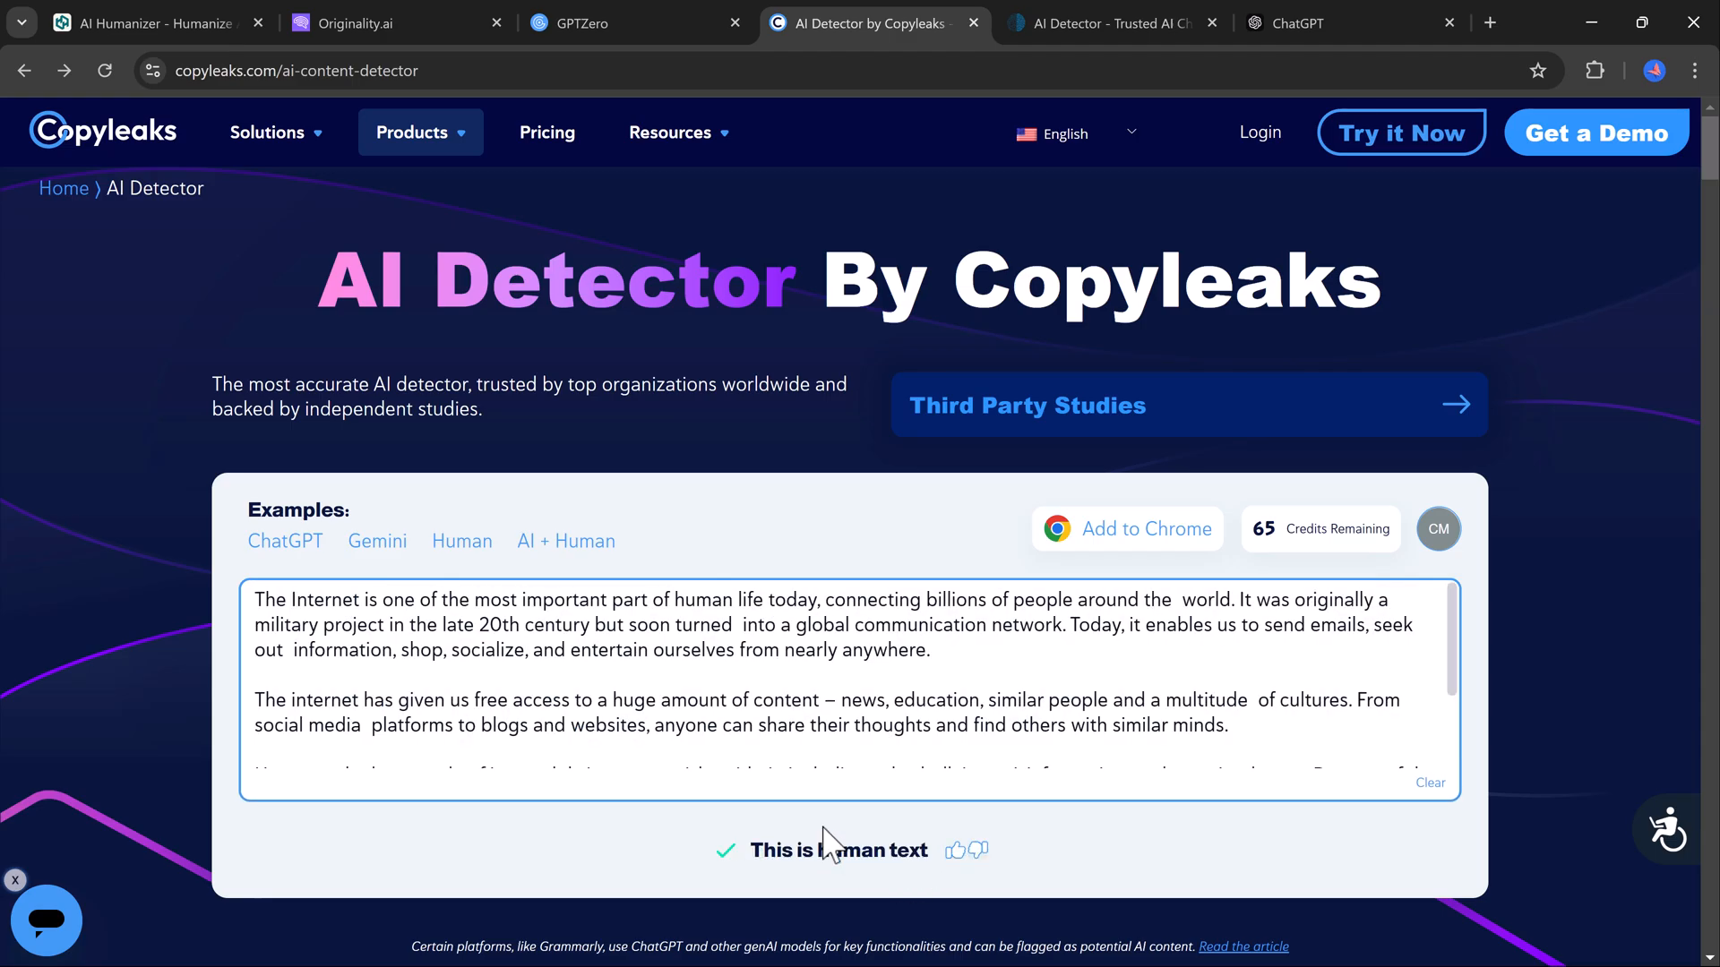
{"action": "left_click", "coordinate": [162, 24]}
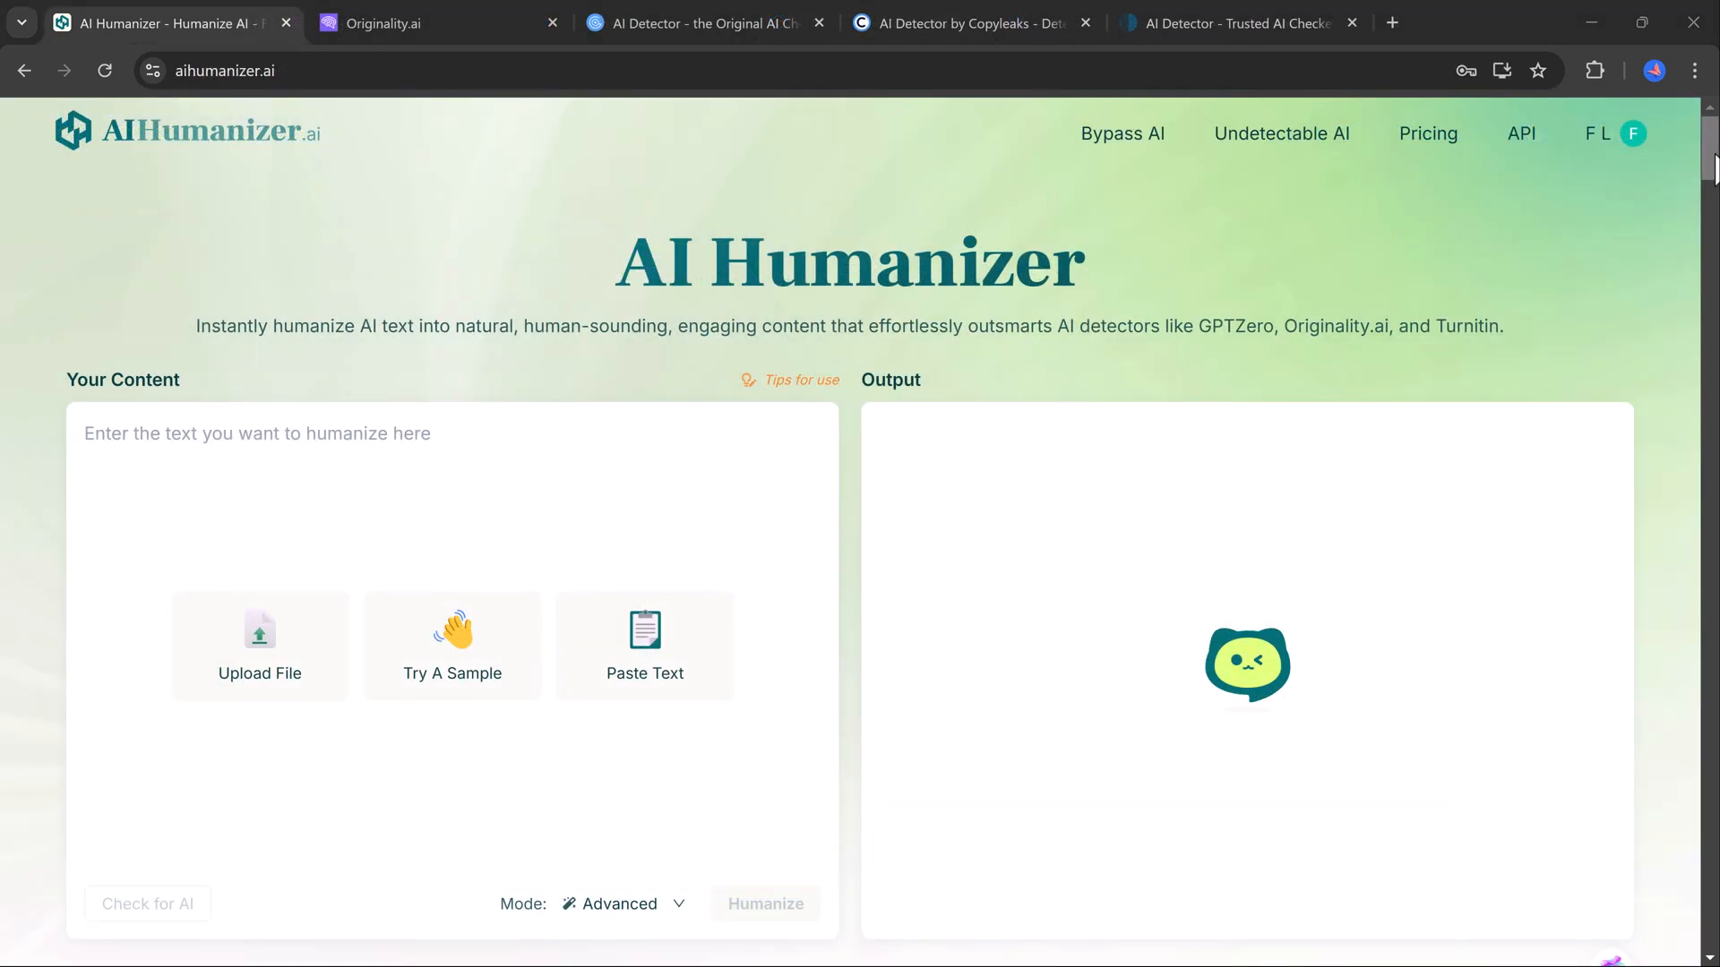
{"action": "scroll", "scroll_direction": "down", "scroll_amount": 3}
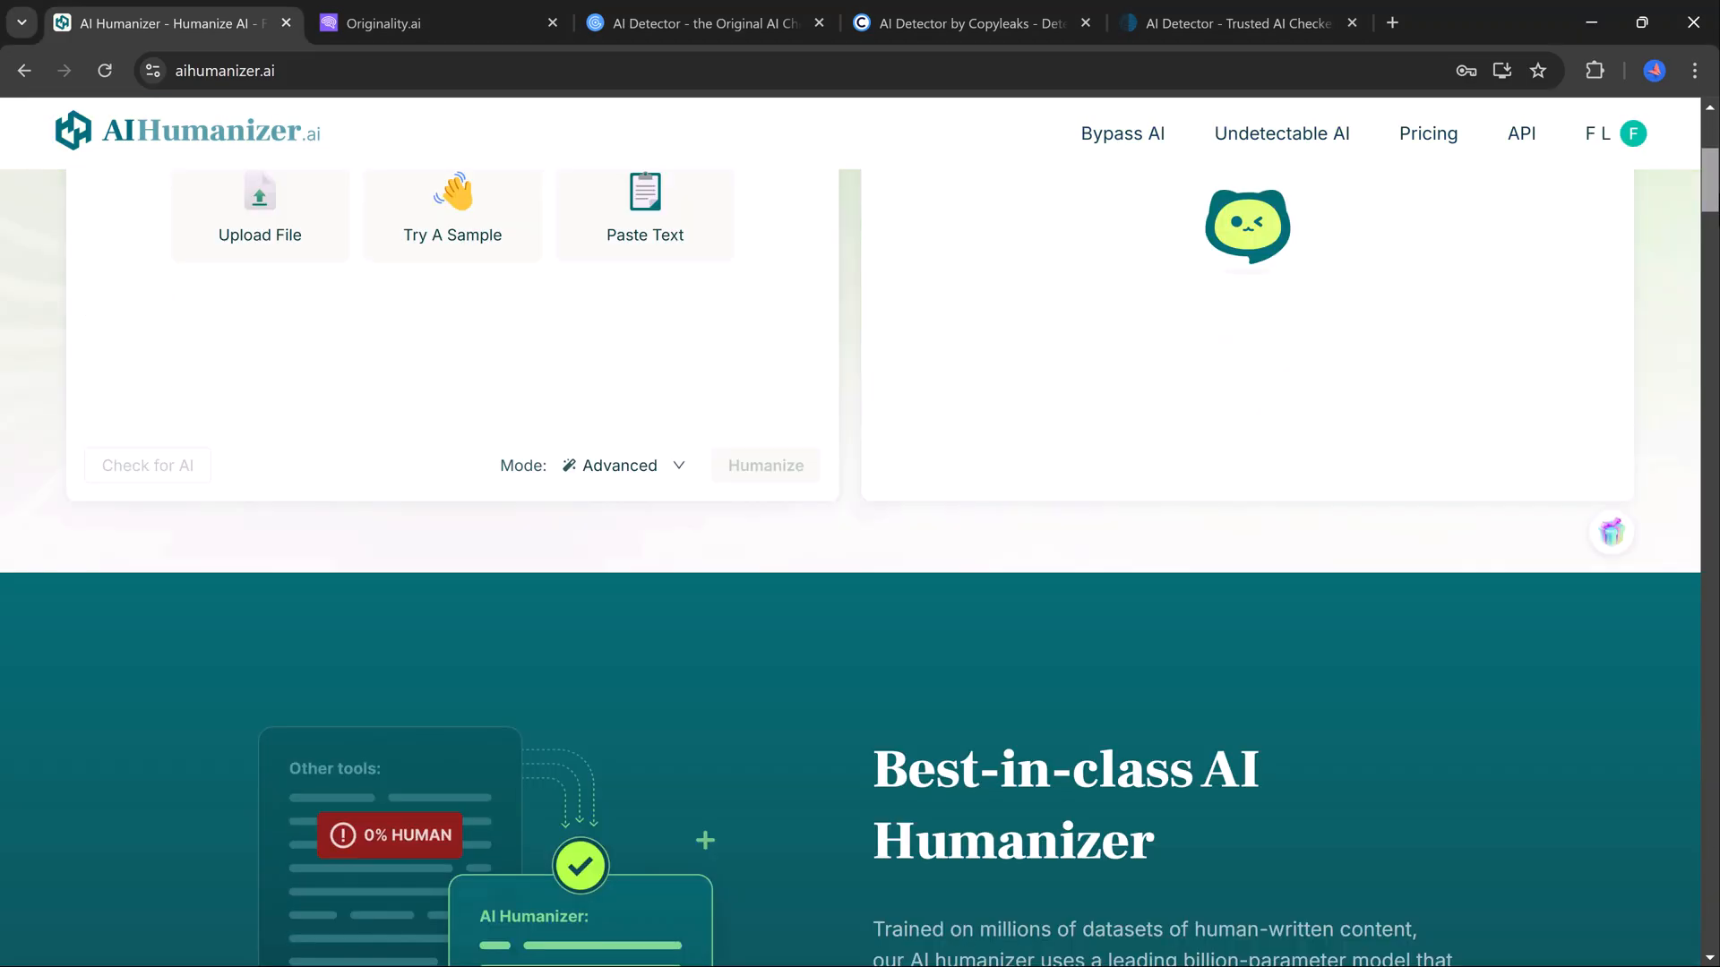
{"action": "scroll", "scroll_direction": "down", "scroll_amount": 3}
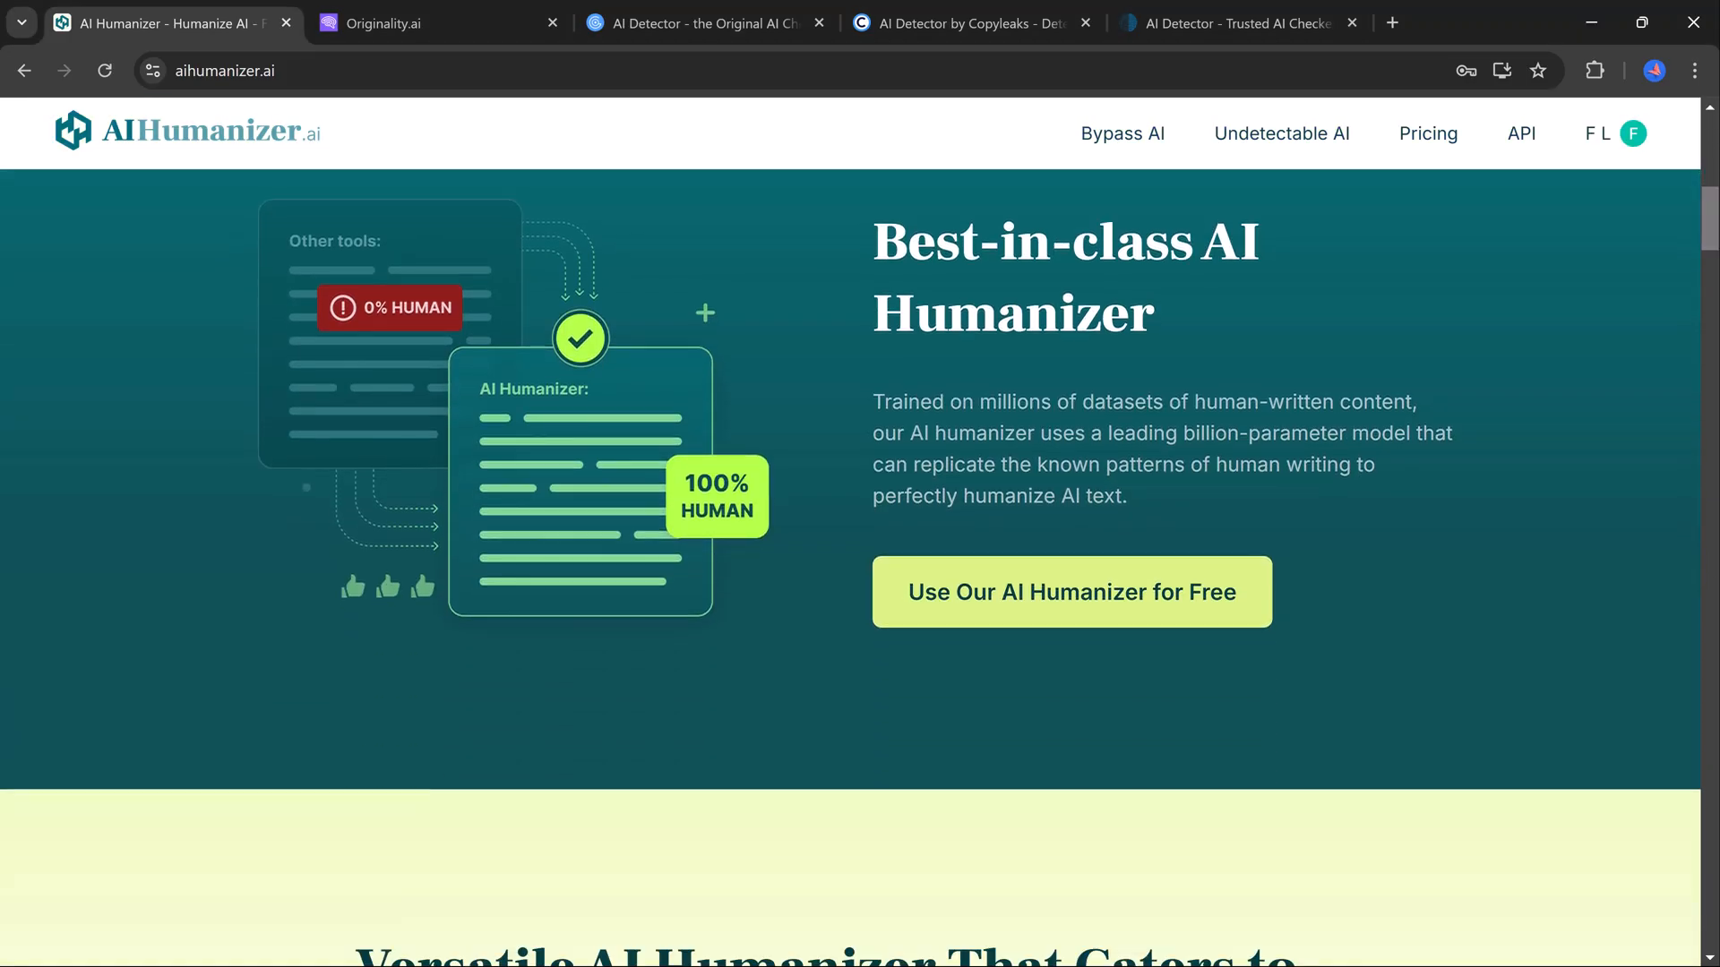